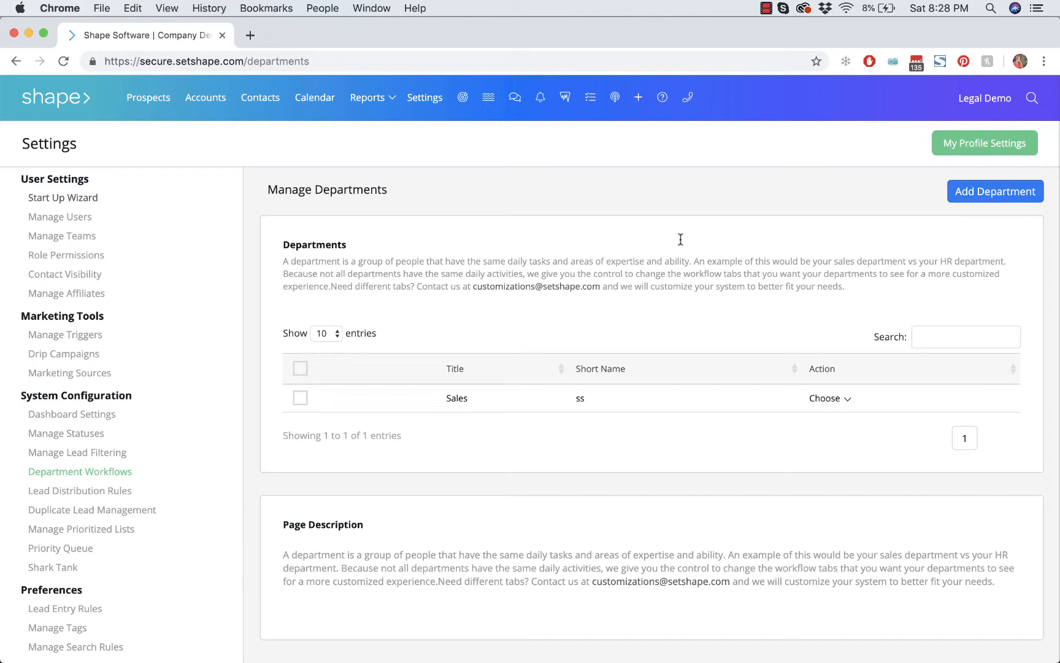
mouse_move(457, 398)
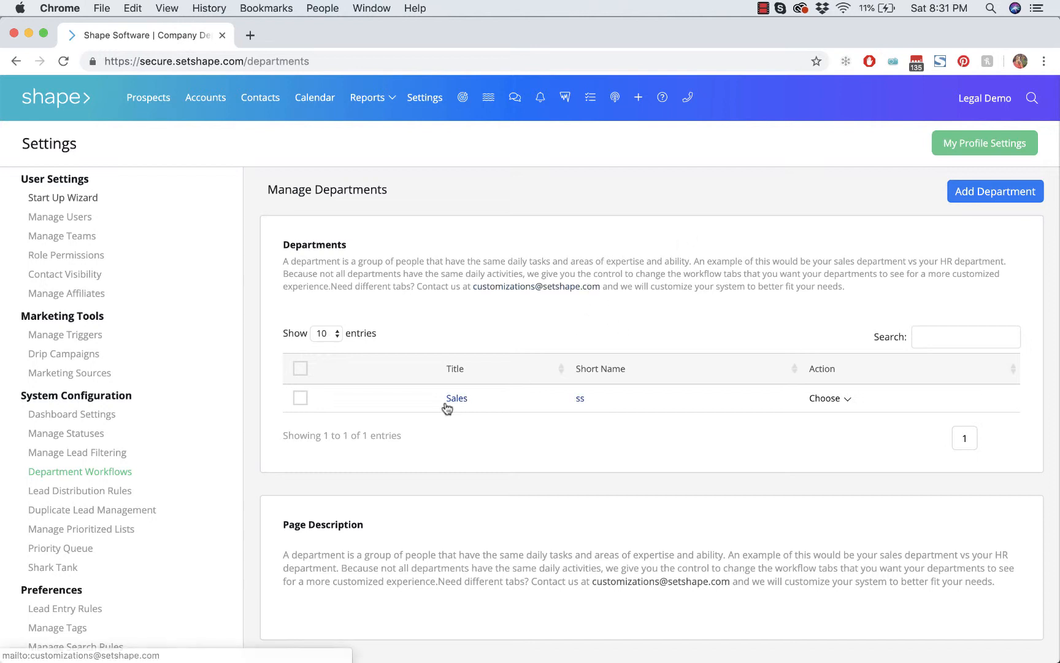
Step: Open the Sales department's edit page from Manage Departments
click(456, 398)
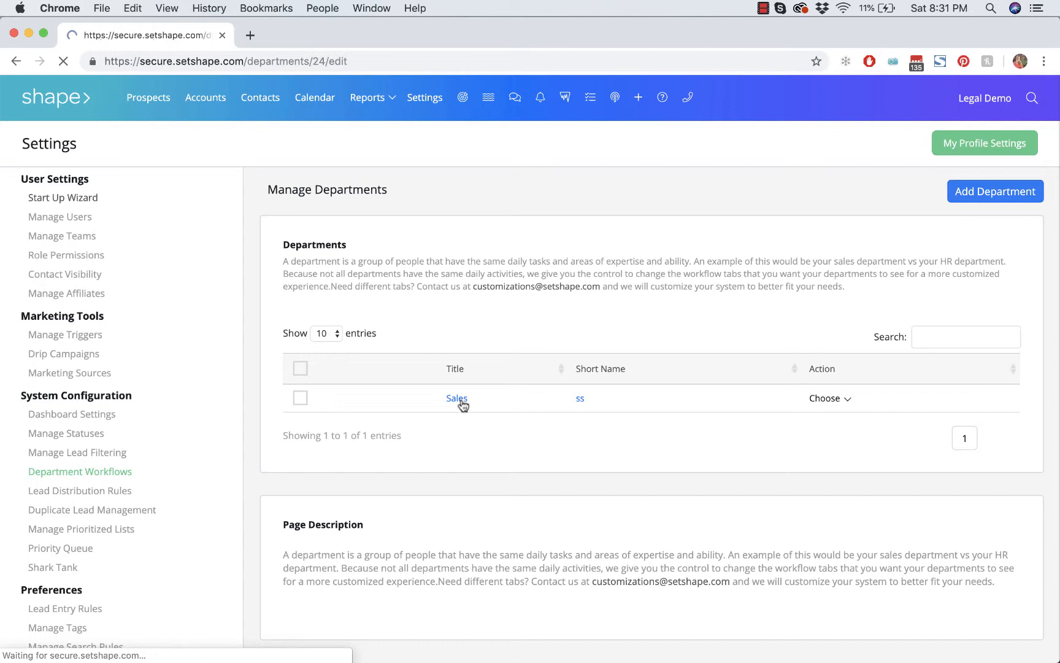
Step: Review the Sales Prospects workflow tabs, Intake through Payments, with Quote and others restorable
click(456, 398)
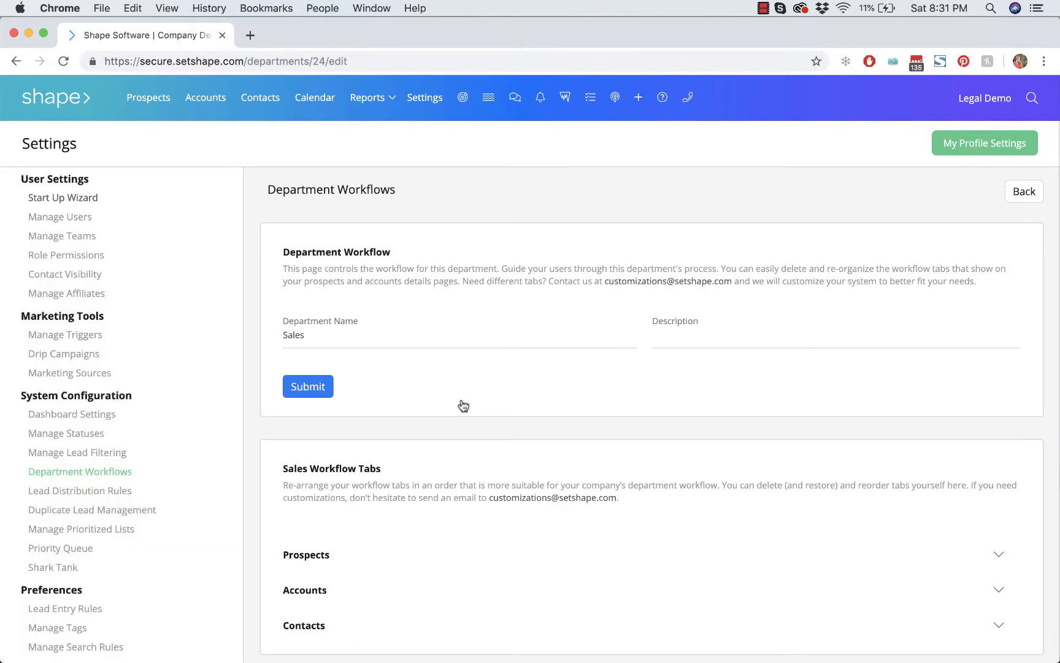
scroll(down, 3)
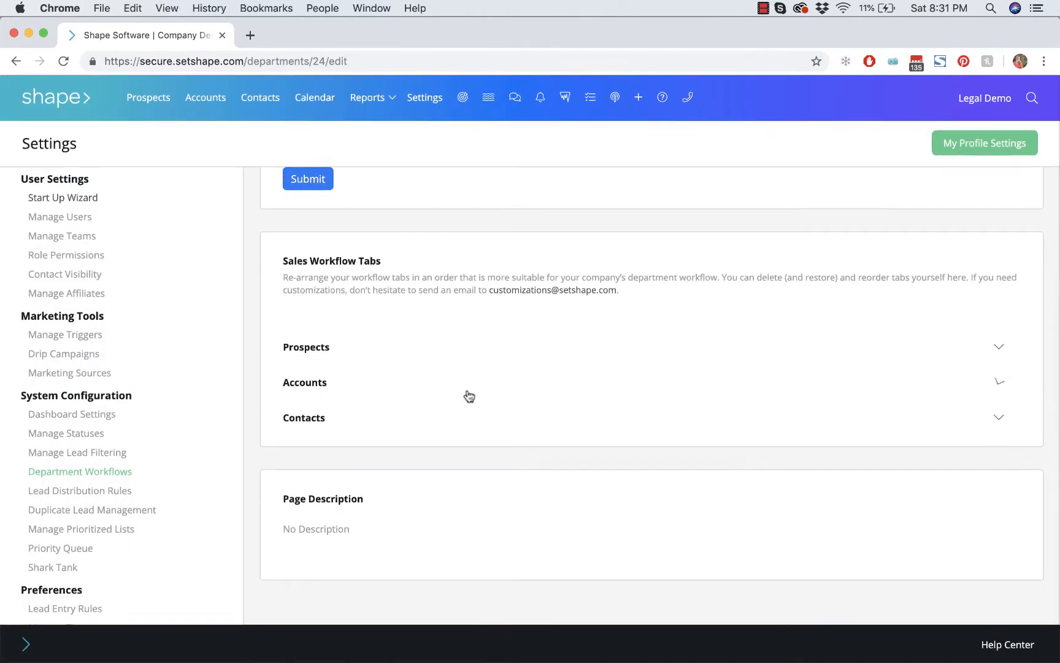
mouse_move(282, 332)
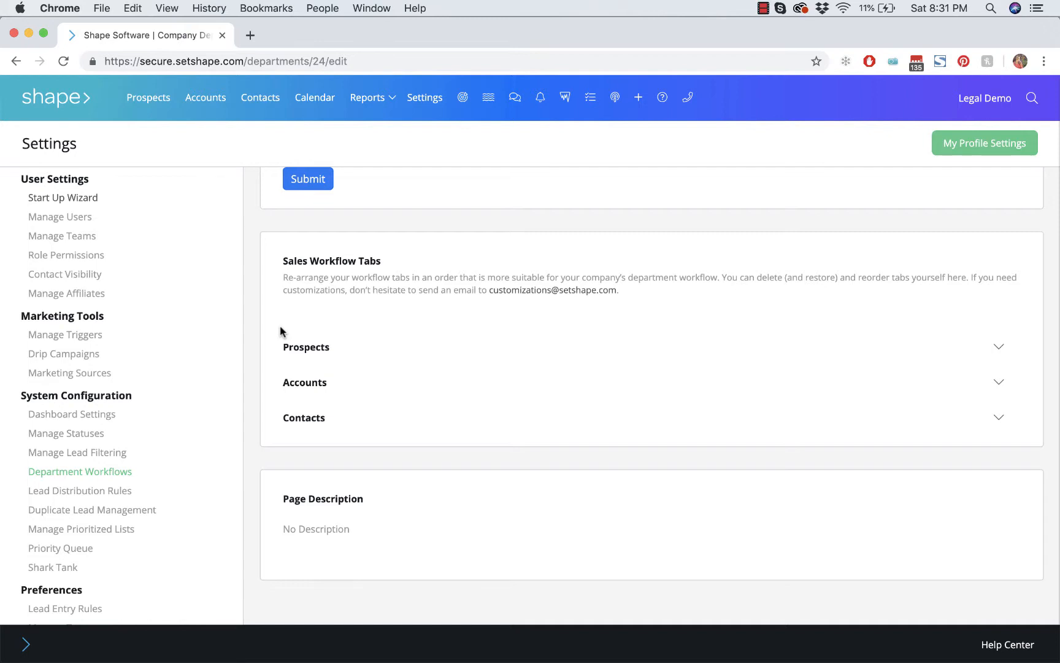
mouse_move(449, 270)
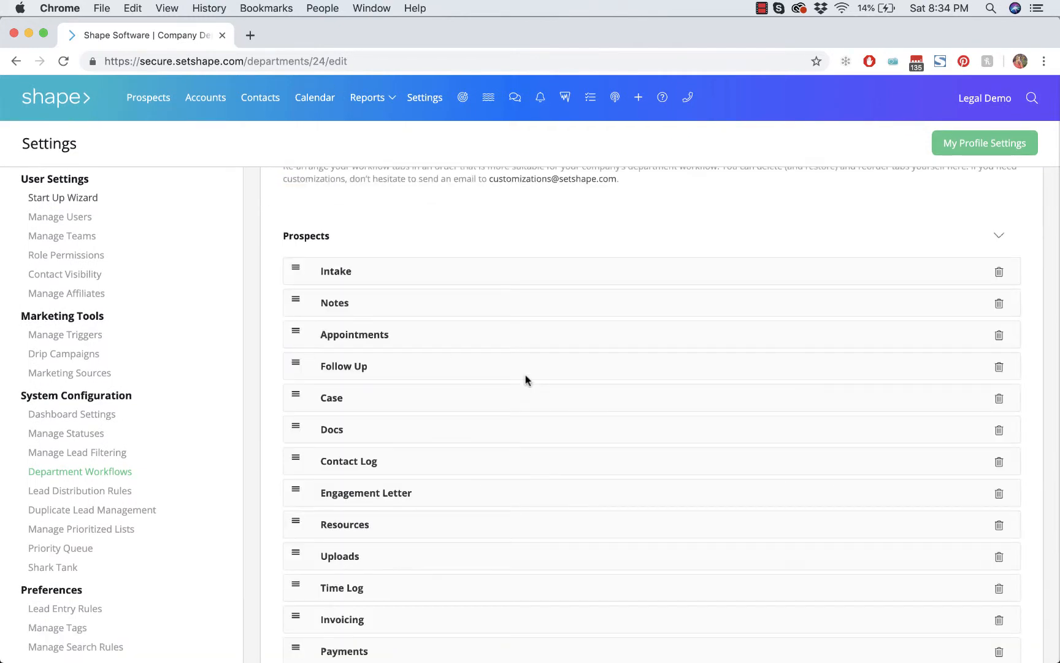
scroll(down, 3)
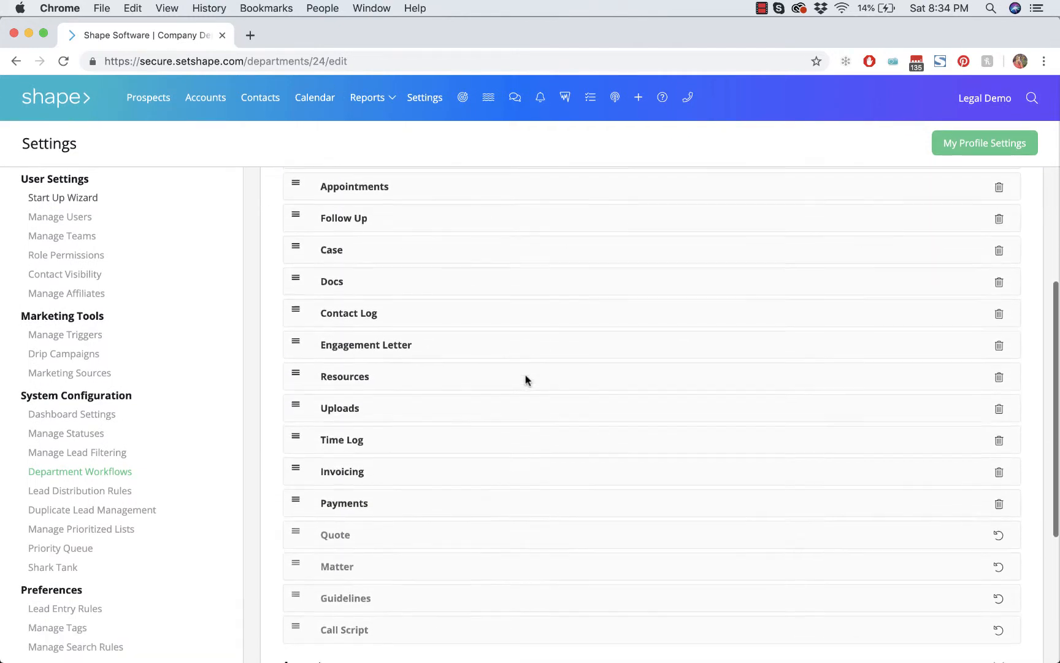
scroll(up, 3)
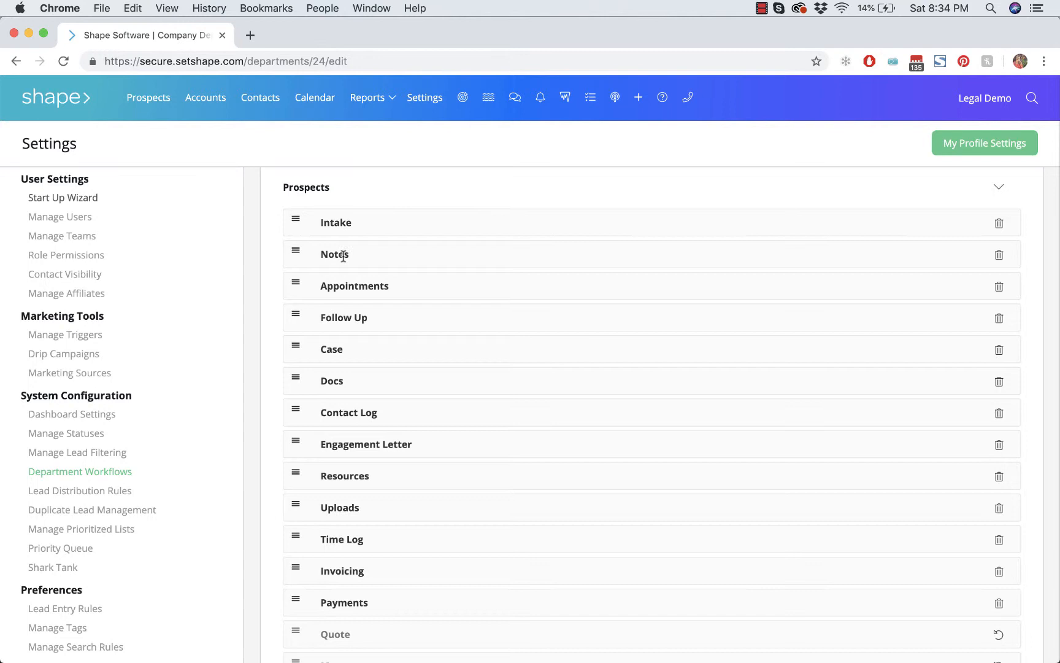
mouse_move(359, 329)
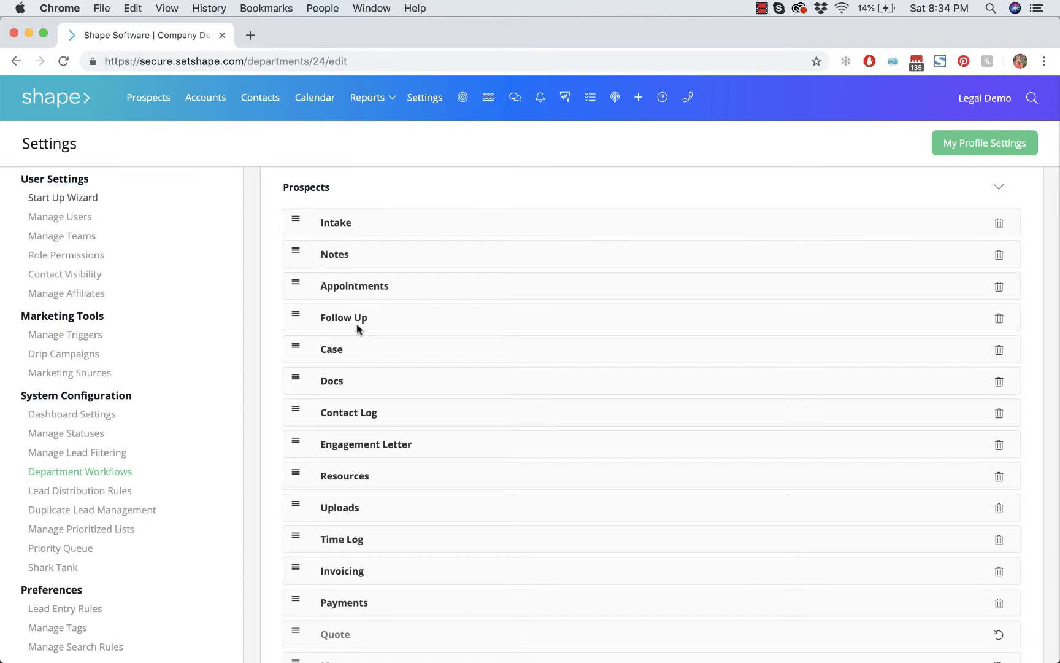
mouse_move(219, 203)
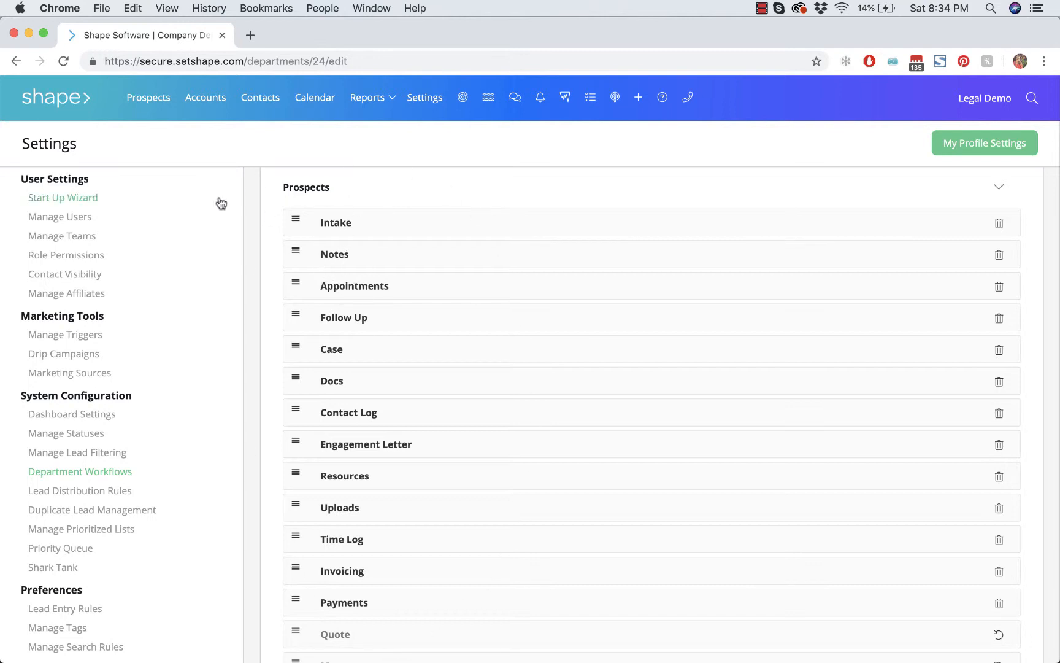
mouse_move(528, 416)
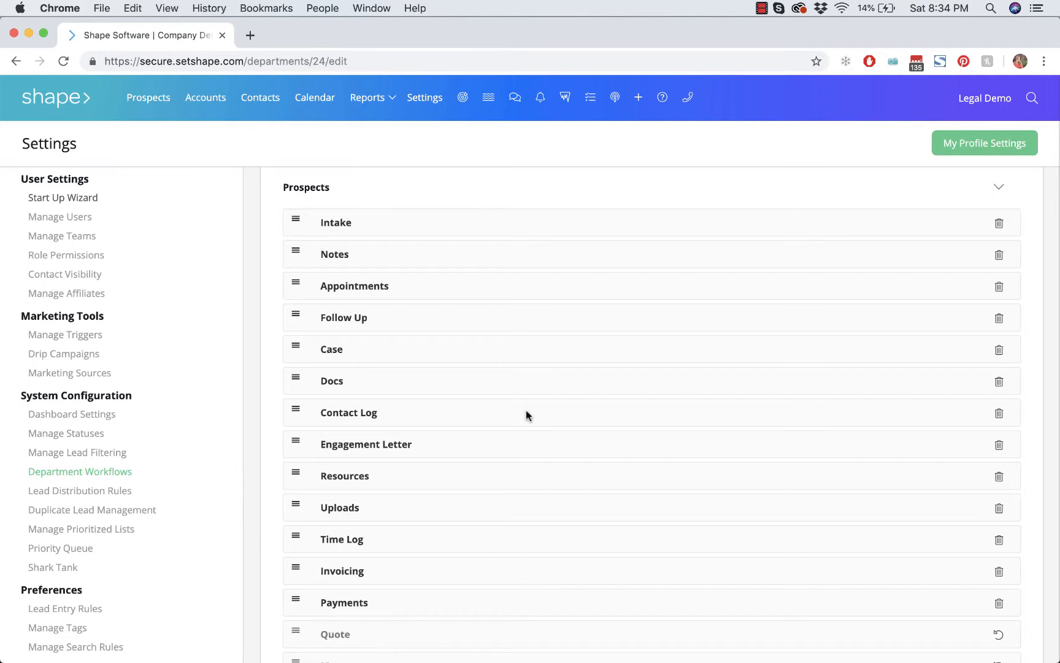
mouse_move(464, 365)
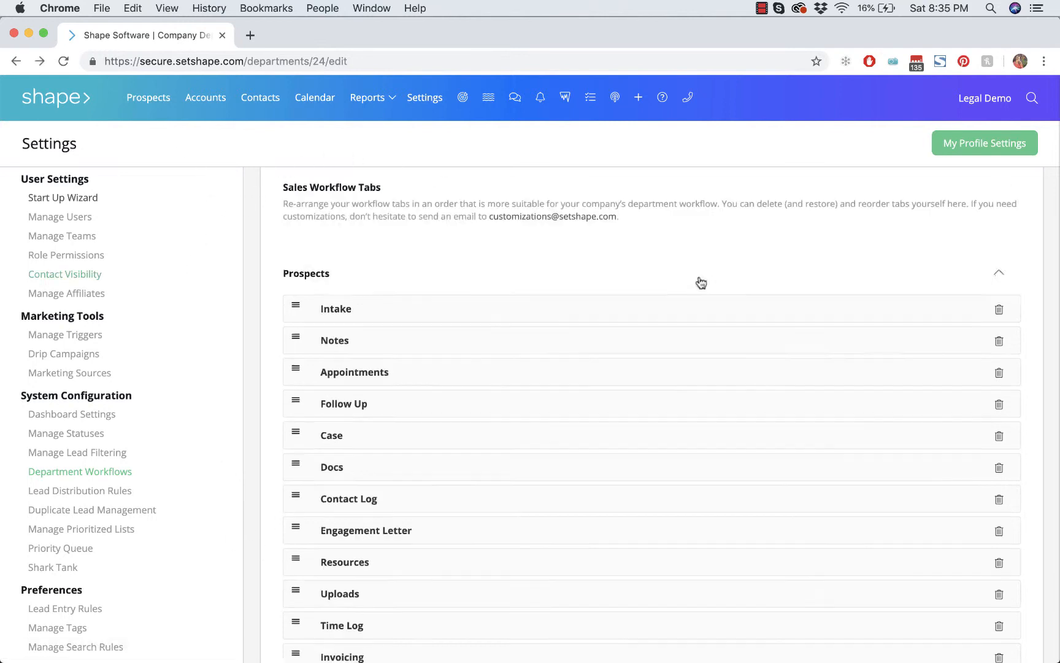
scroll(down, 3)
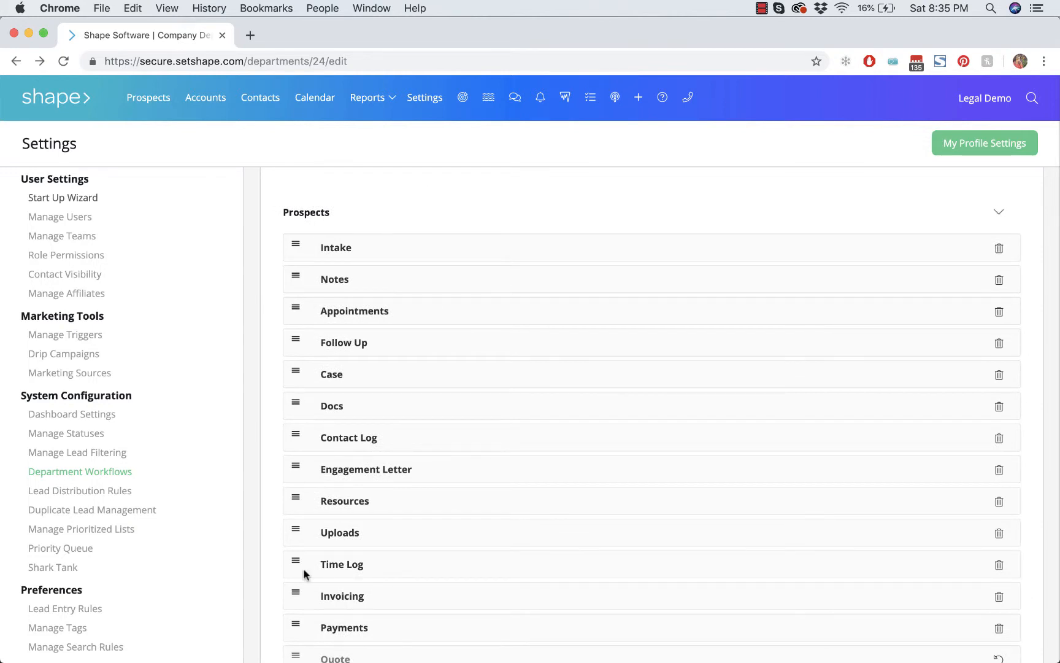
mouse_move(180, 128)
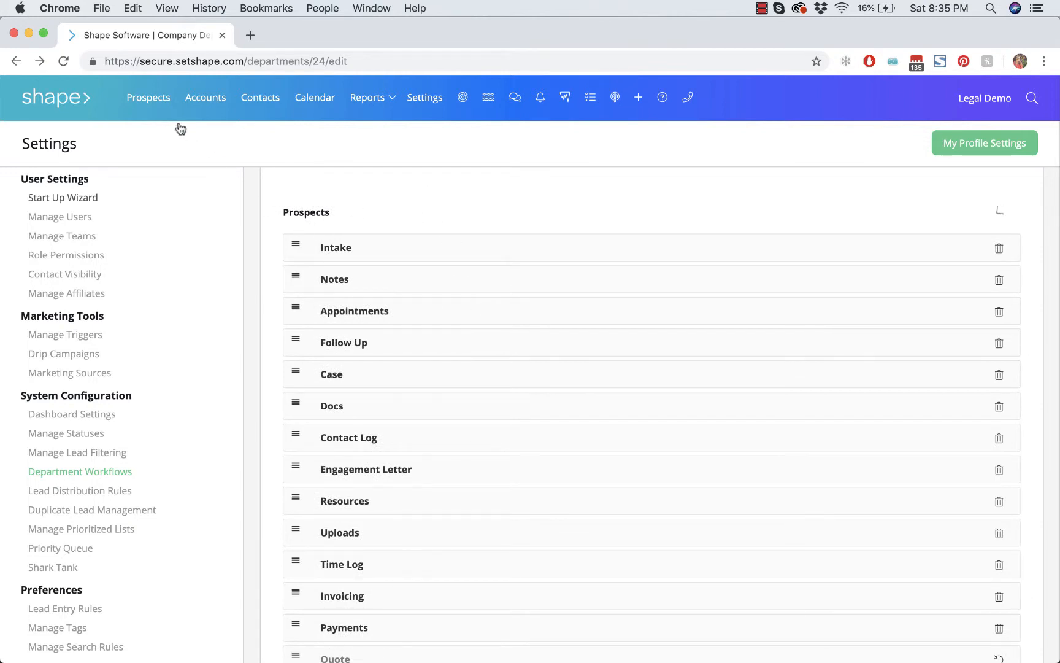
click(148, 97)
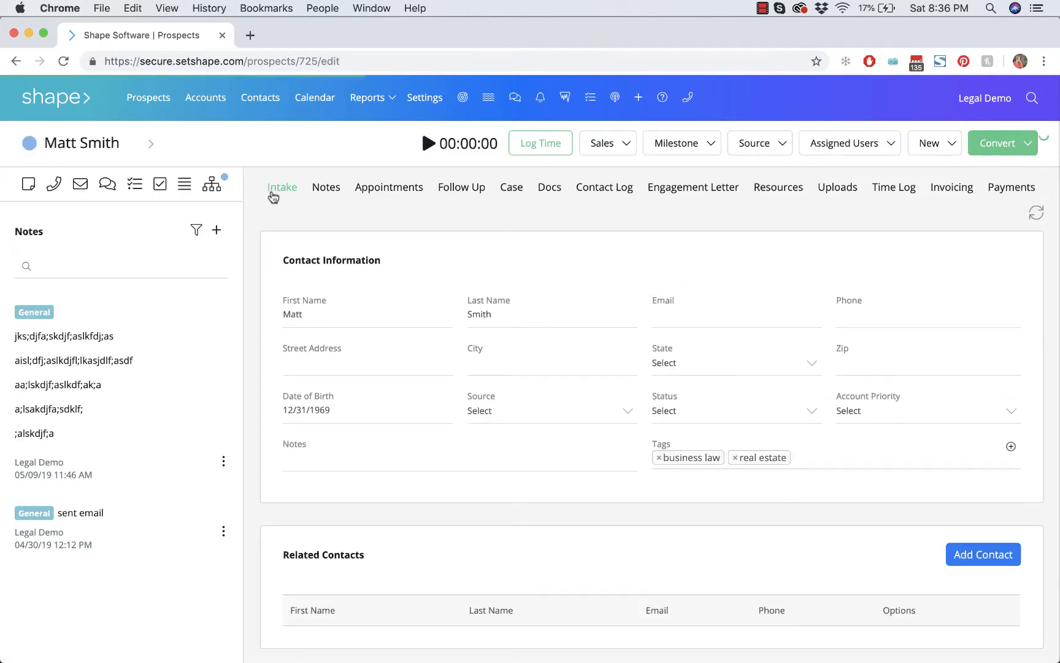
click(389, 187)
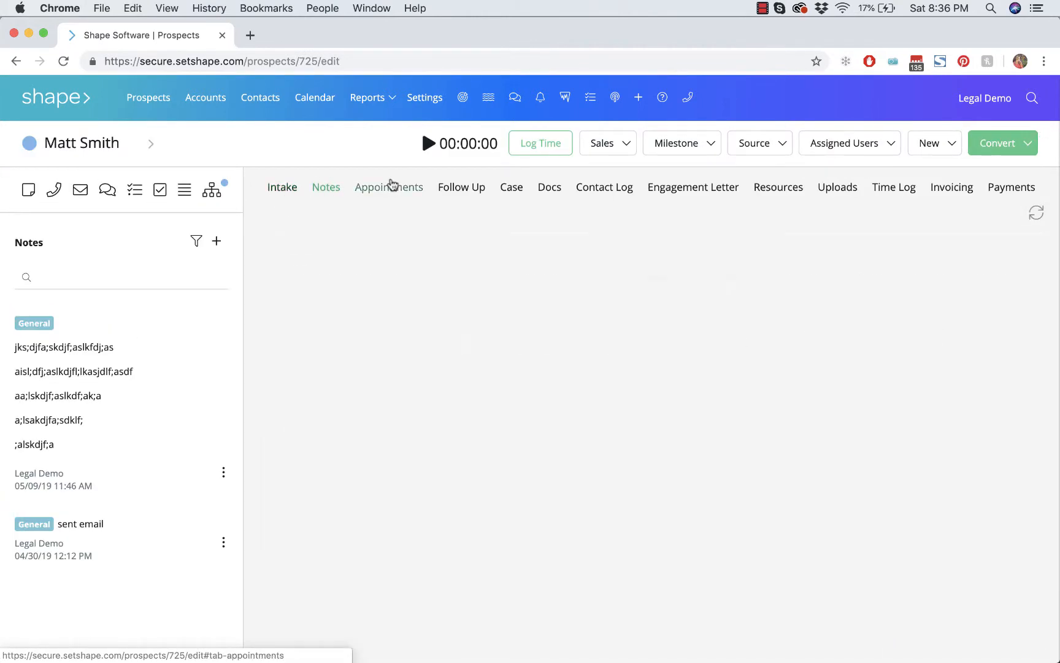
click(461, 187)
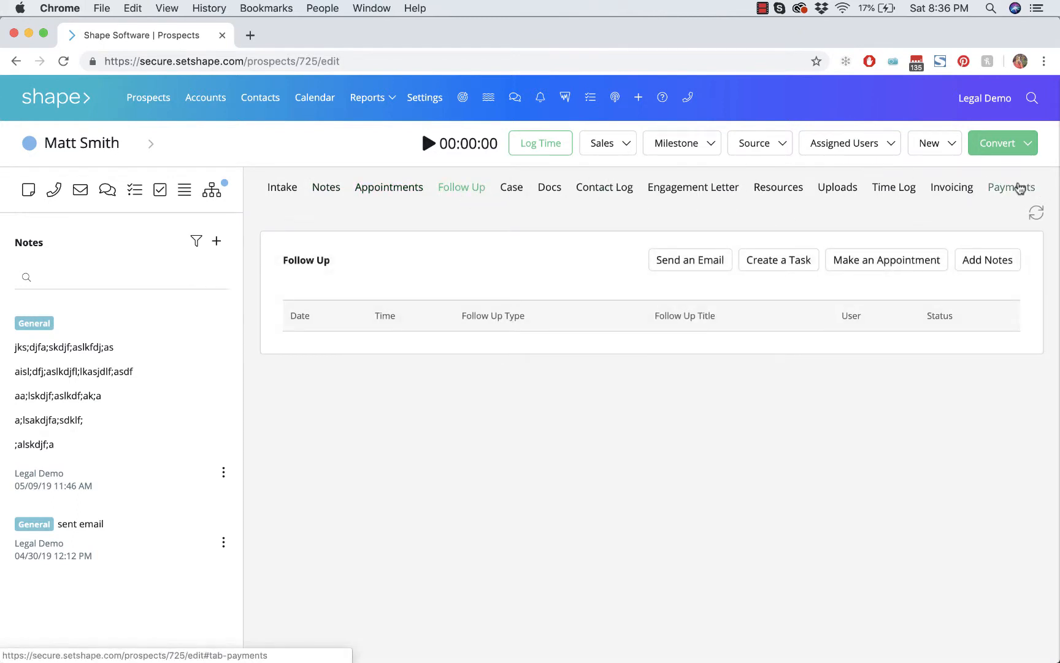
mouse_move(425, 98)
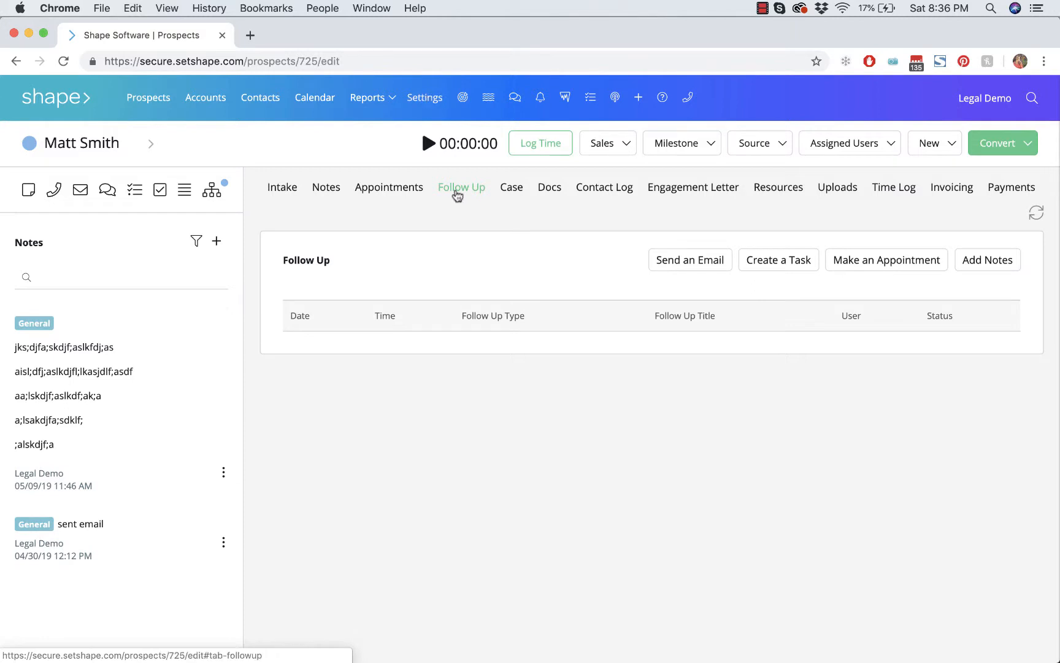
mouse_move(778, 187)
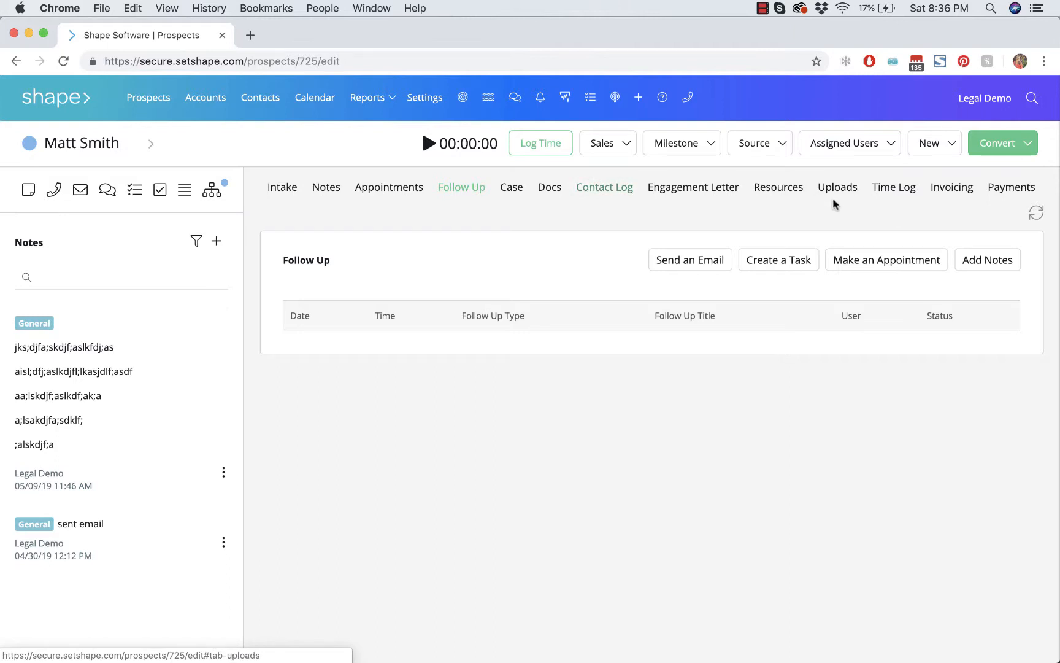
mouse_move(518, 214)
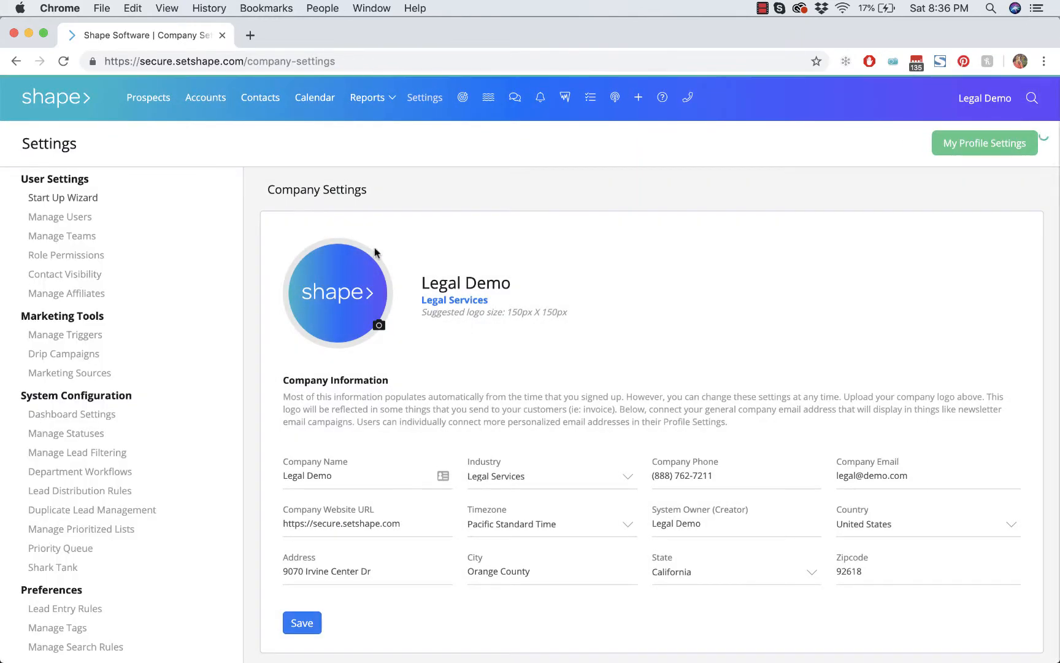
Step: Return to Department Workflows and reopen the Sales department's edit page
click(79, 471)
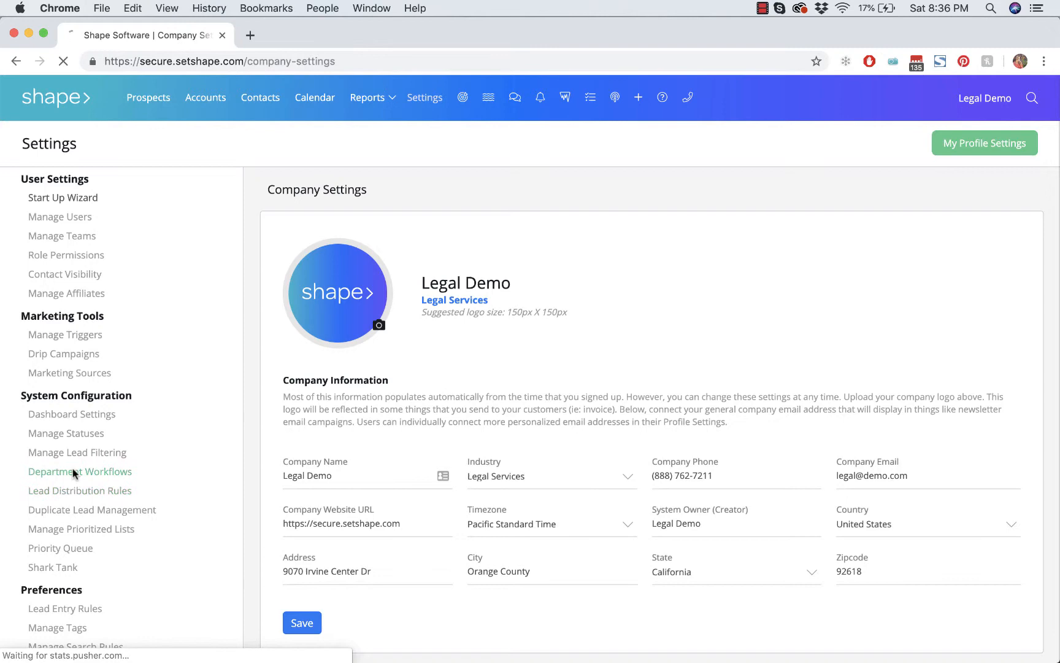
click(80, 472)
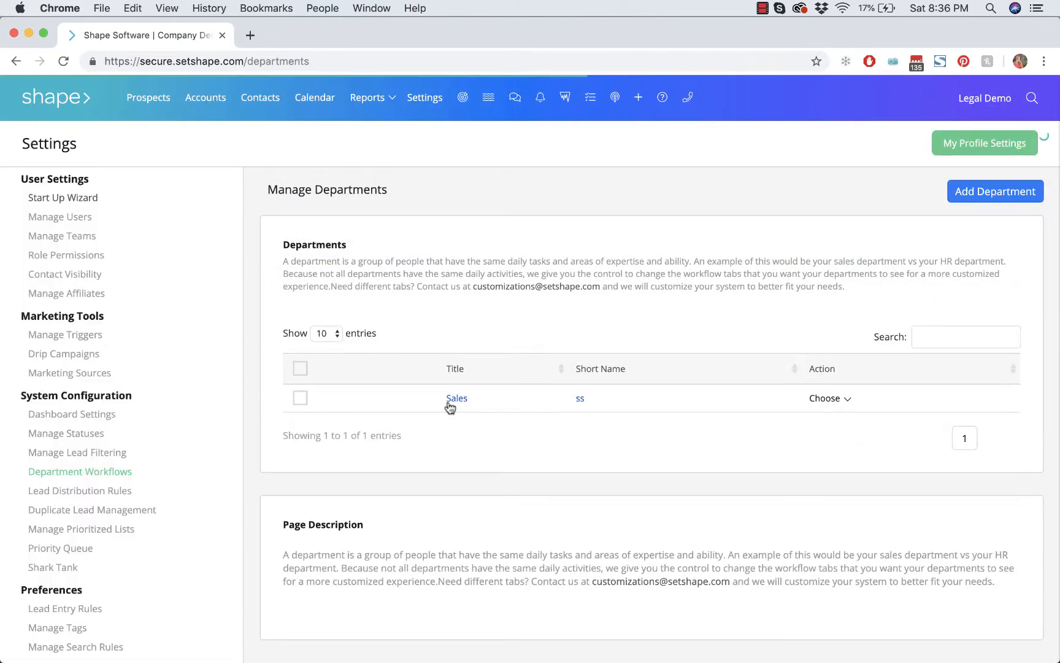
click(457, 398)
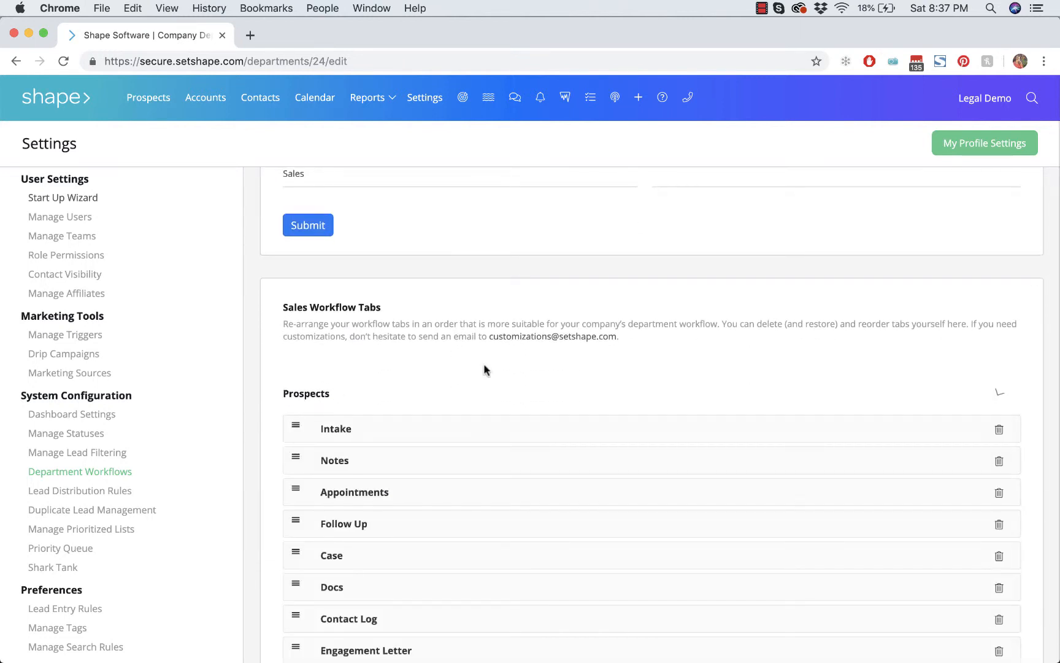
Step: Remove the Uploads and Resources tabs from the Sales Prospects workflow
scroll(down, 3)
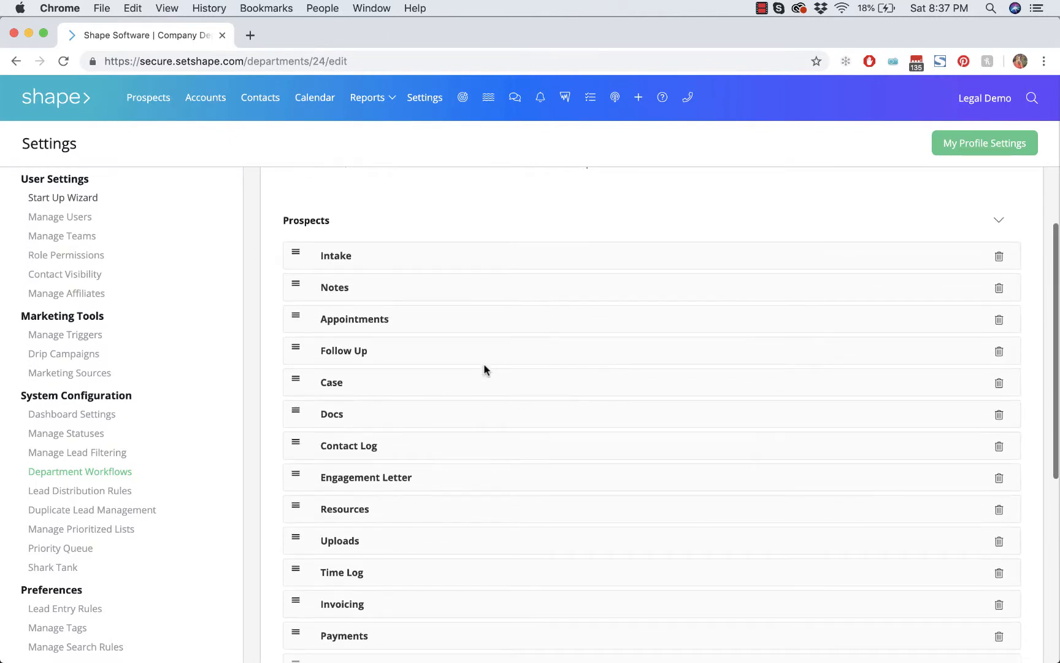
scroll(down, 3)
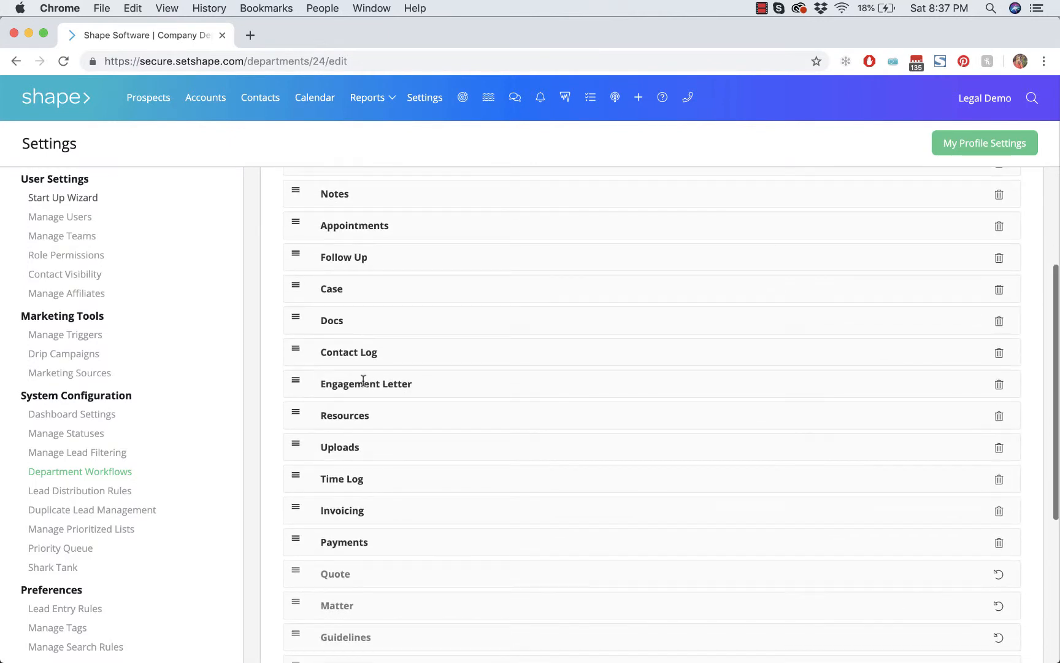
mouse_move(440, 458)
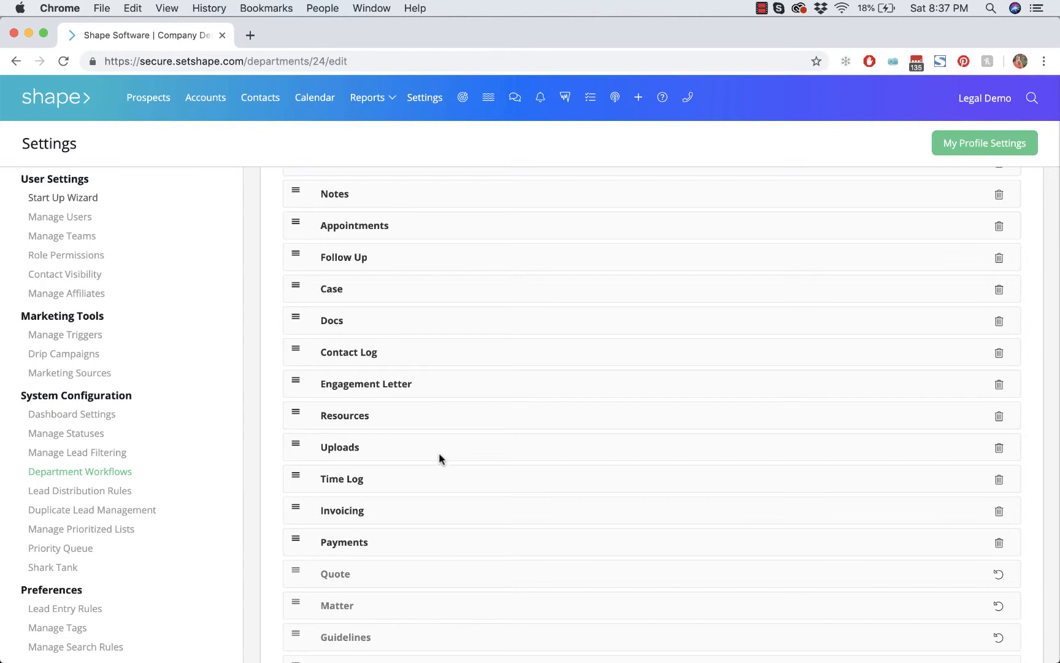
mouse_move(1000, 547)
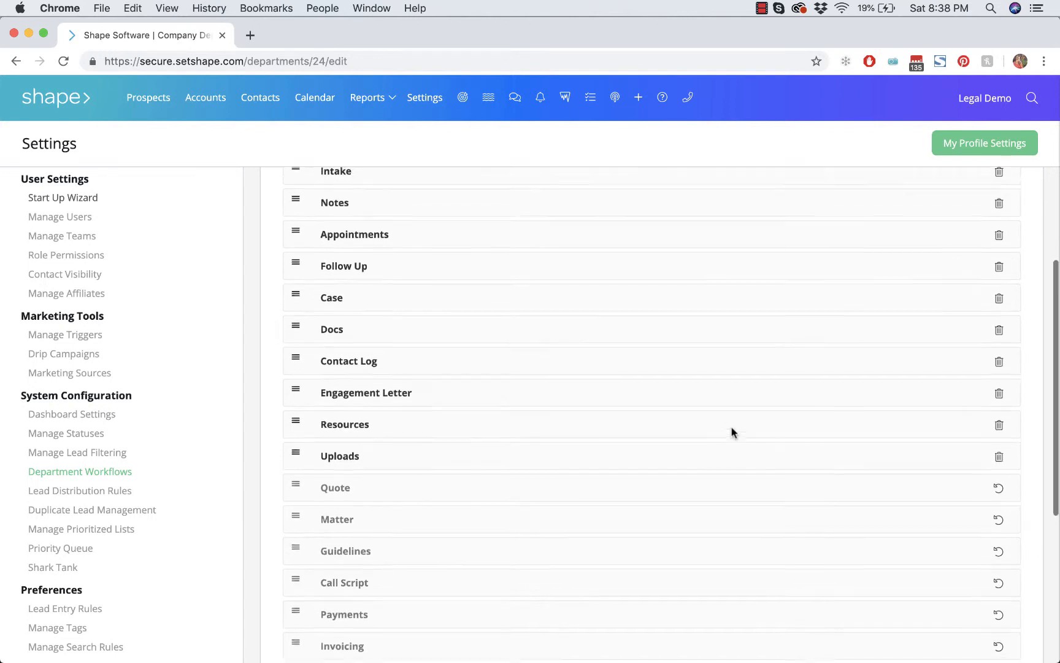
scroll(up, 3)
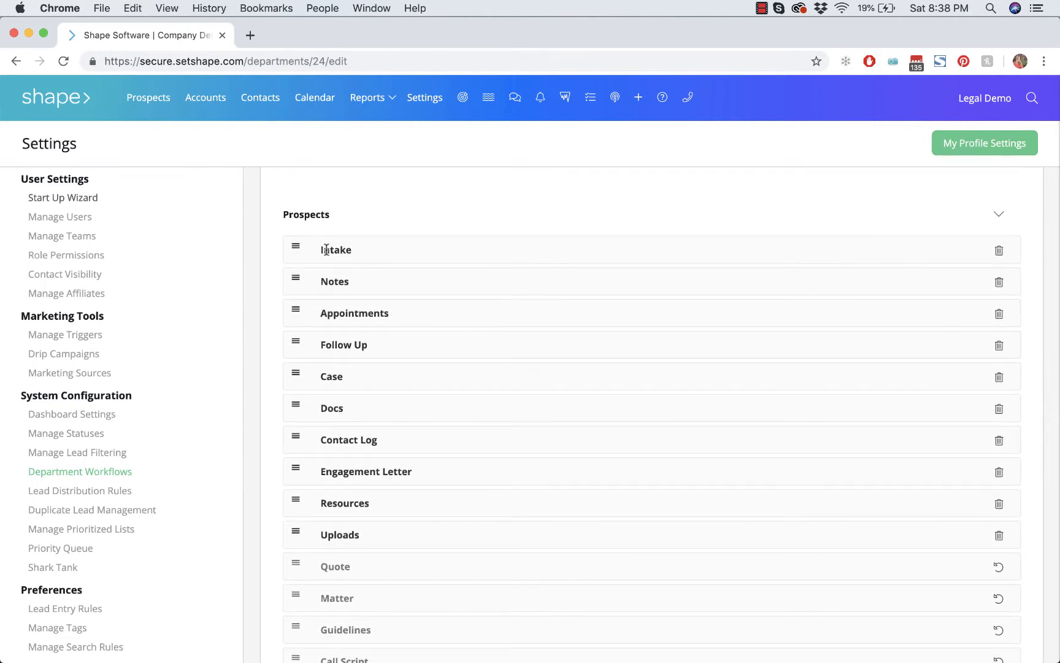
mouse_move(295, 471)
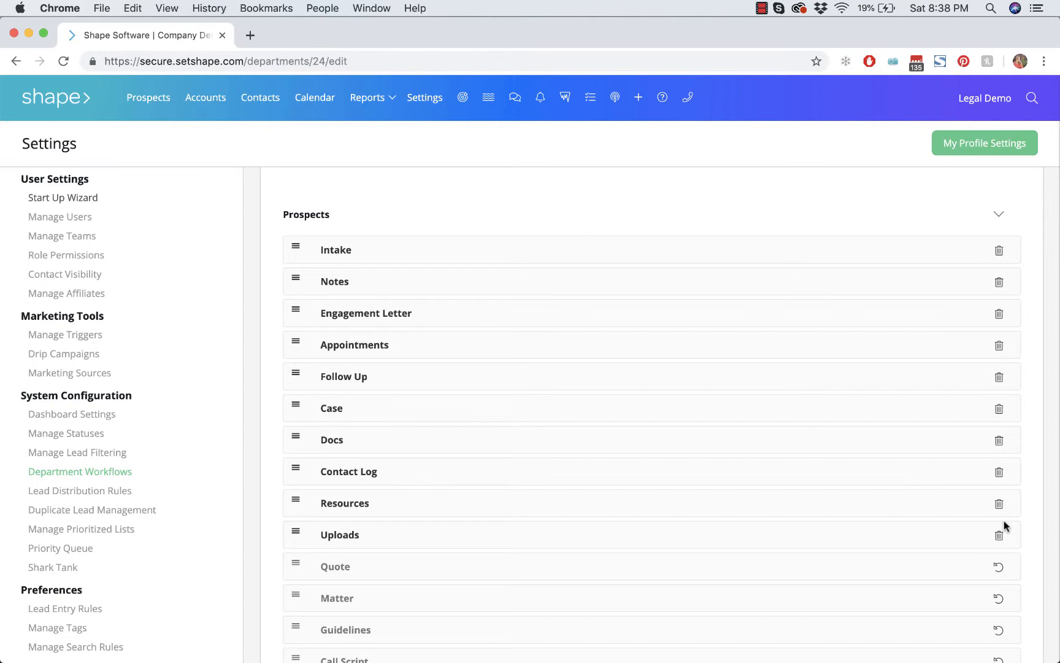
click(999, 535)
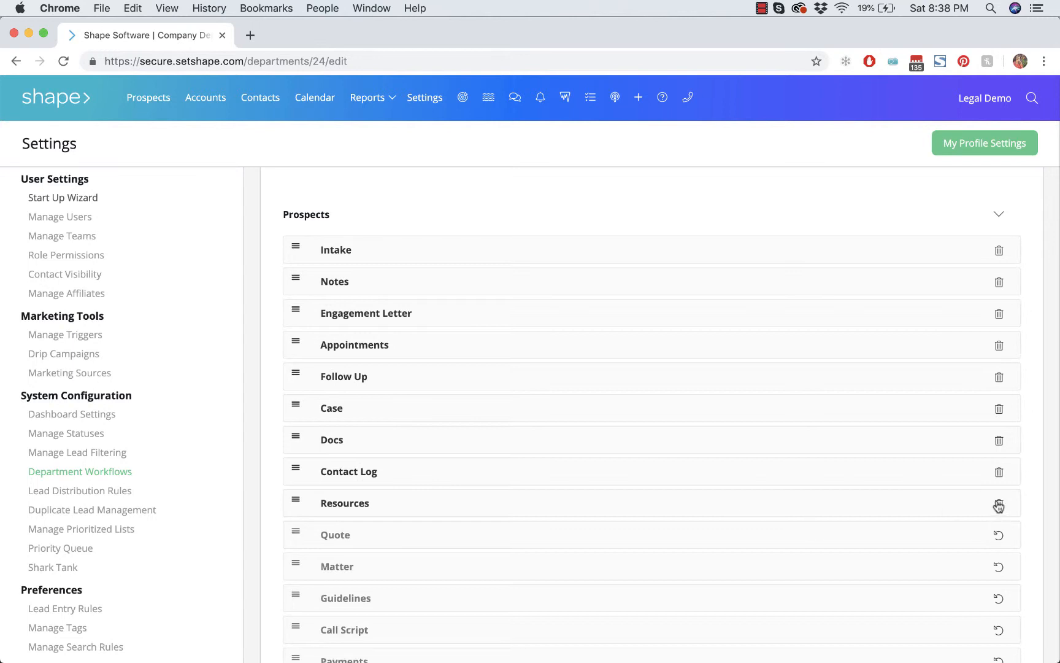
click(999, 505)
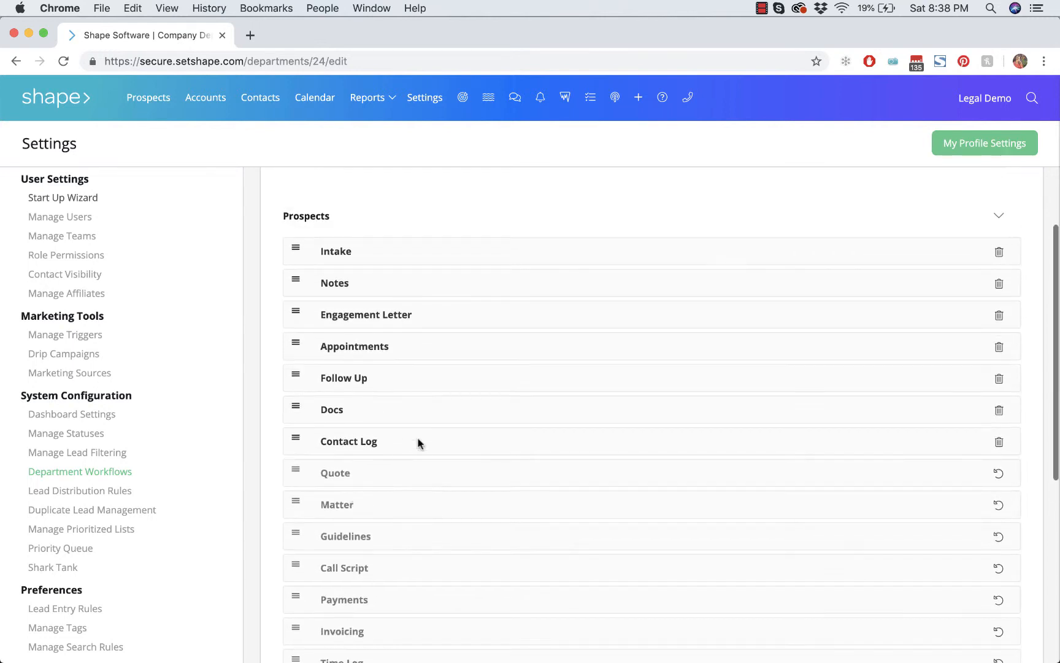
scroll(up, 3)
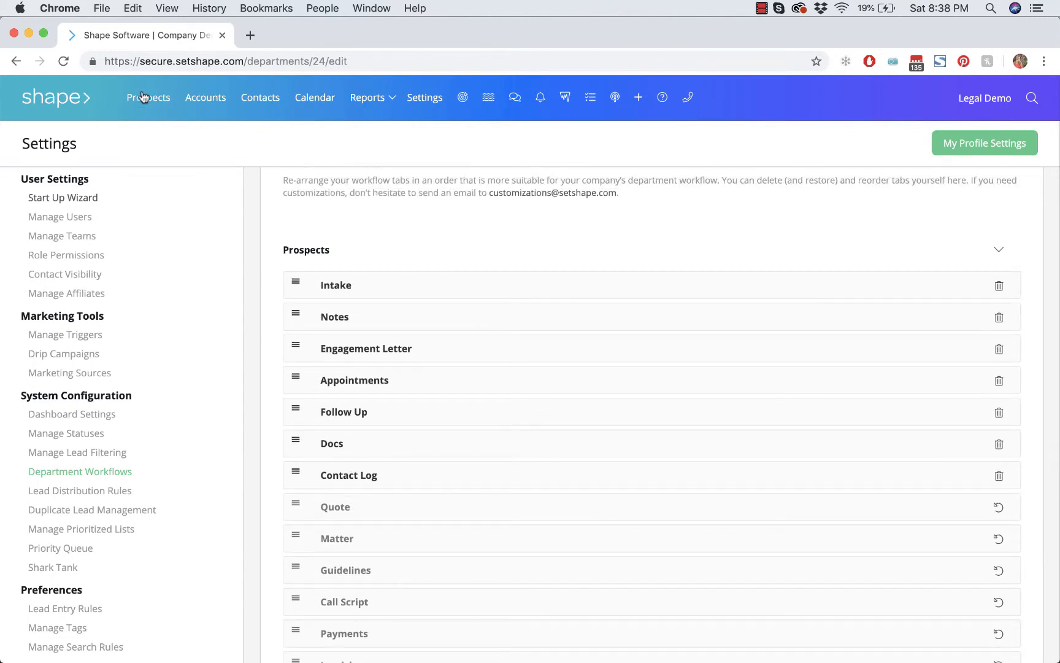
click(147, 97)
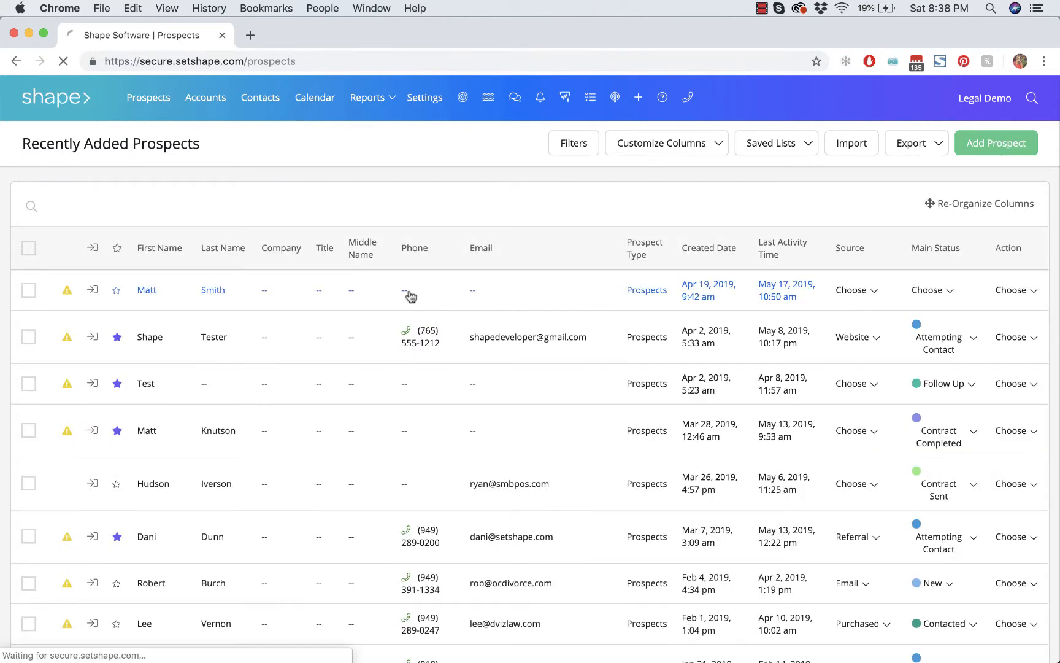
click(146, 290)
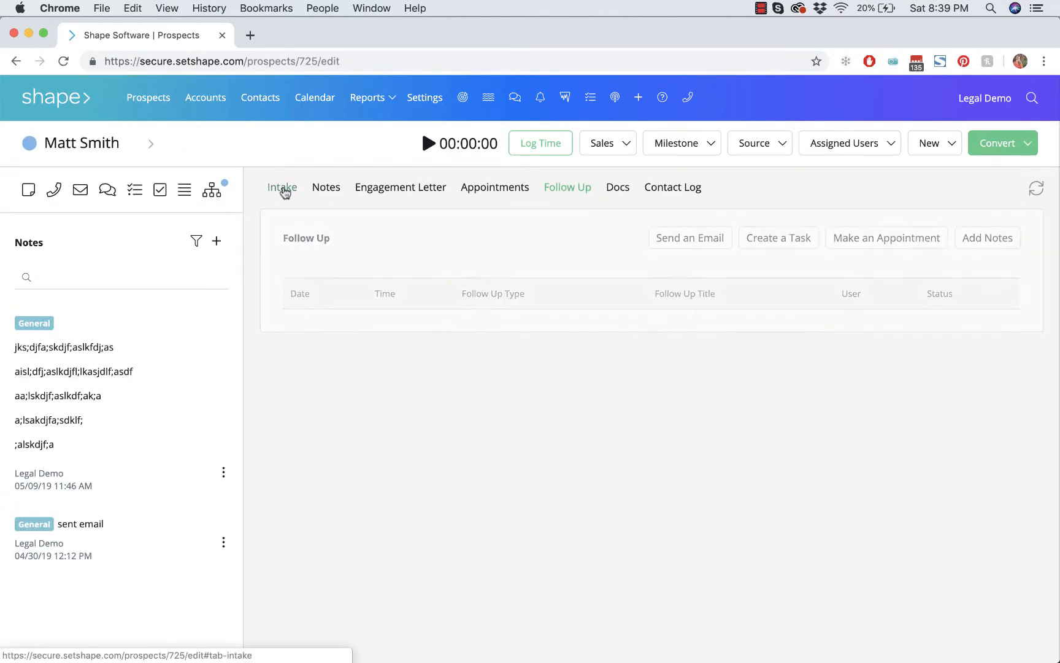
click(282, 187)
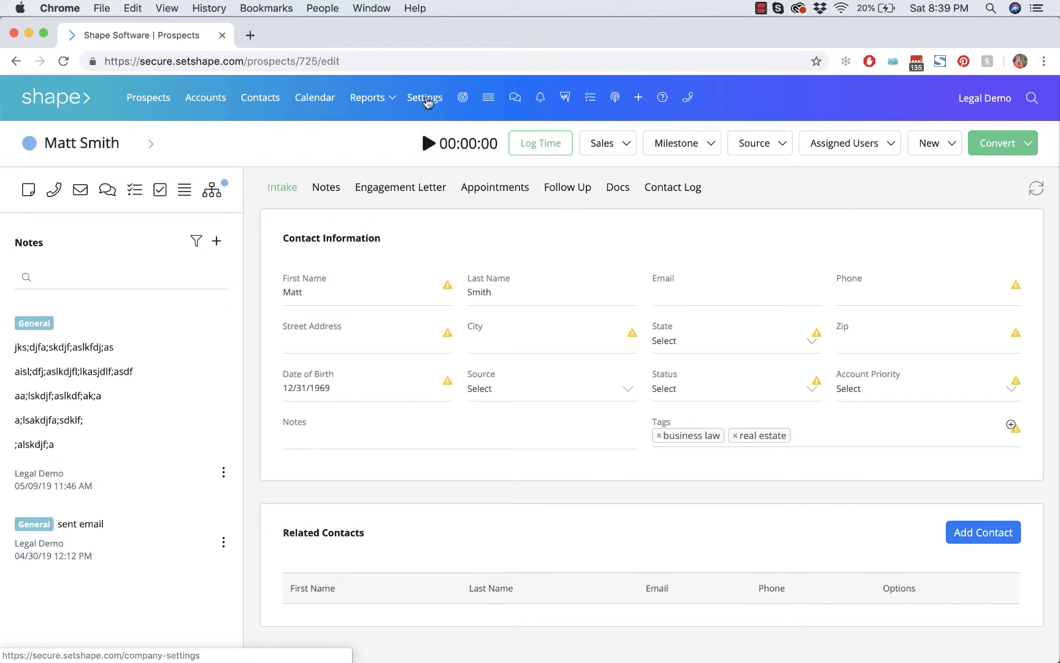
click(325, 187)
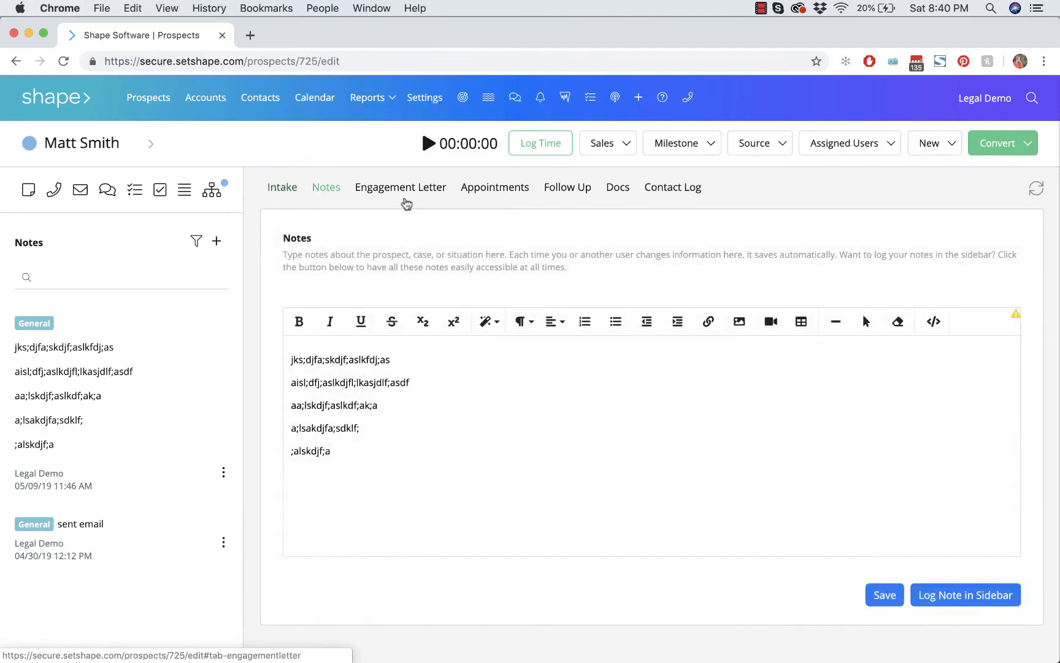
click(567, 186)
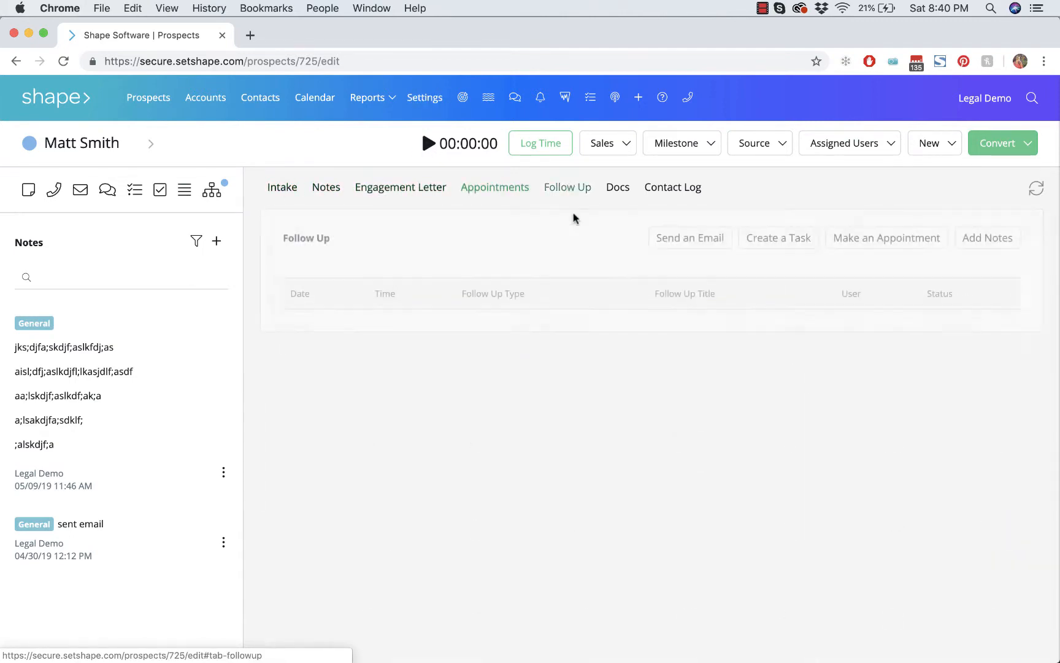
click(424, 97)
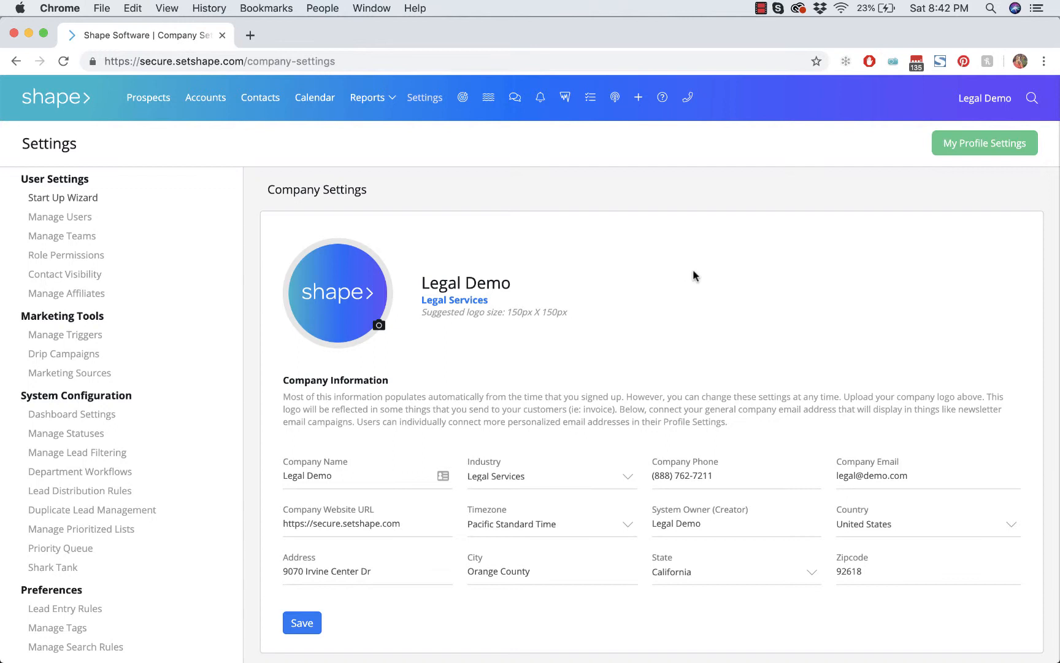
mouse_move(450, 143)
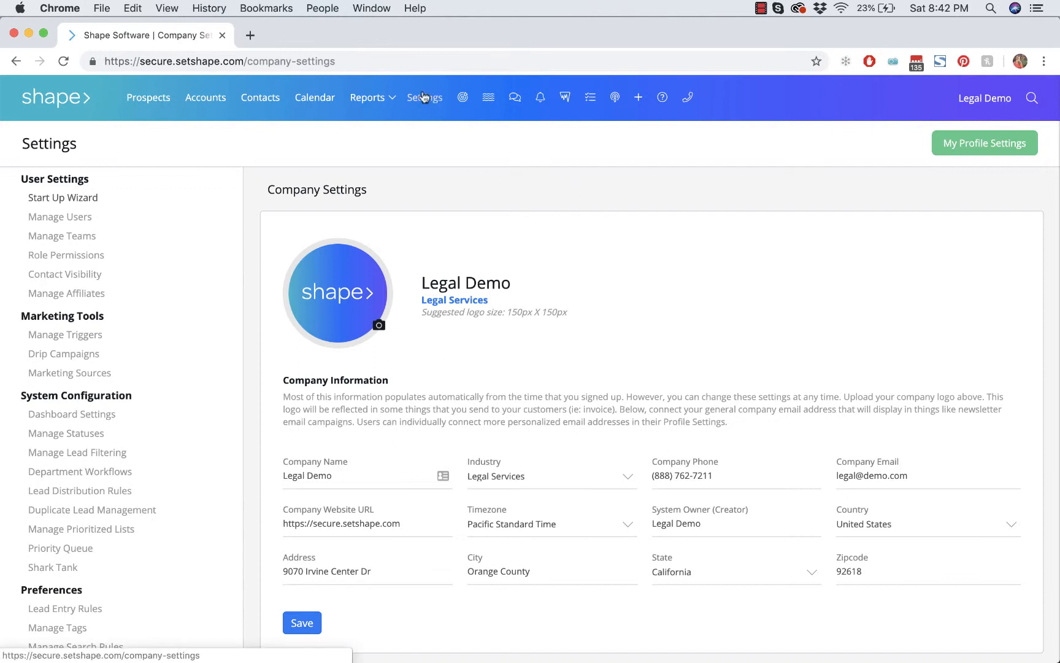
mouse_move(58, 466)
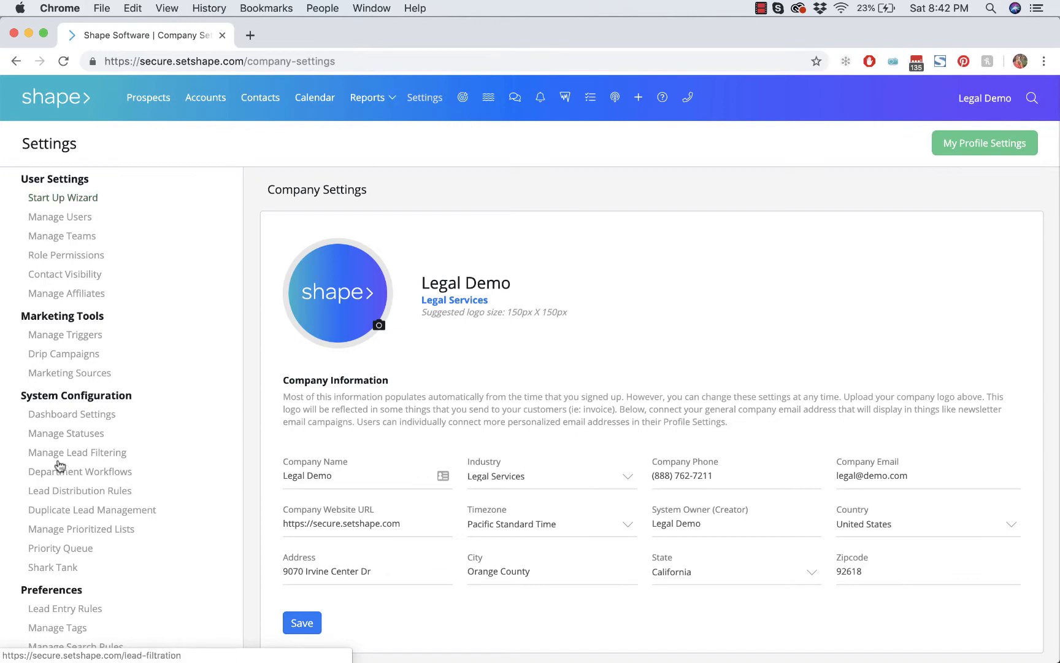
mouse_move(80, 471)
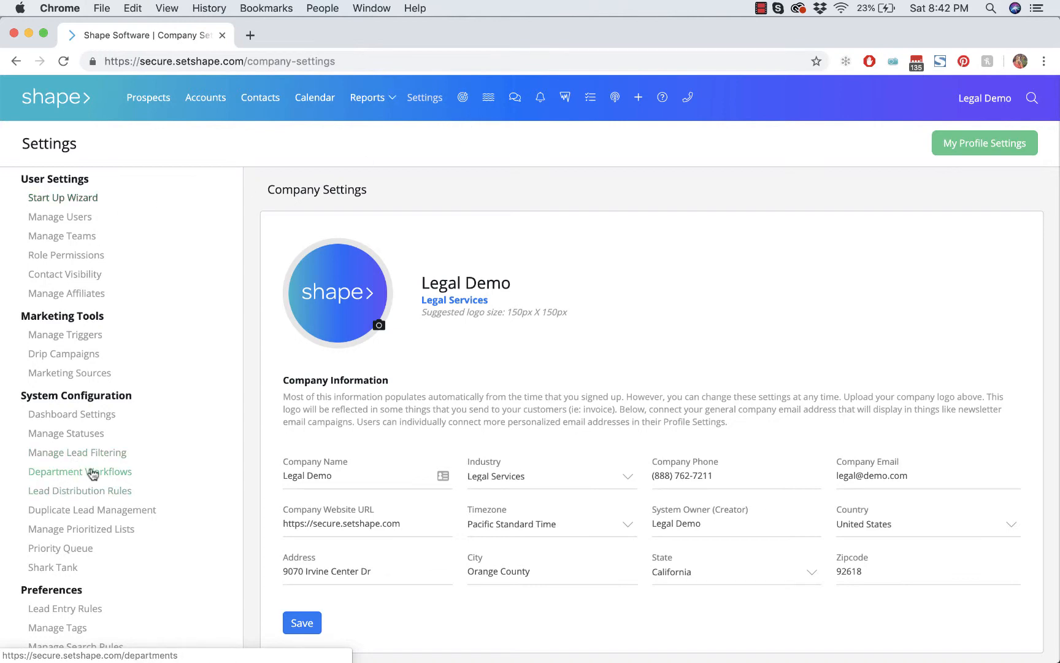
Step: Open Department Workflows to reach the Manage Departments page
click(80, 471)
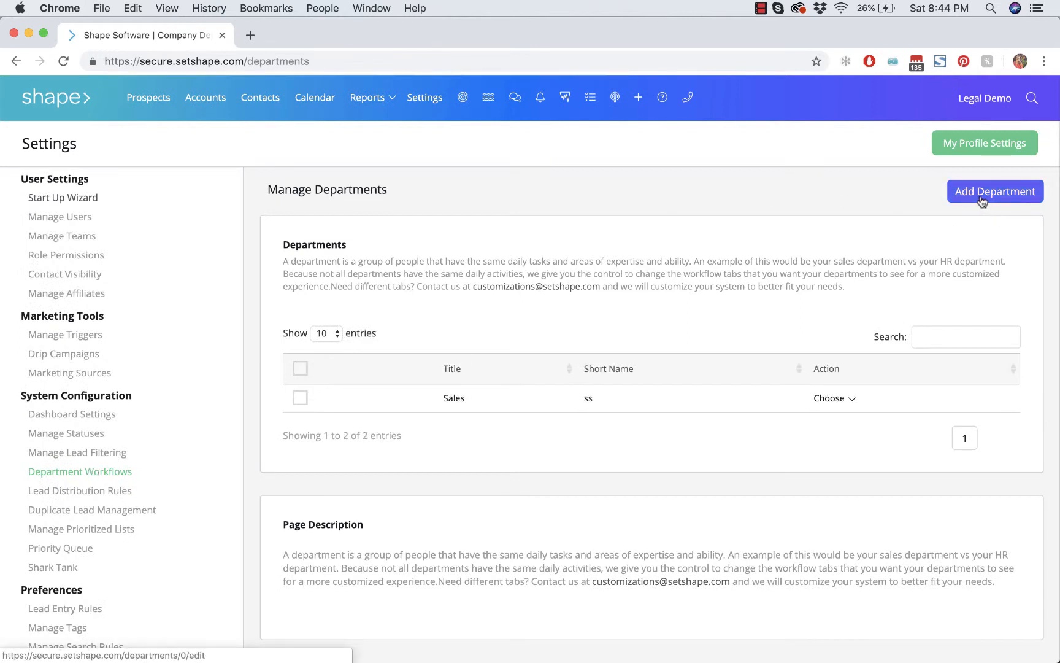
Step: Add a new department named Billing and submit it
click(995, 191)
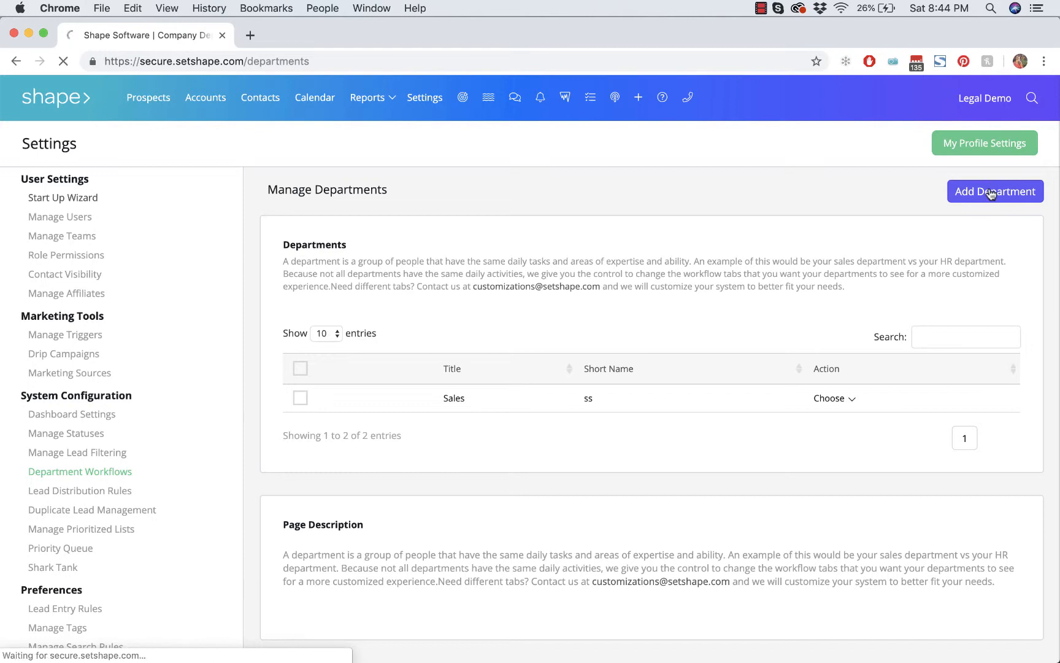
click(994, 192)
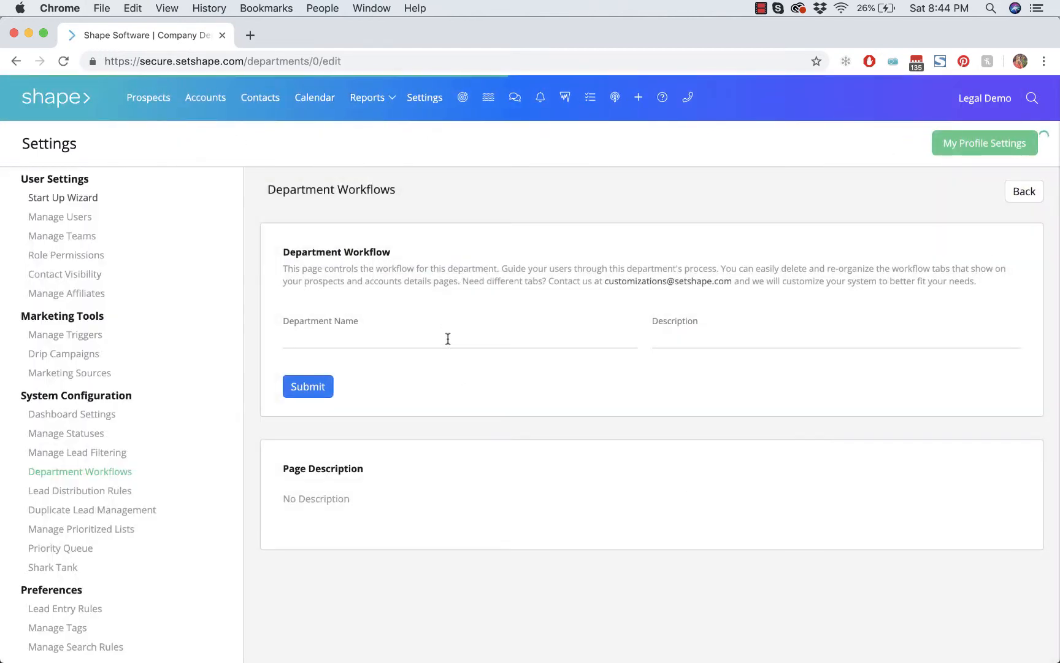
text(Bi)
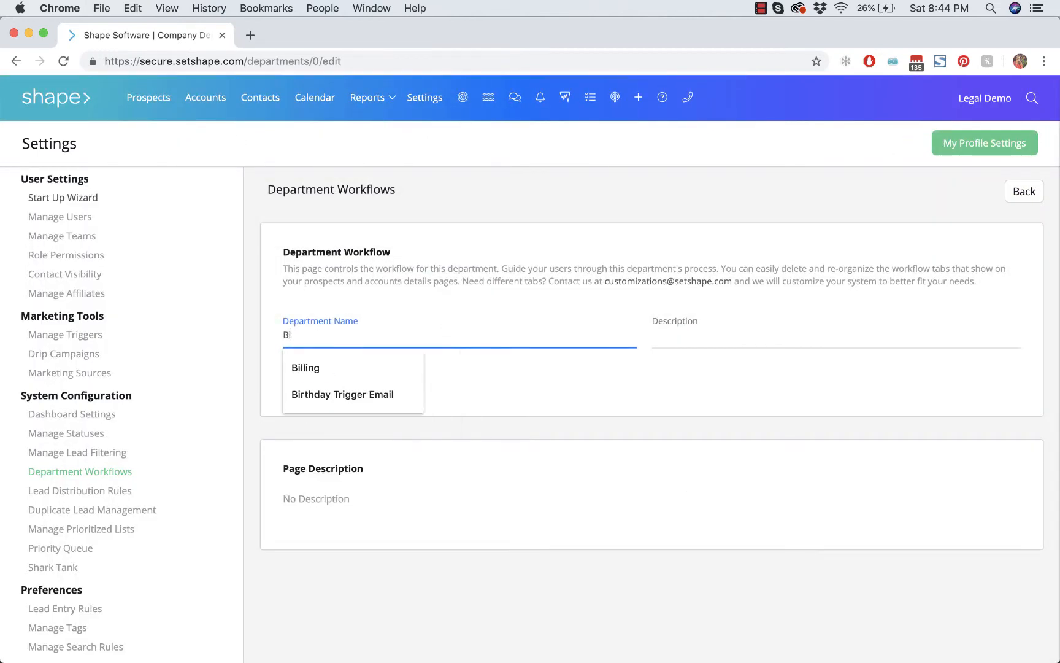
click(305, 368)
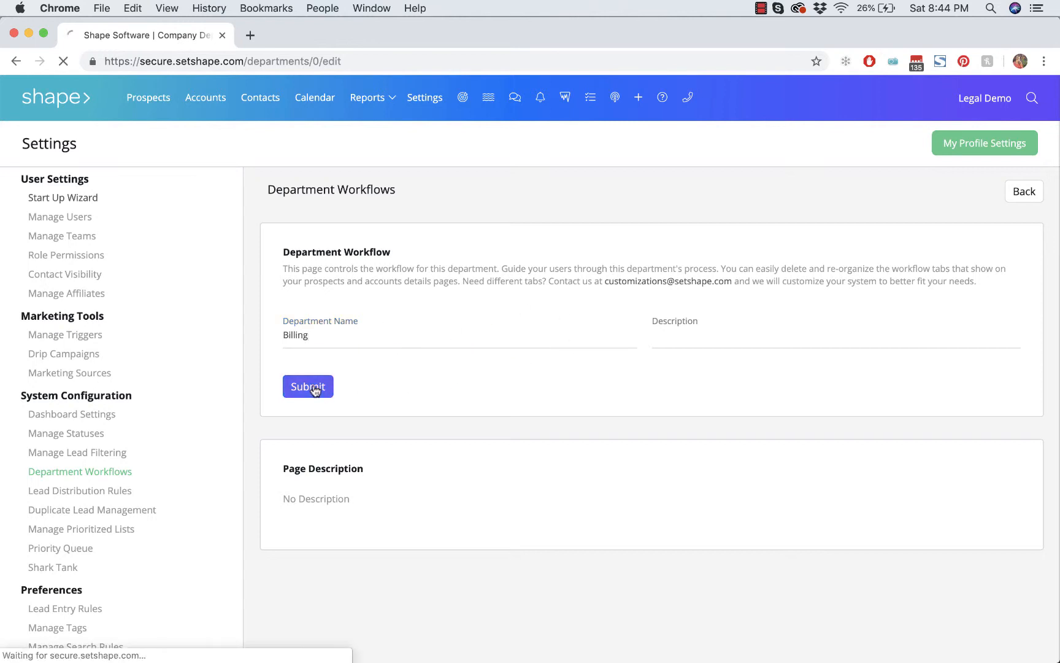
click(307, 386)
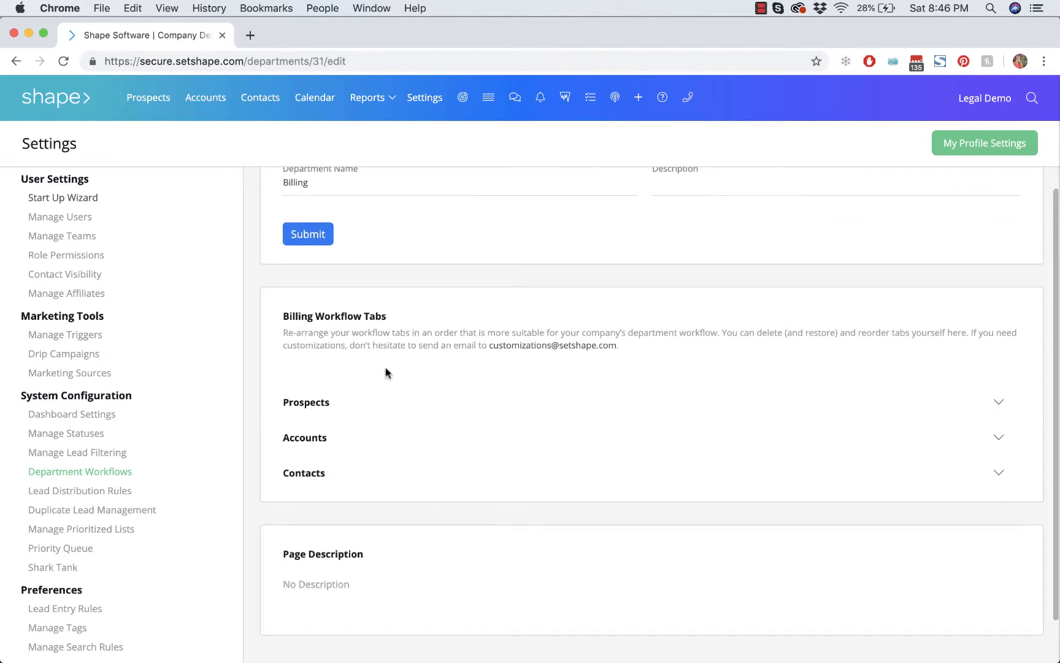
Step: Remove Notes, Case, Engagement Letter, Resources and Appointments from Billing's Prospects workflow
click(305, 402)
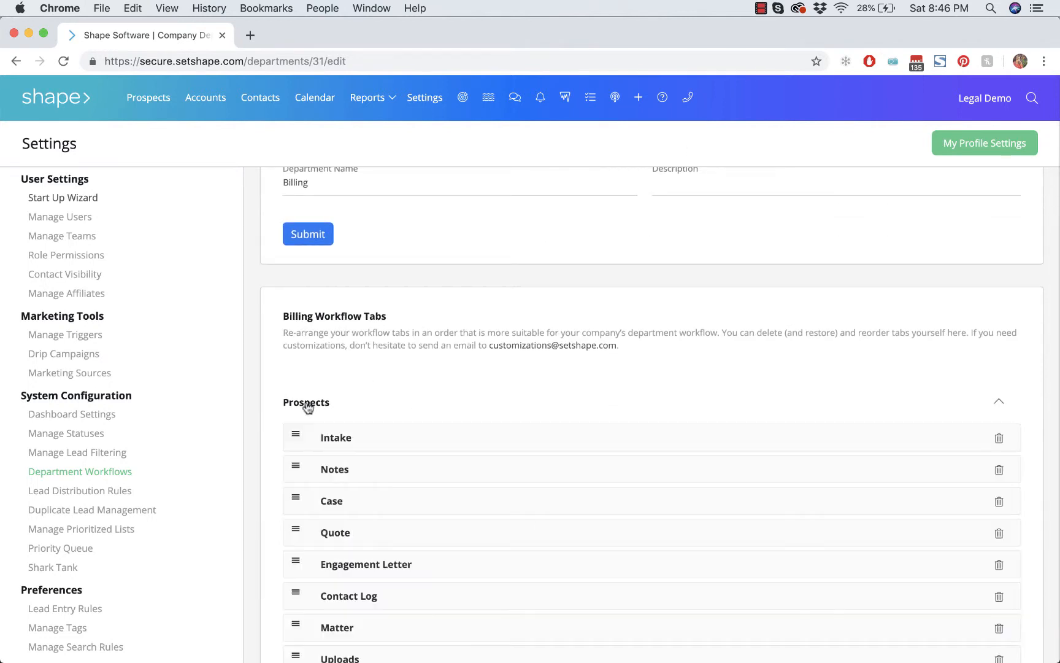
scroll(down, 3)
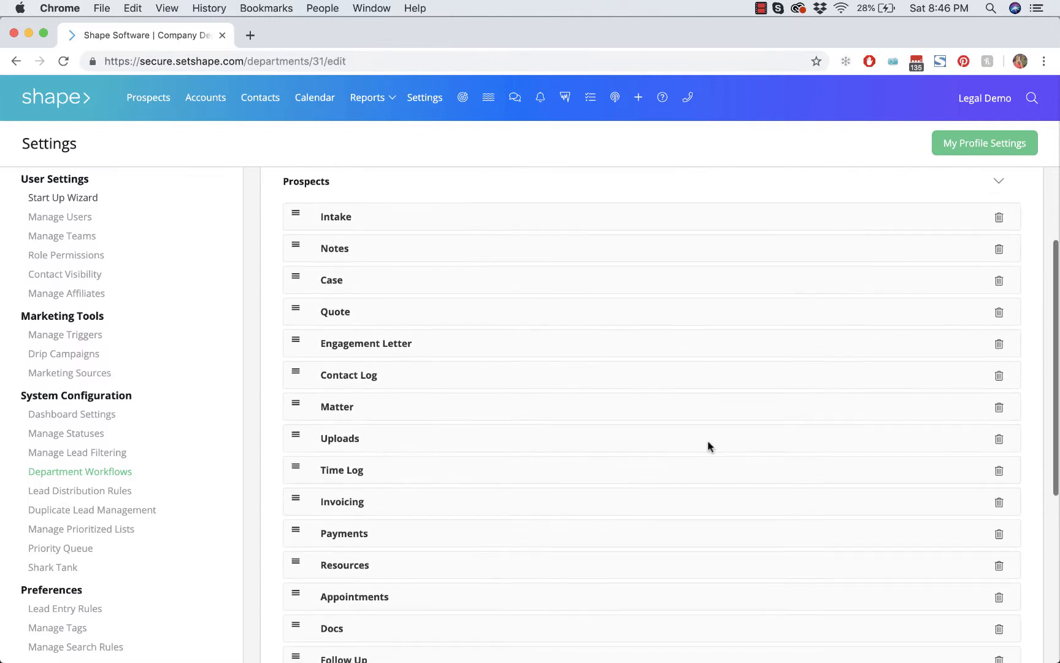
click(999, 248)
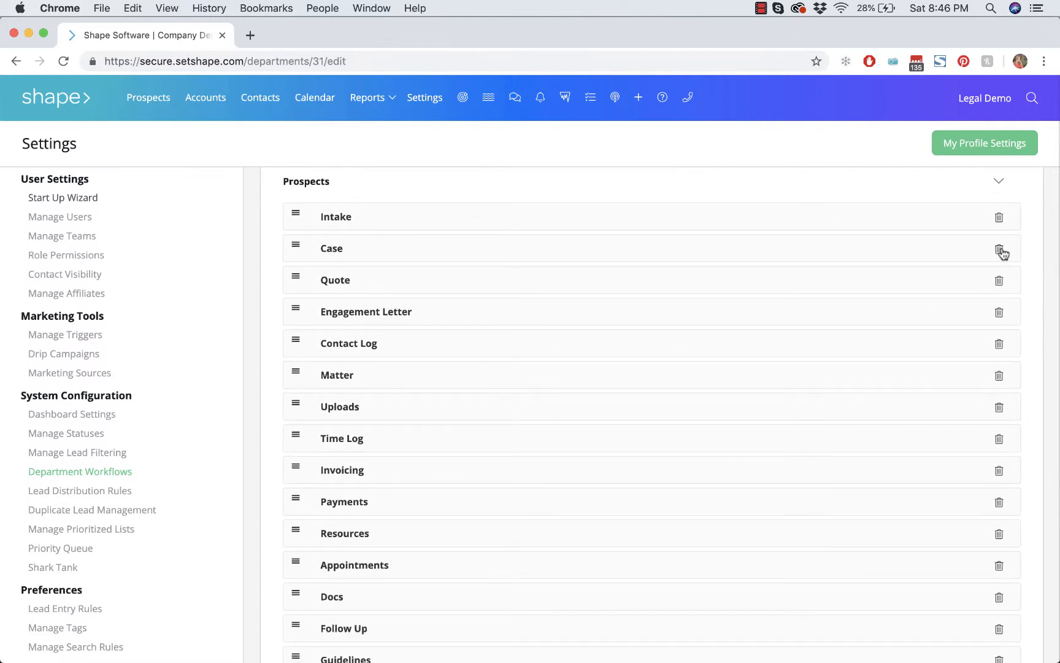
click(1000, 252)
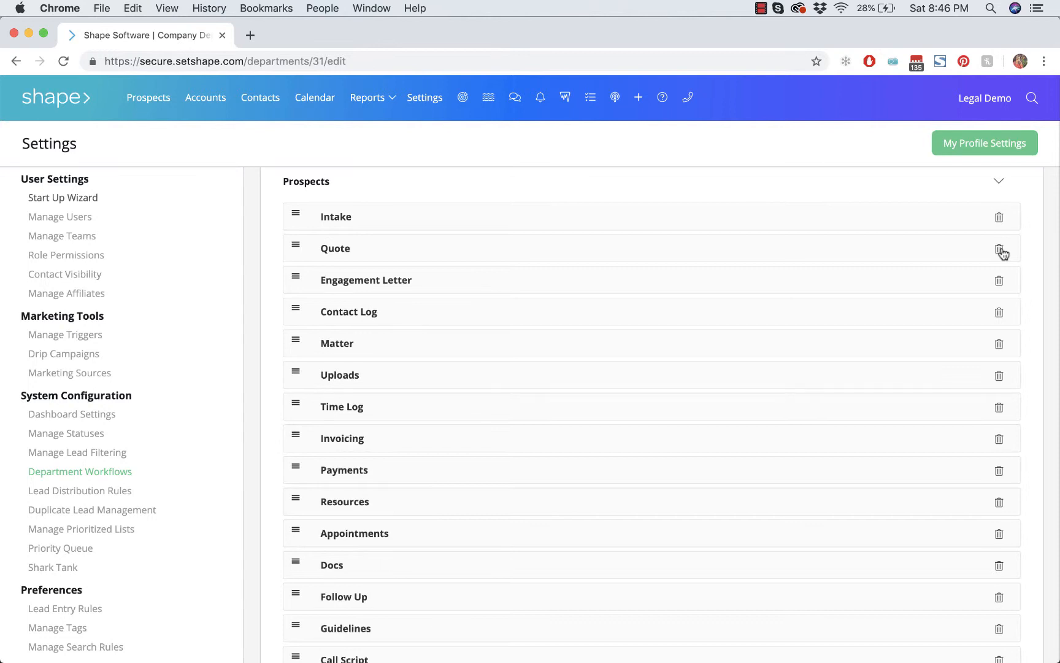
mouse_move(1003, 286)
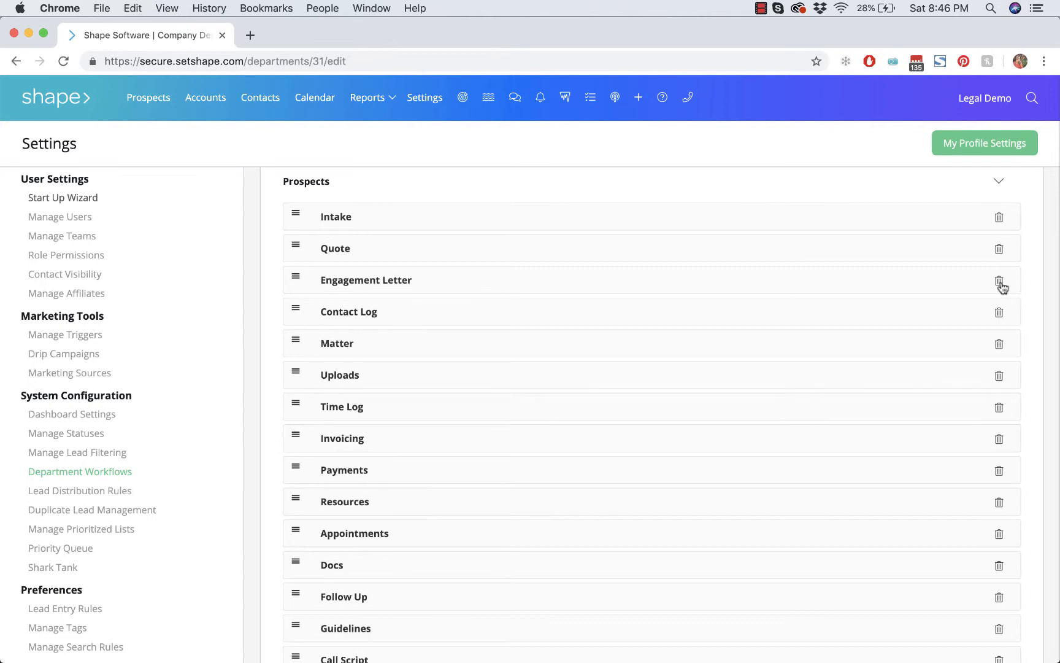
click(1000, 283)
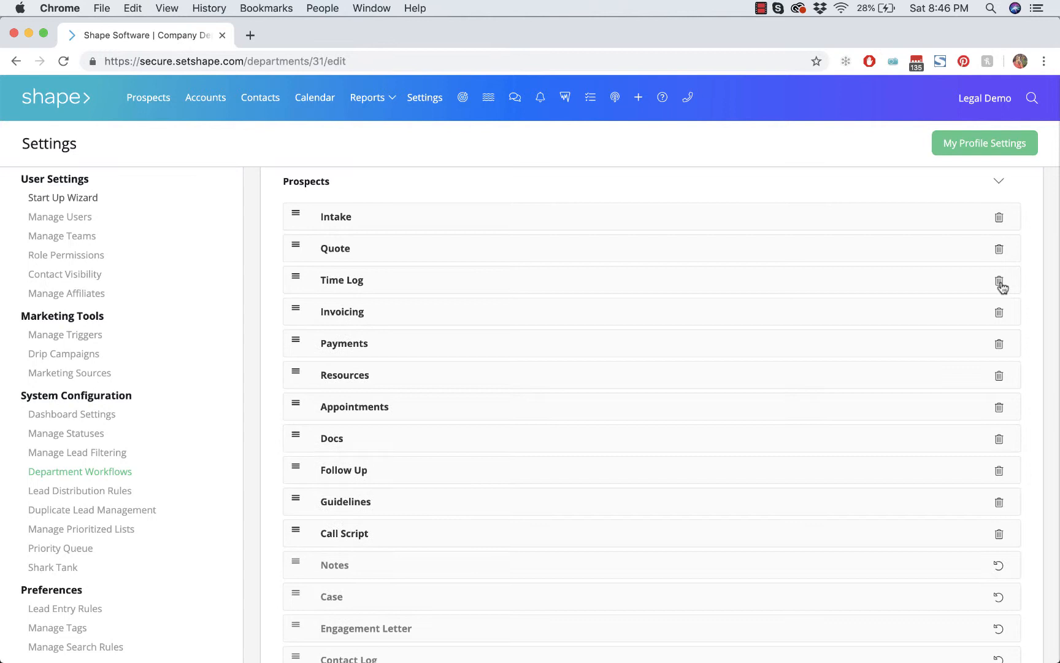
click(1000, 284)
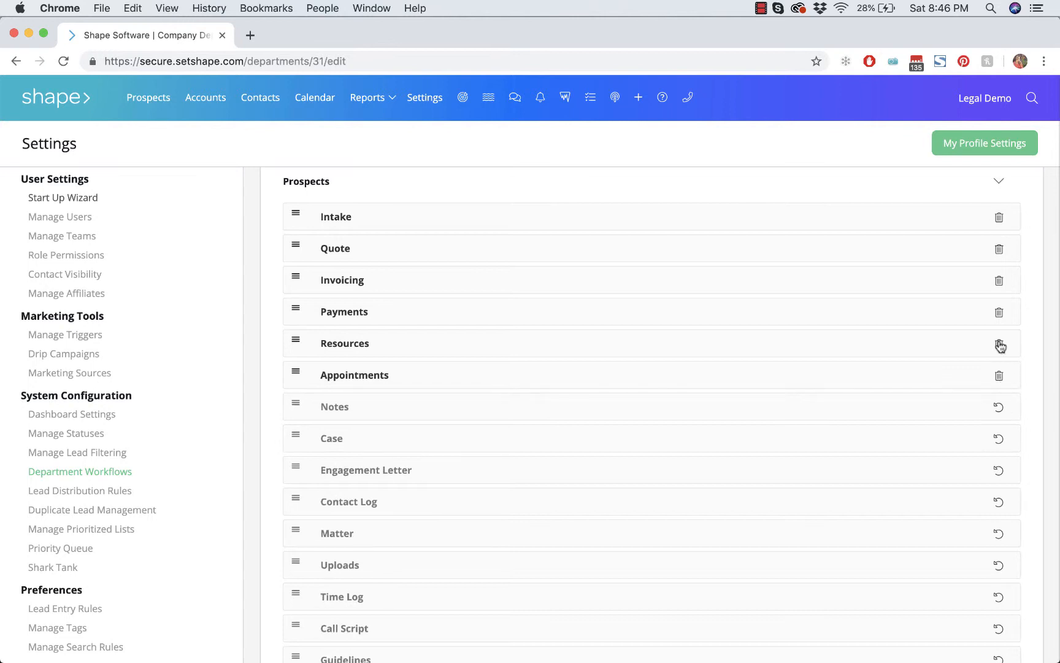
click(1000, 346)
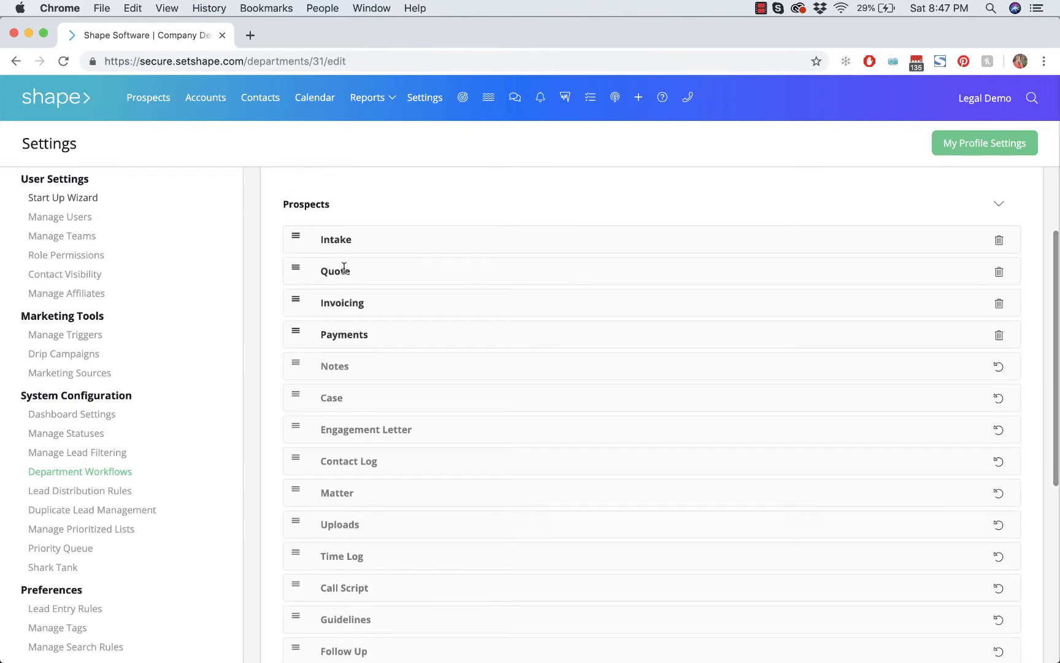
mouse_move(373, 286)
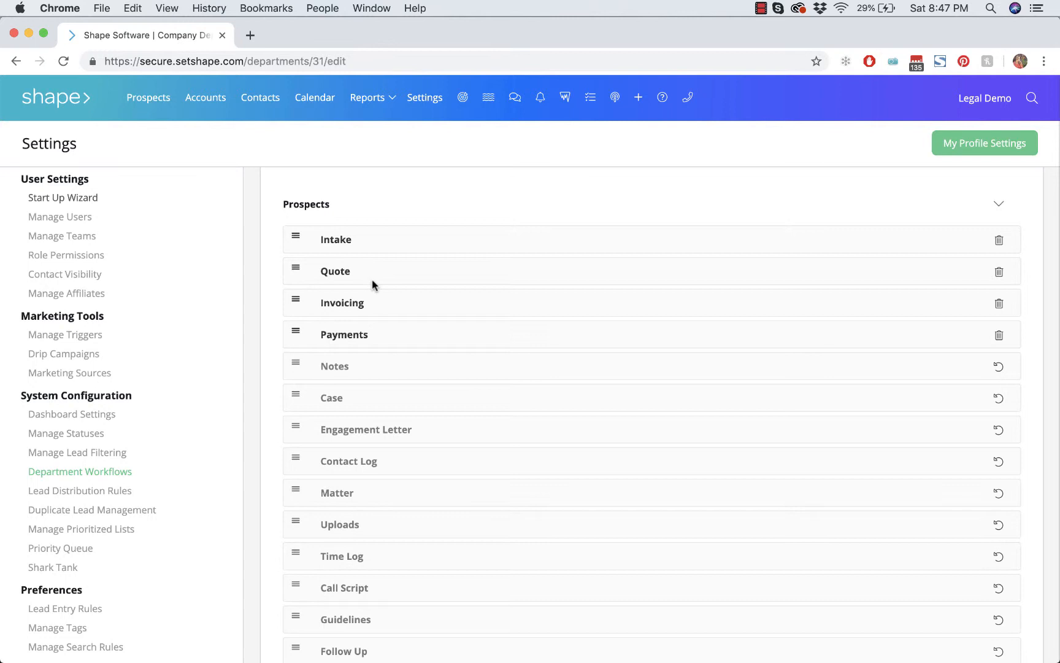
mouse_move(377, 344)
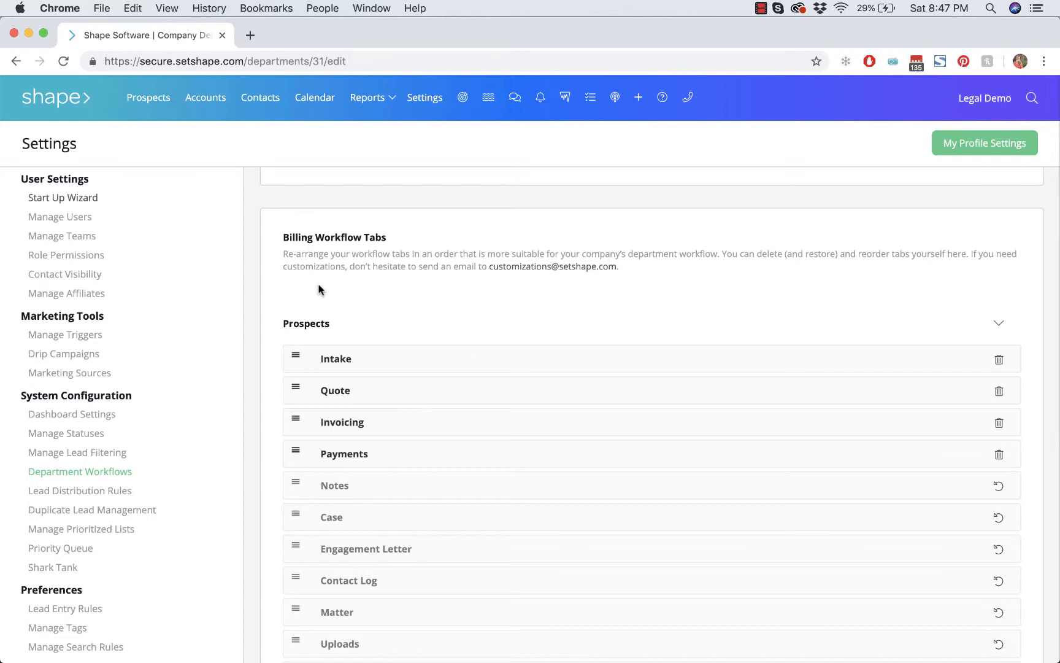
mouse_move(726, 279)
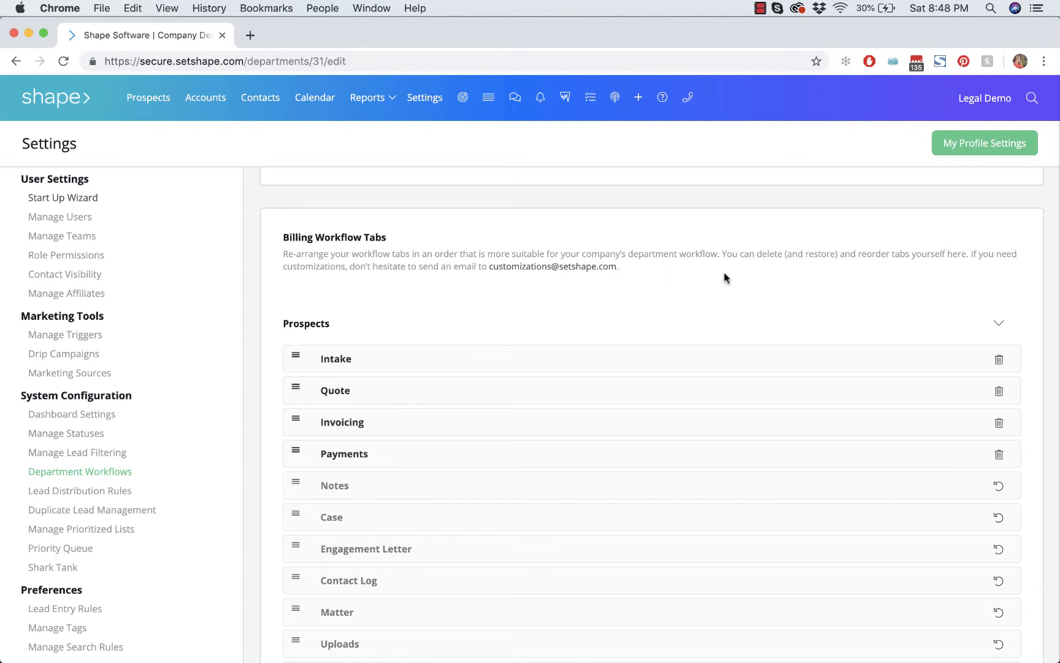
mouse_move(436, 236)
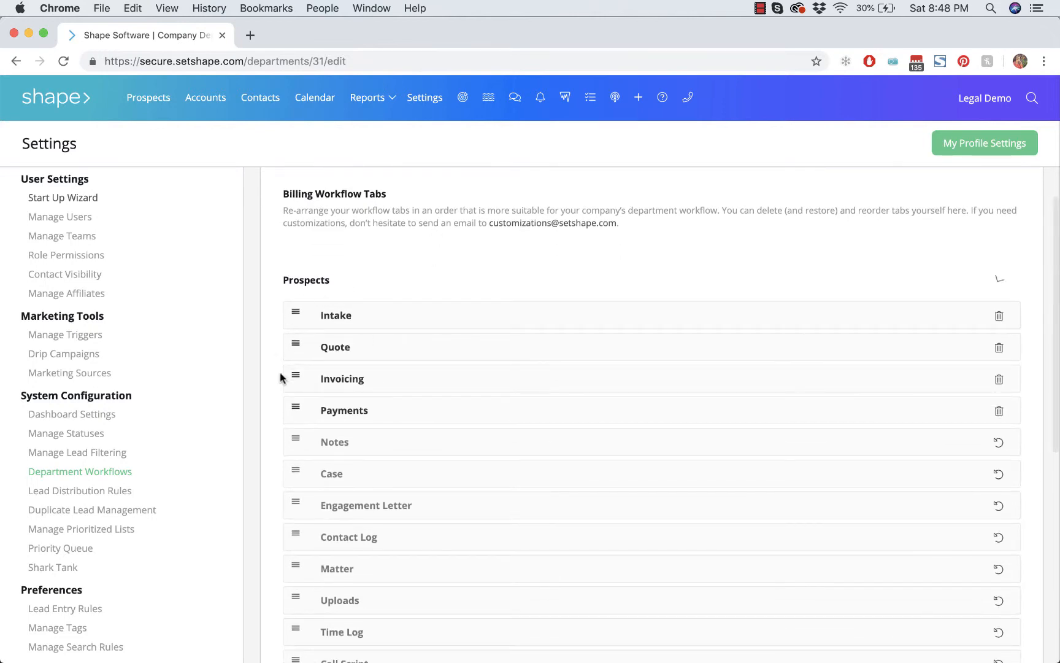
Step: Go to the Recently Added Prospects list
scroll(up, 3)
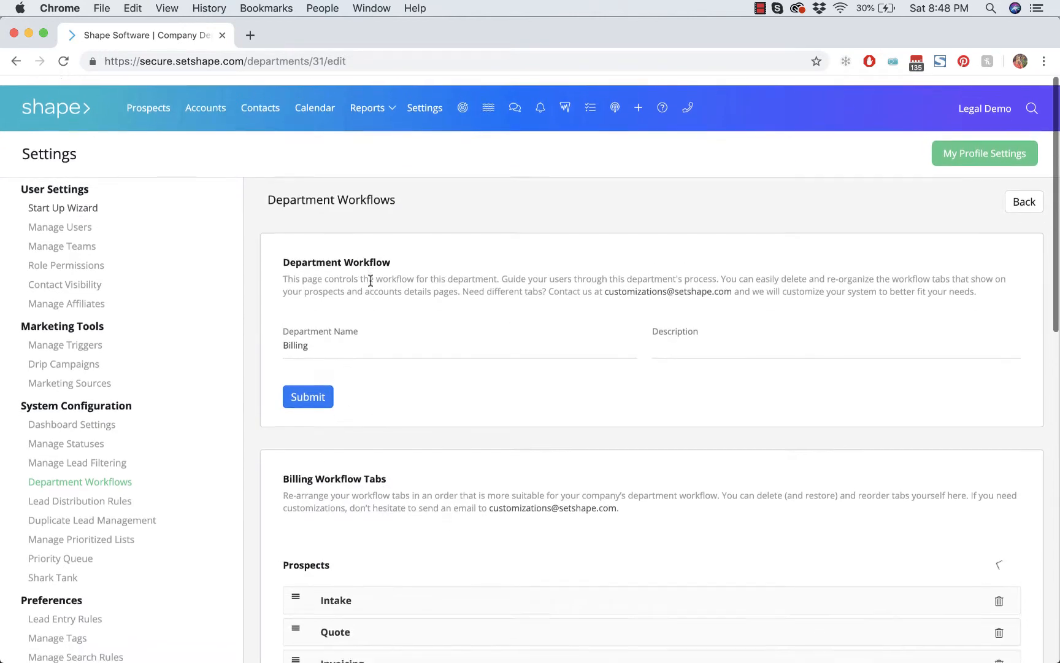
click(148, 98)
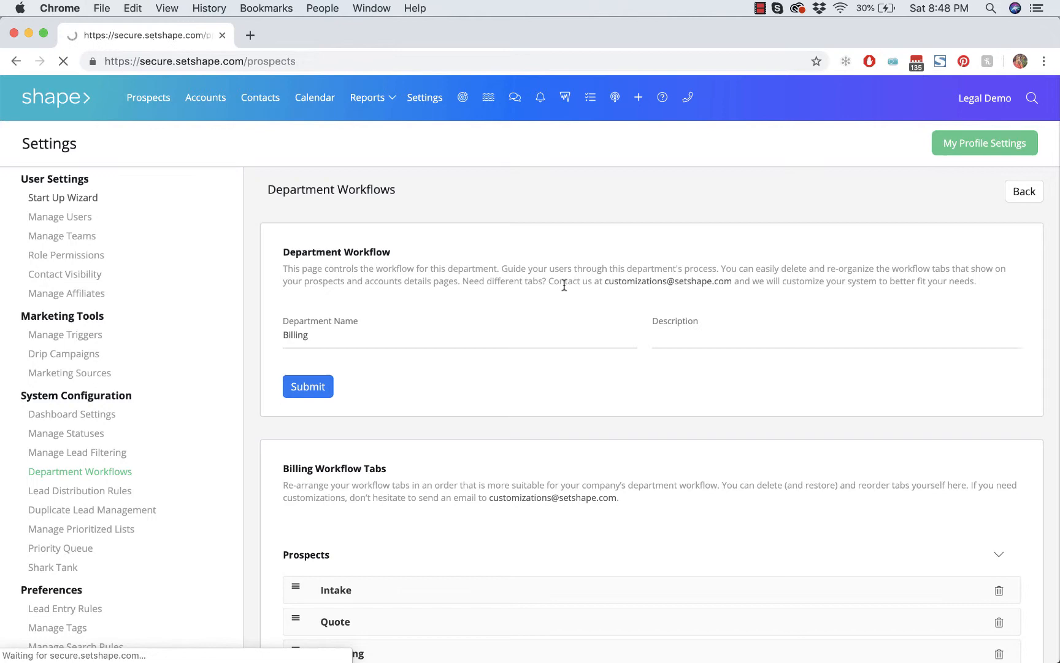
click(148, 97)
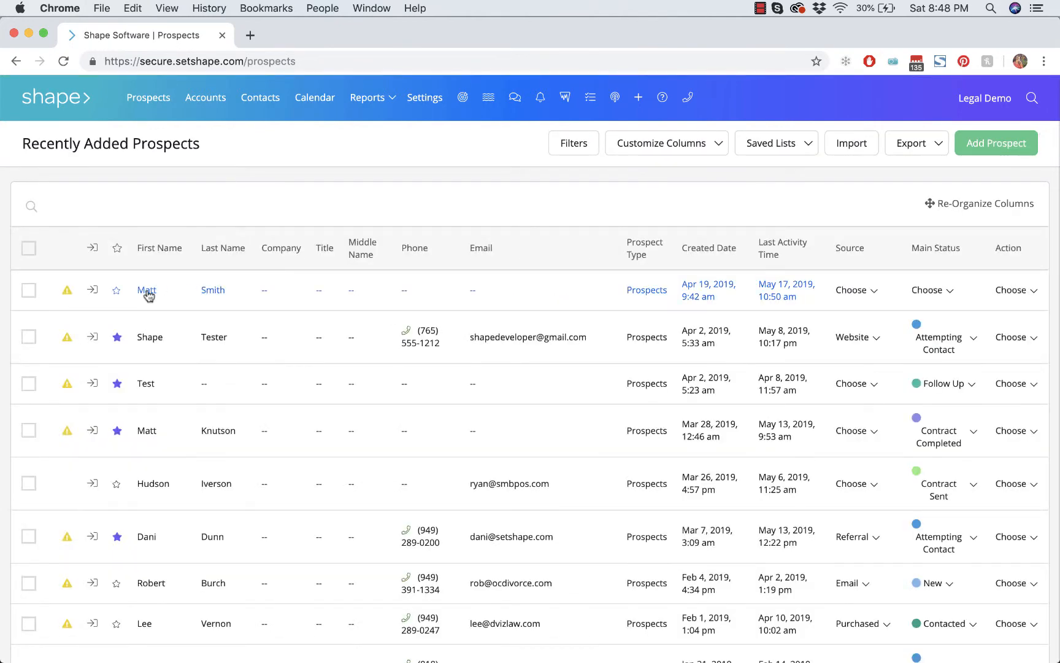
click(146, 290)
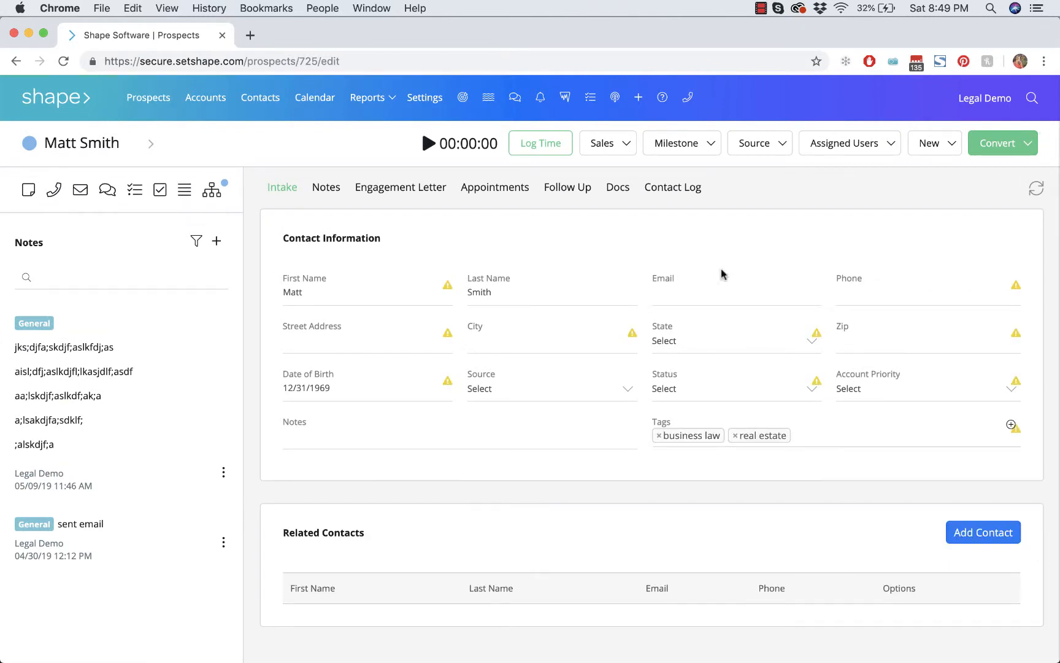
mouse_move(763, 192)
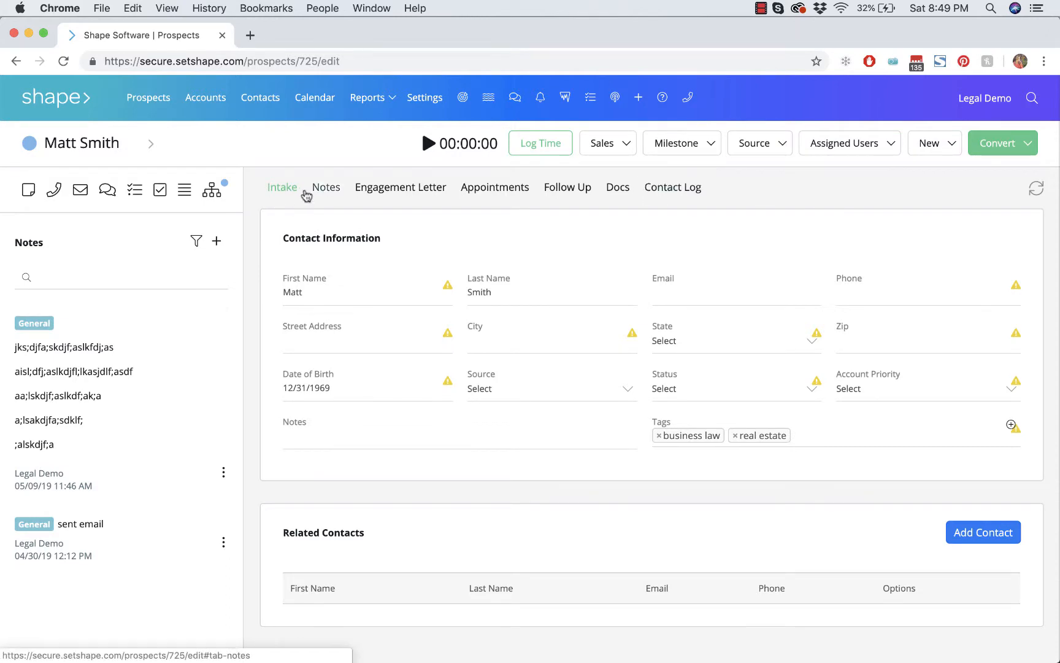
click(495, 188)
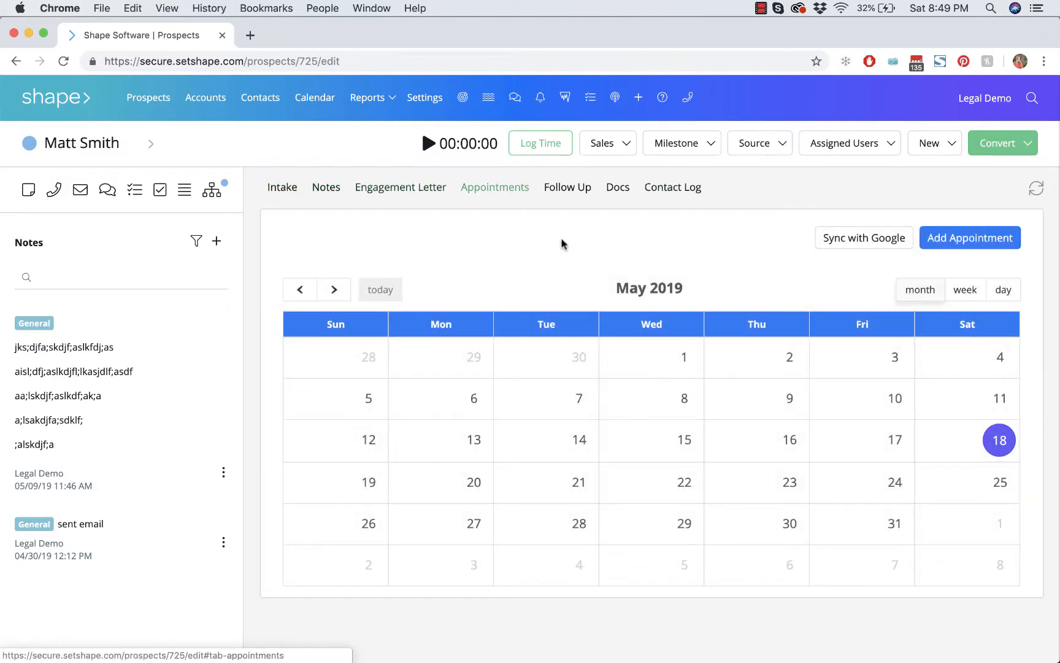
click(283, 187)
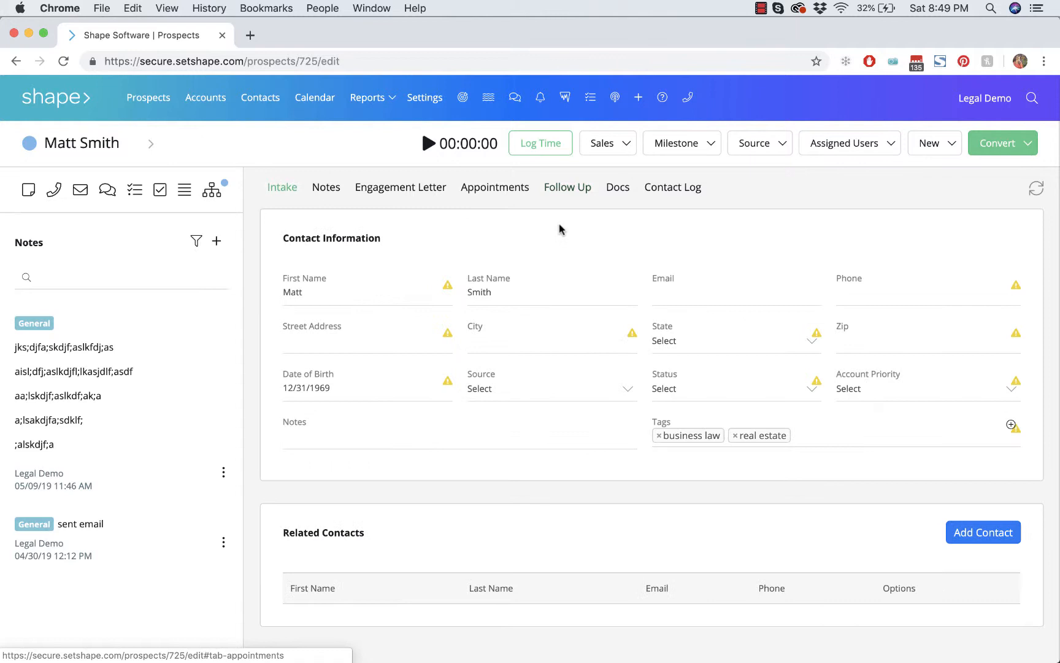
click(602, 143)
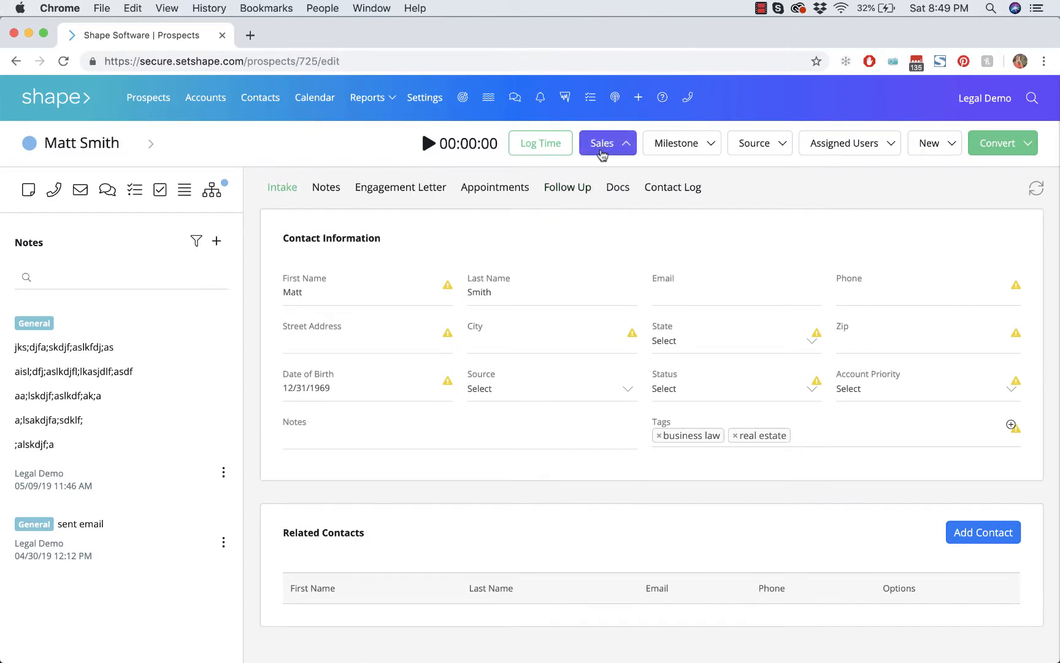
click(602, 143)
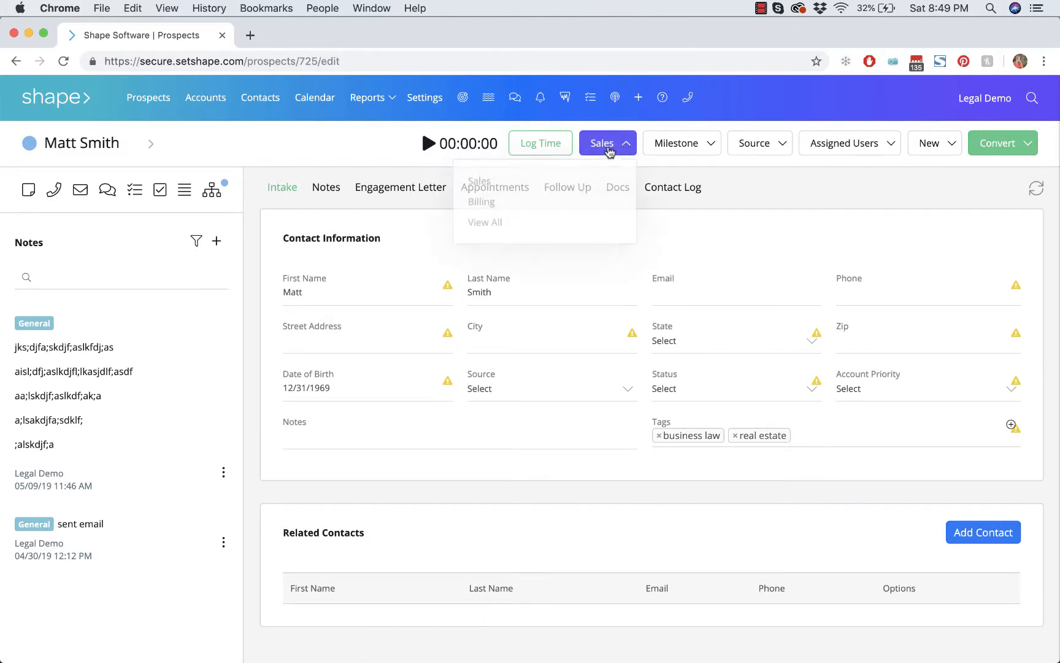
click(496, 188)
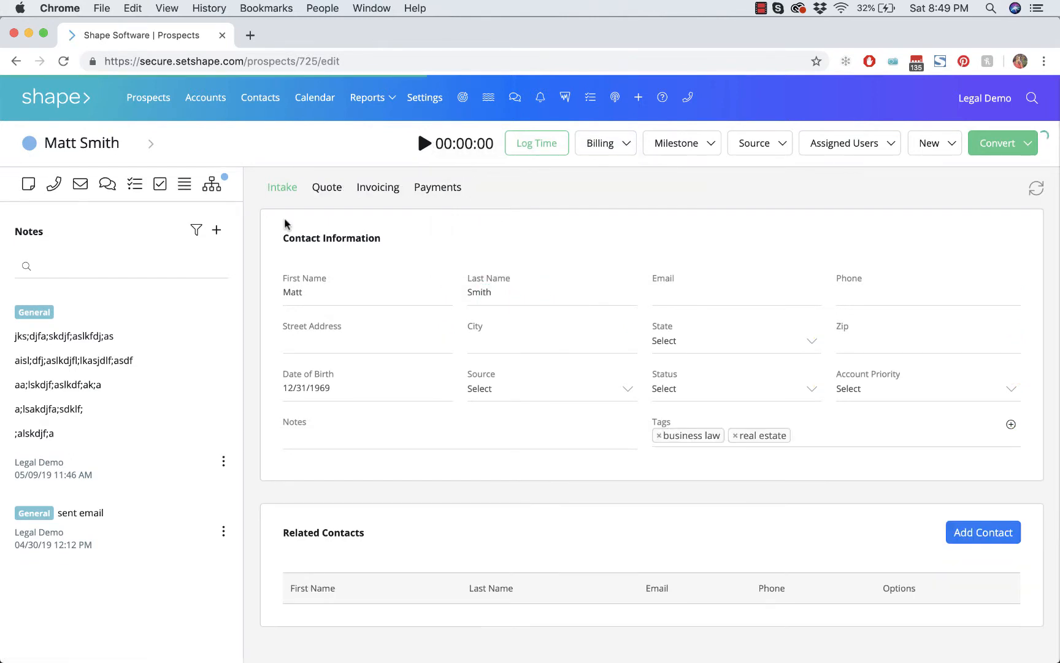
click(327, 187)
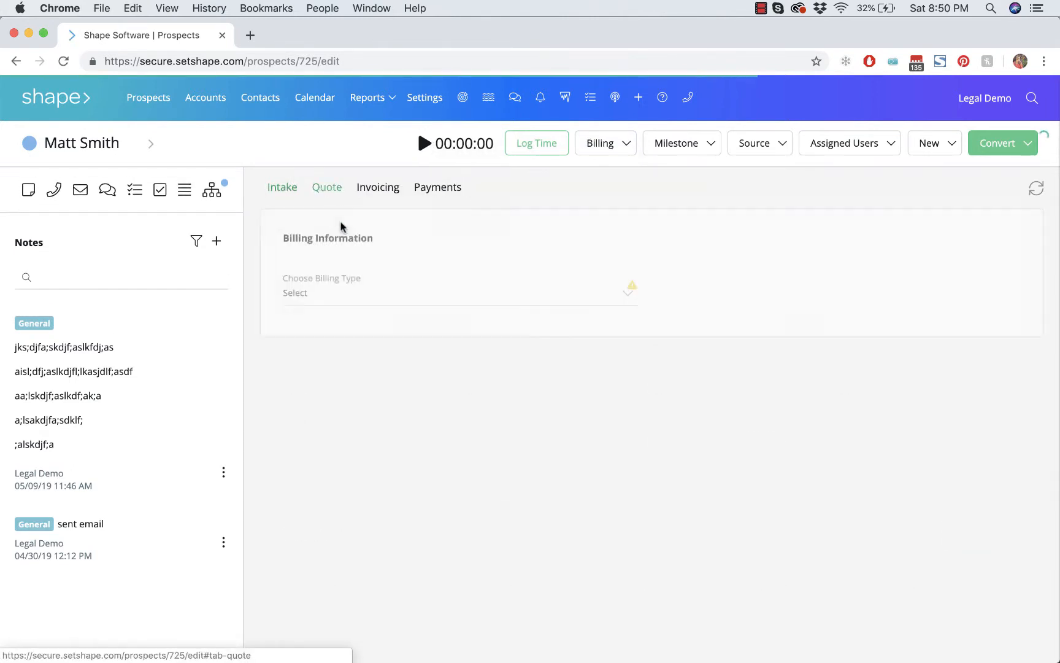
click(438, 187)
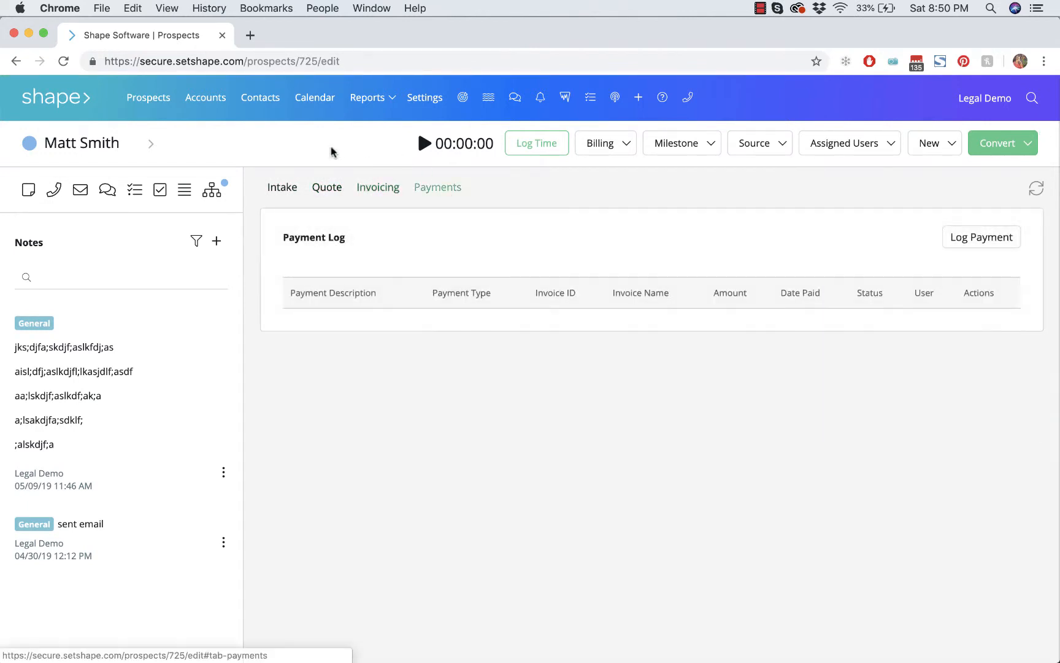
click(282, 187)
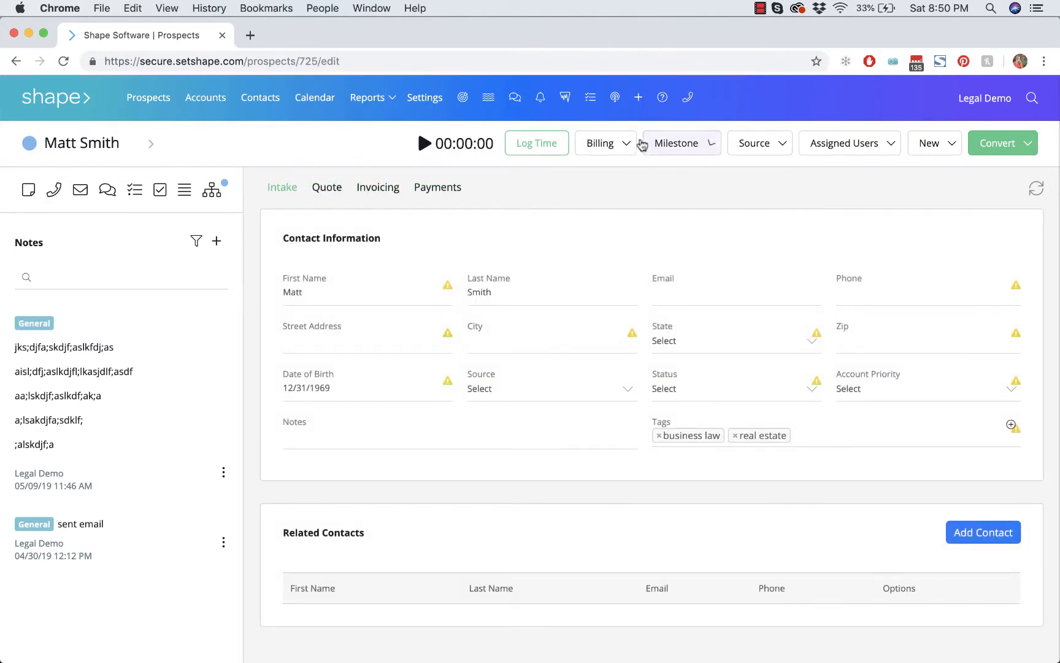
click(600, 143)
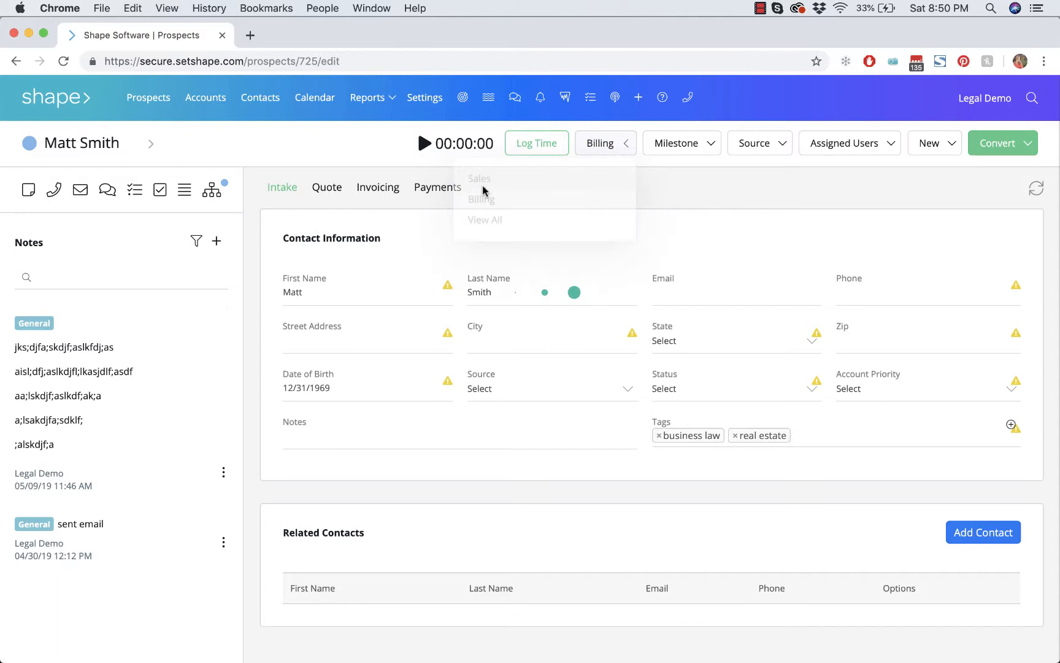
click(479, 178)
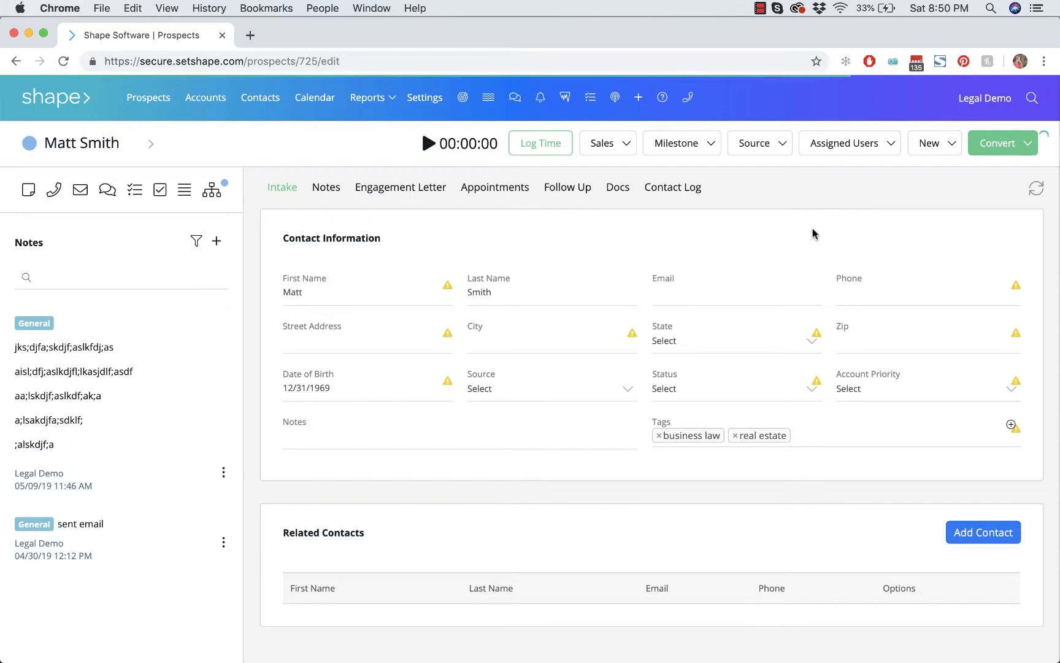
mouse_move(627, 175)
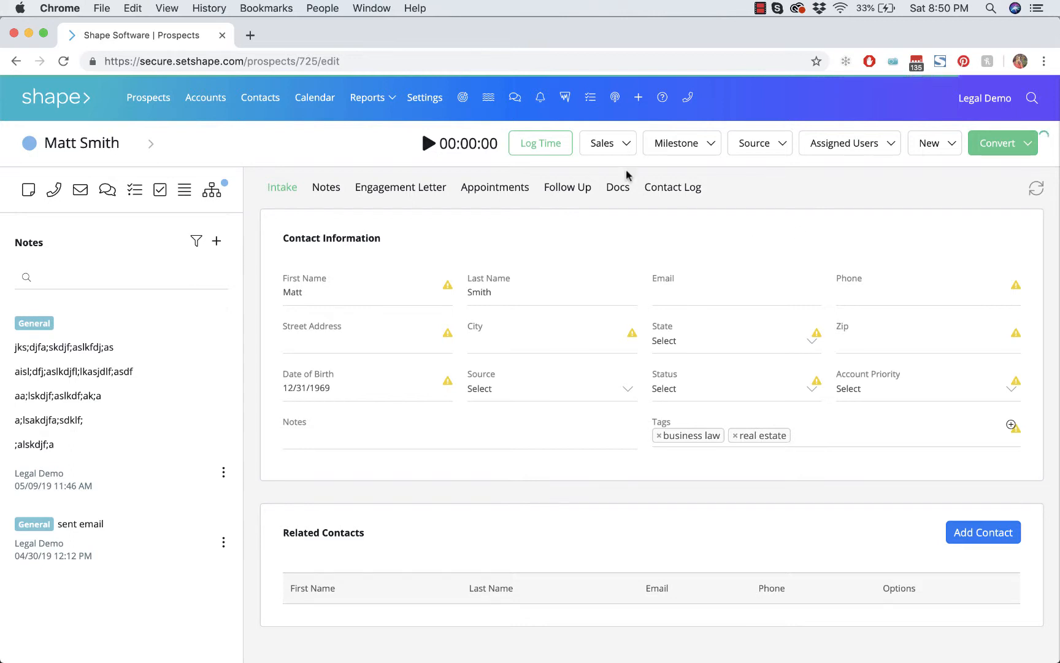
click(607, 143)
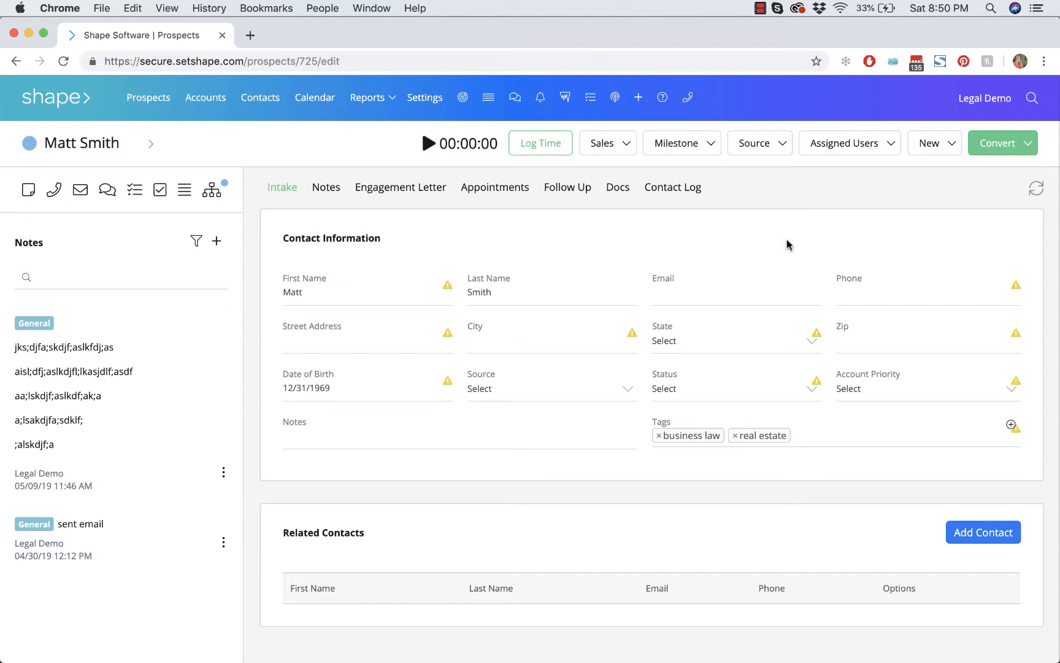
mouse_move(331, 180)
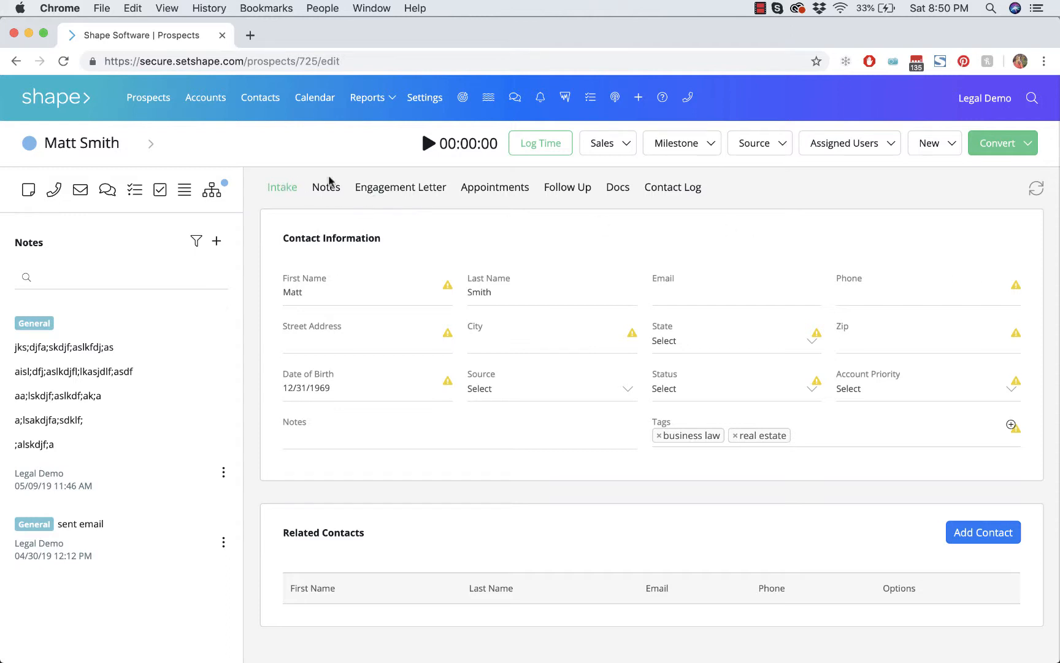
mouse_move(746, 178)
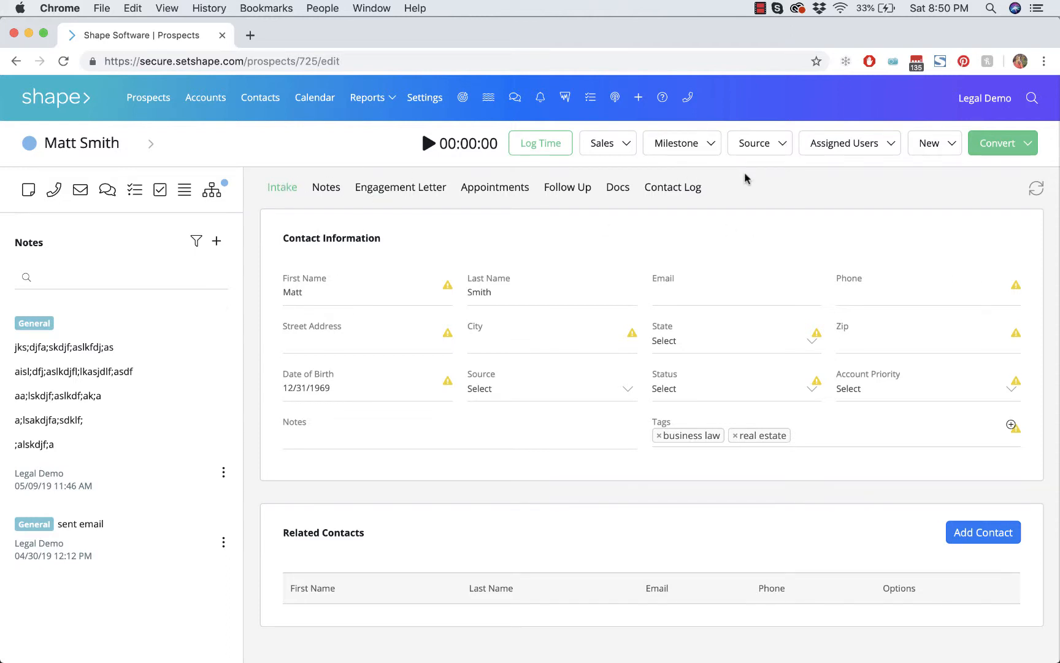
Step: Reselect Sales from the department list twice, landing on the intake checklist
click(602, 143)
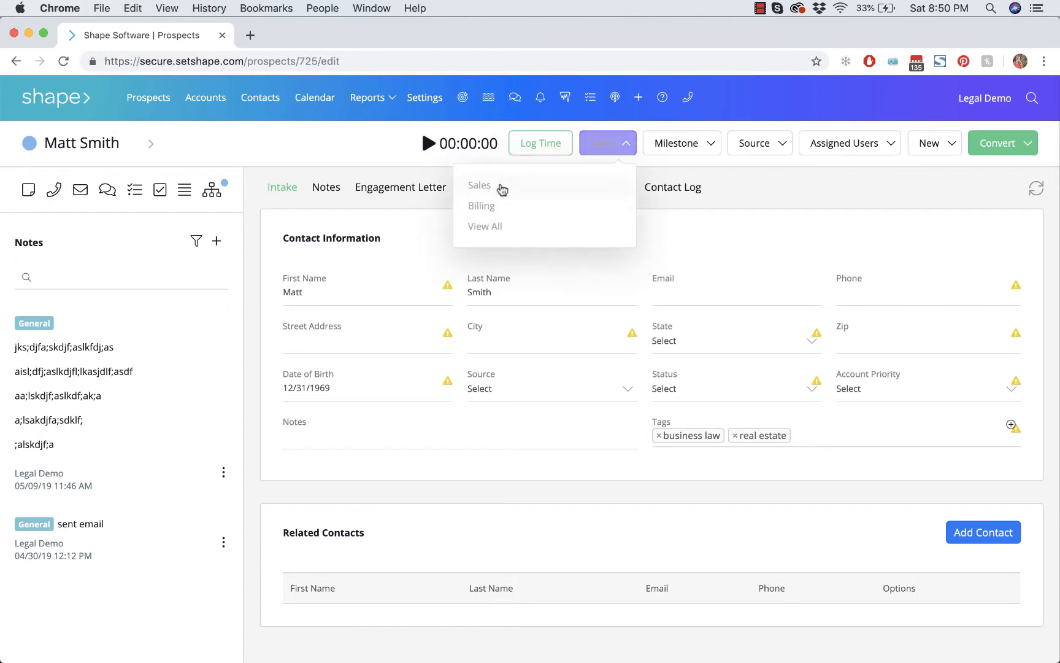
click(479, 185)
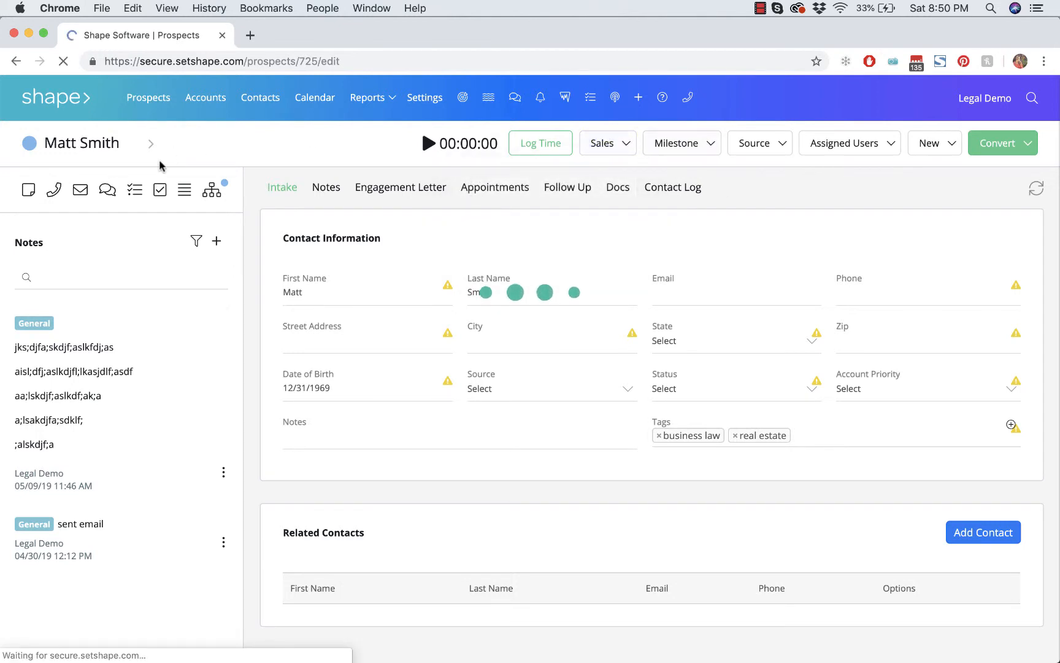
click(601, 143)
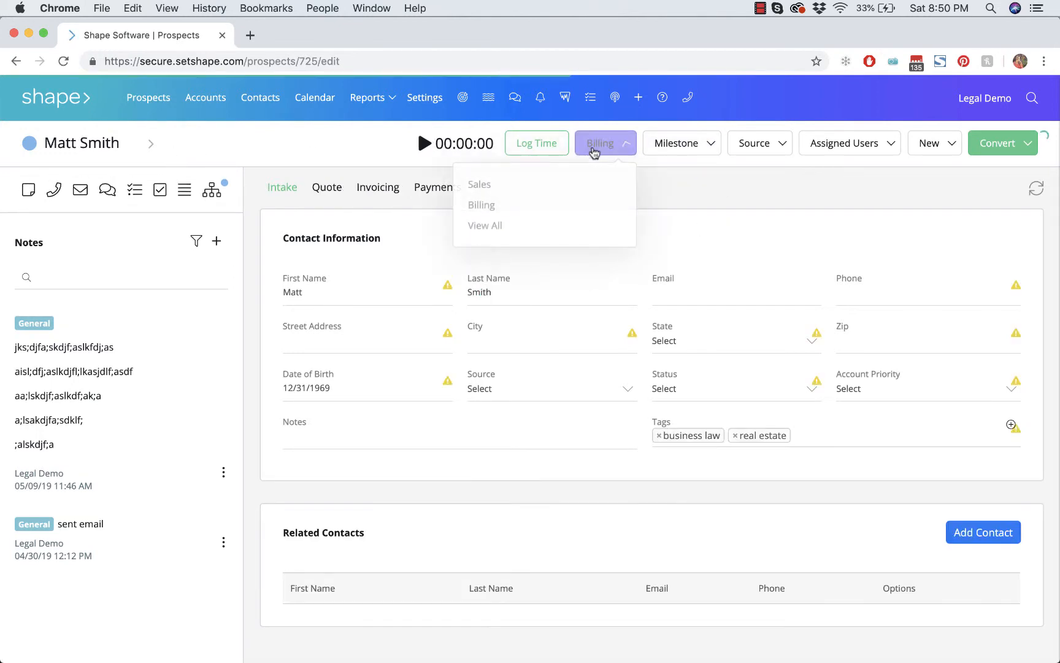
click(479, 185)
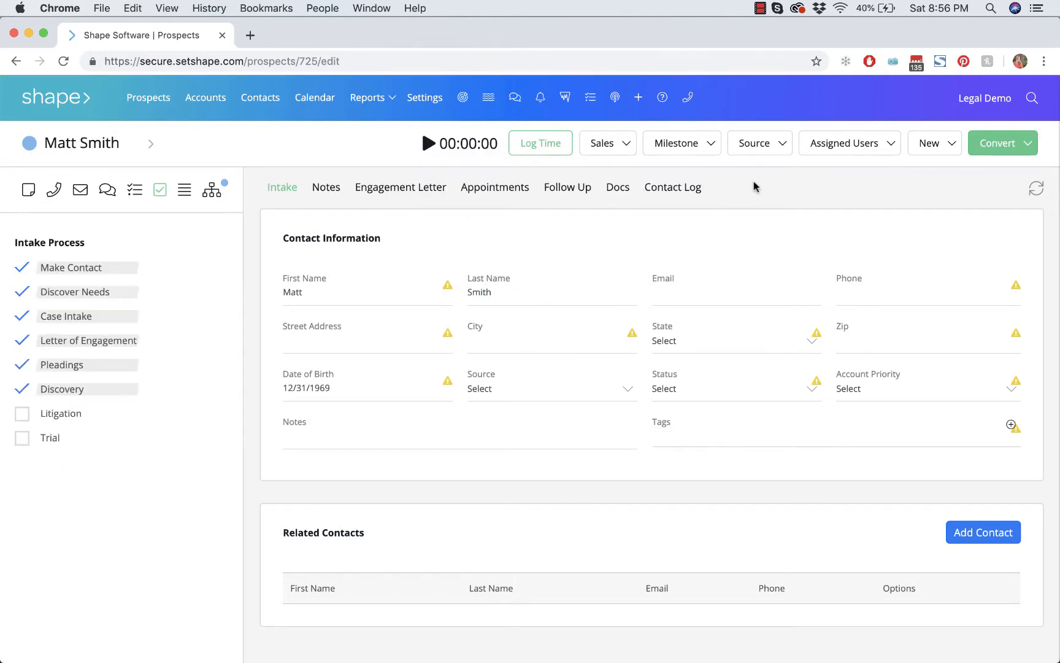
mouse_move(773, 180)
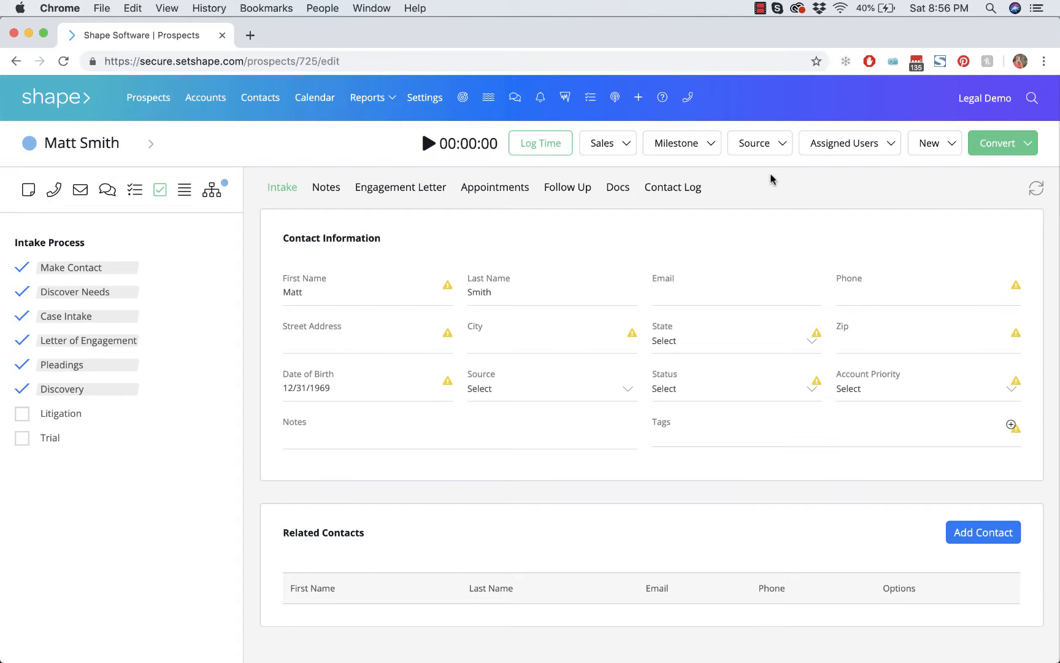
mouse_move(843, 166)
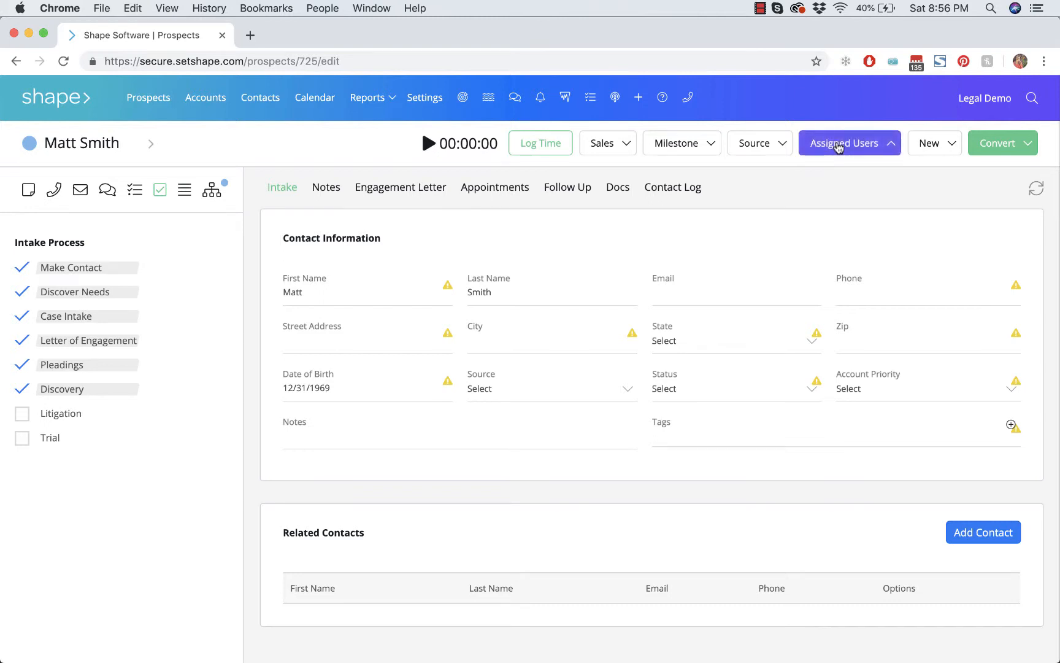
click(844, 143)
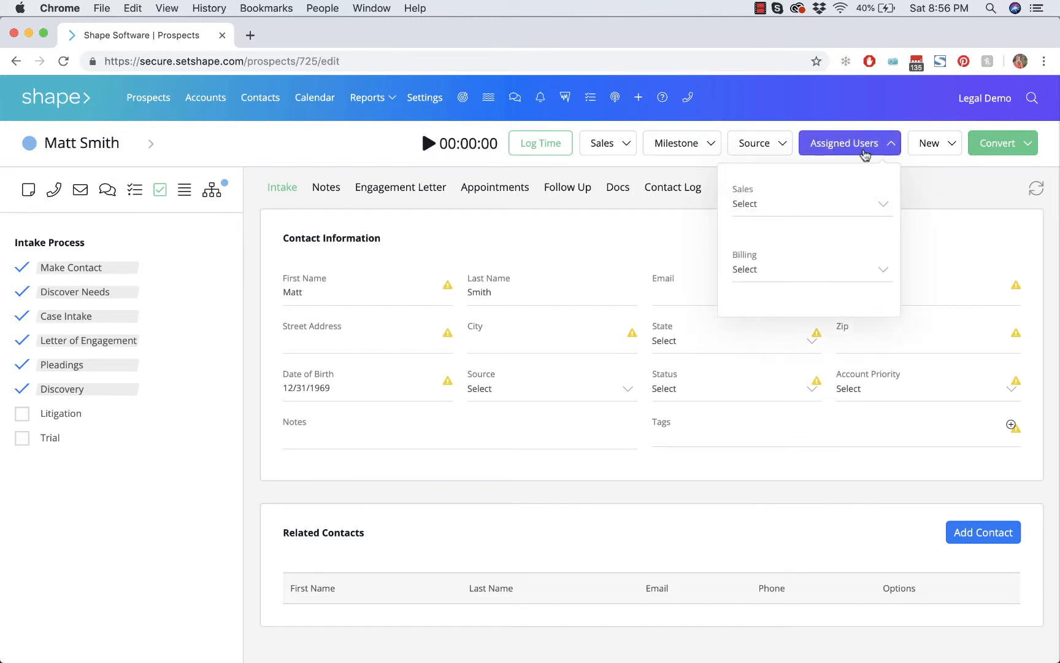
click(810, 204)
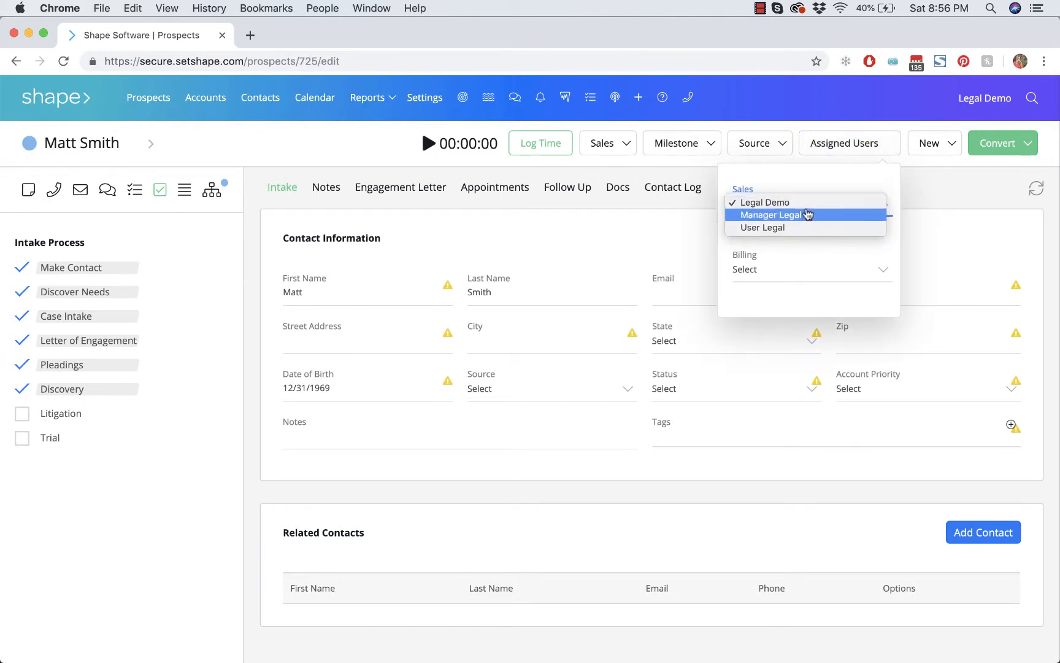
click(775, 214)
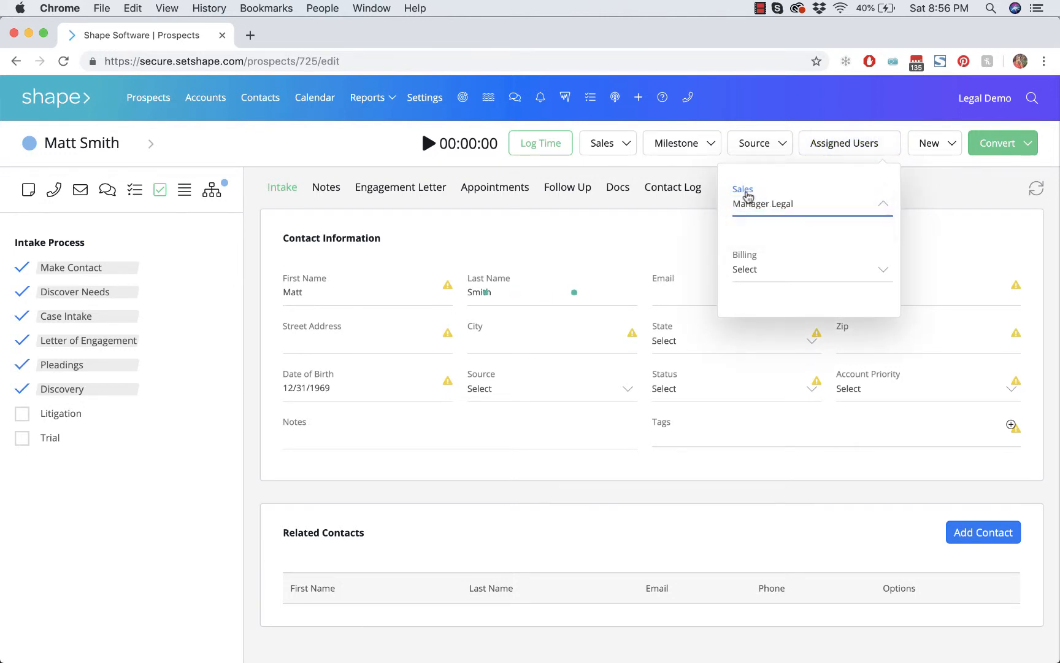
mouse_move(783, 272)
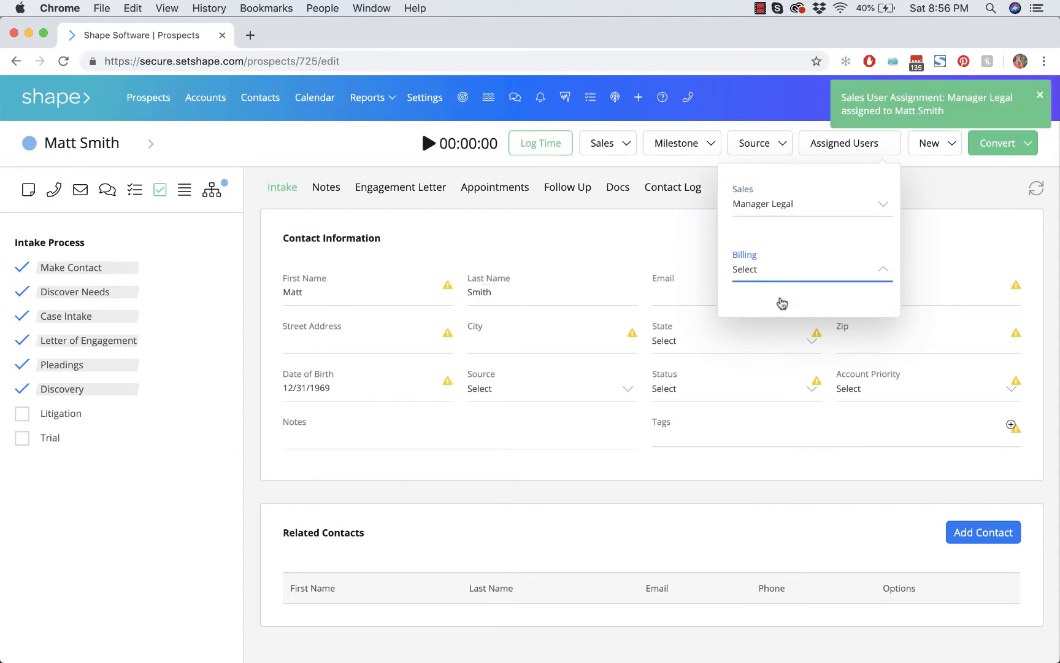
mouse_move(872, 247)
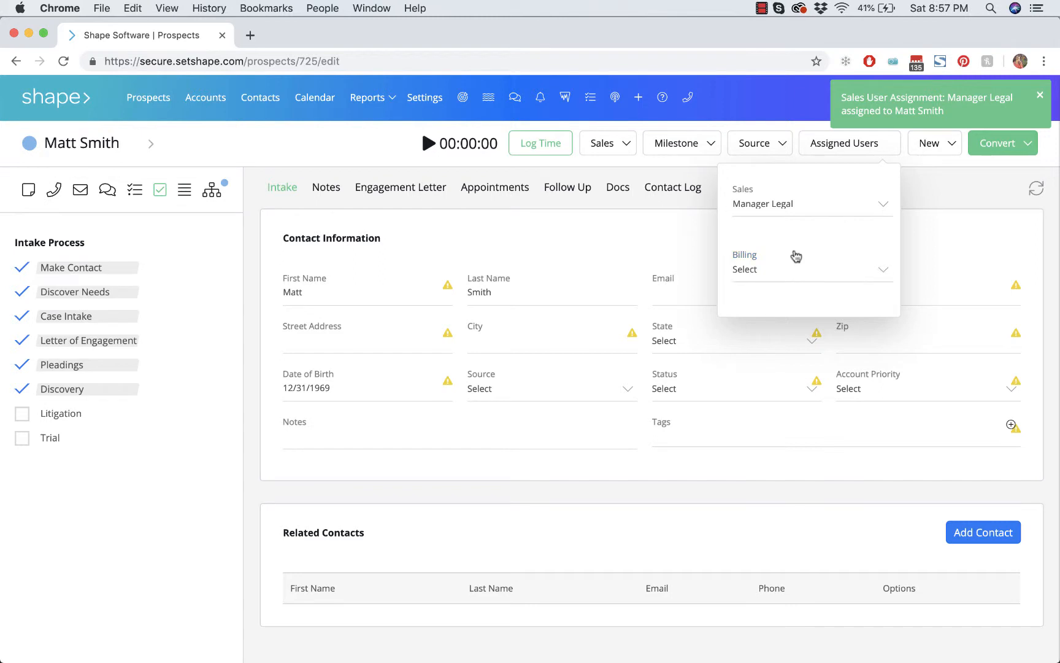
click(811, 269)
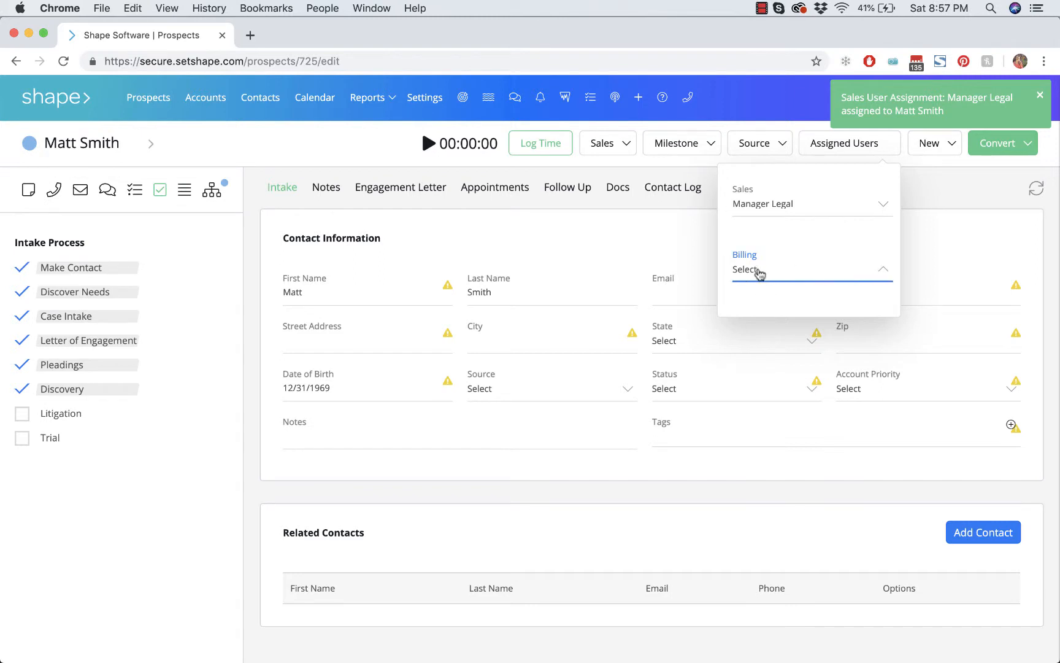
mouse_move(789, 279)
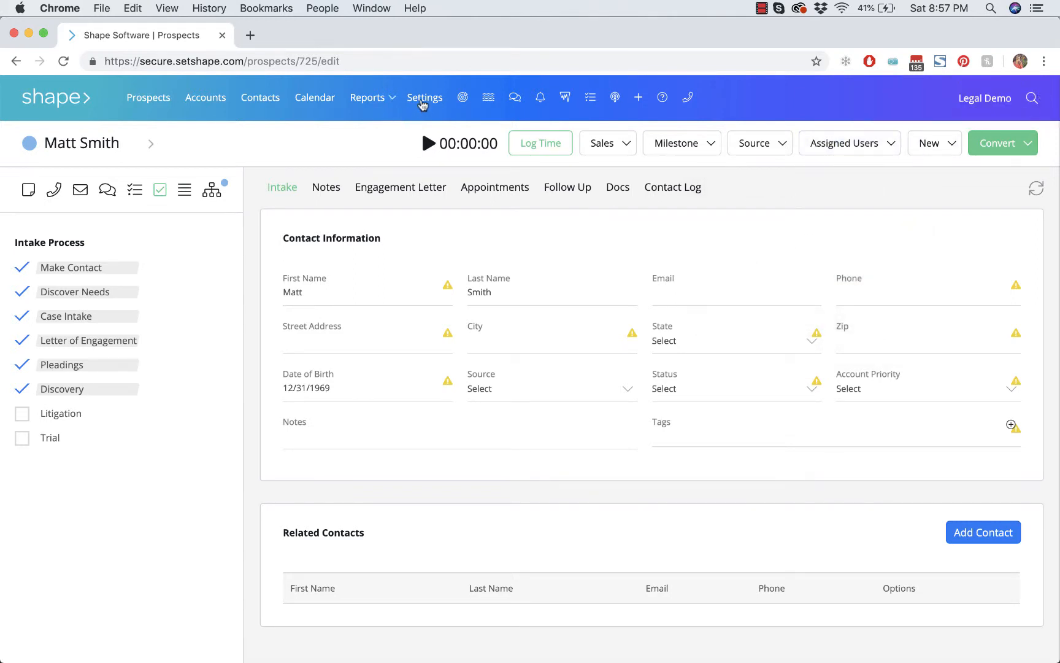
Step: Go to Settings > Manage Users and open Manager Legal's details
click(424, 97)
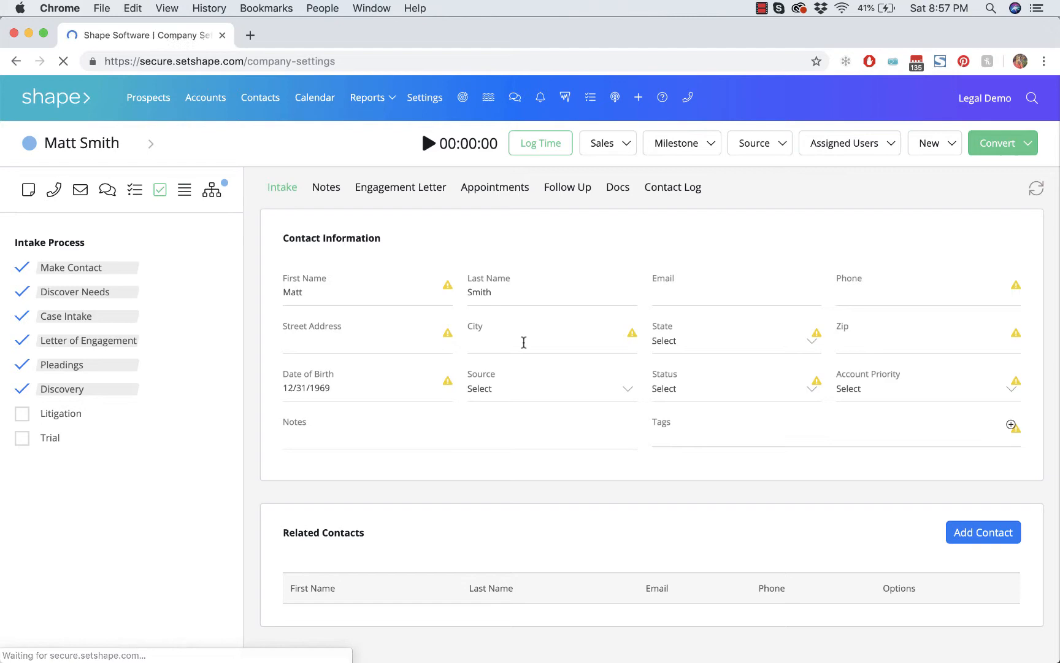
click(425, 97)
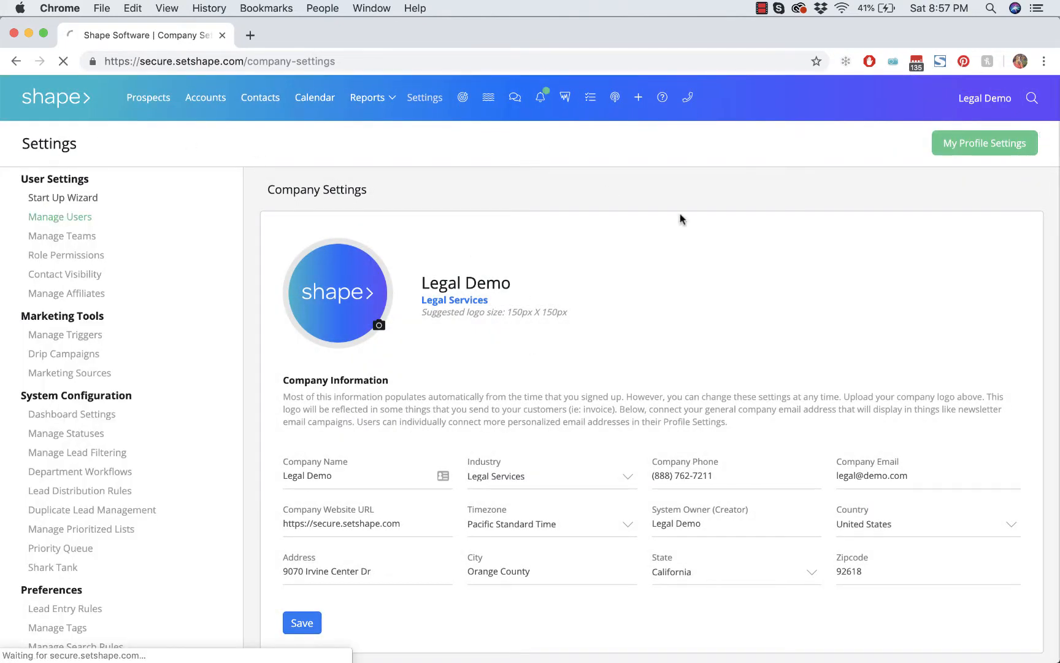
click(60, 216)
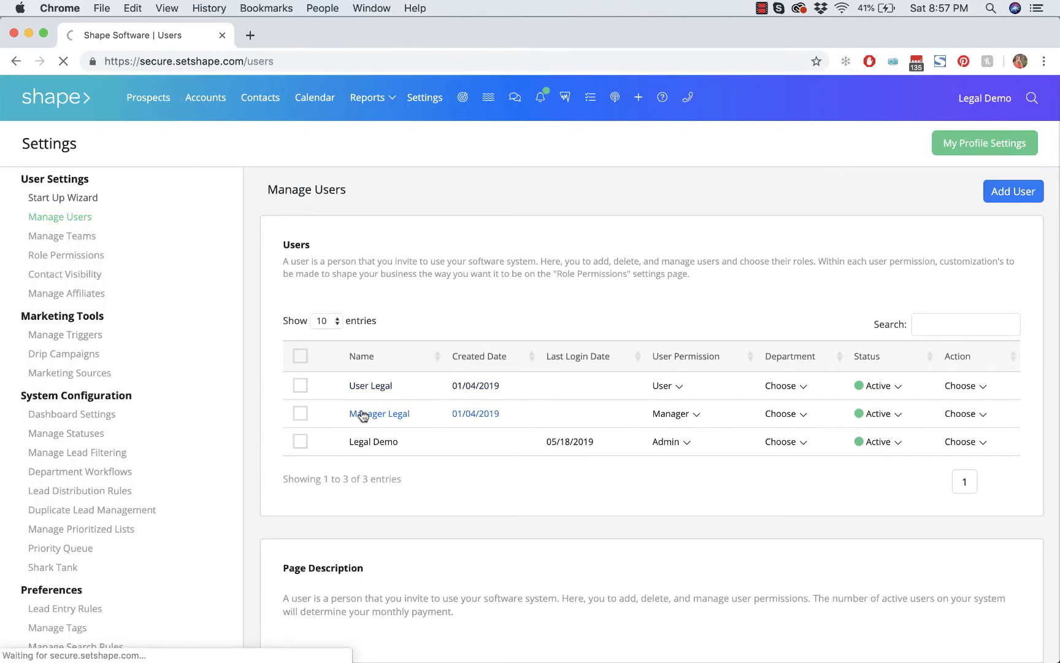
click(379, 413)
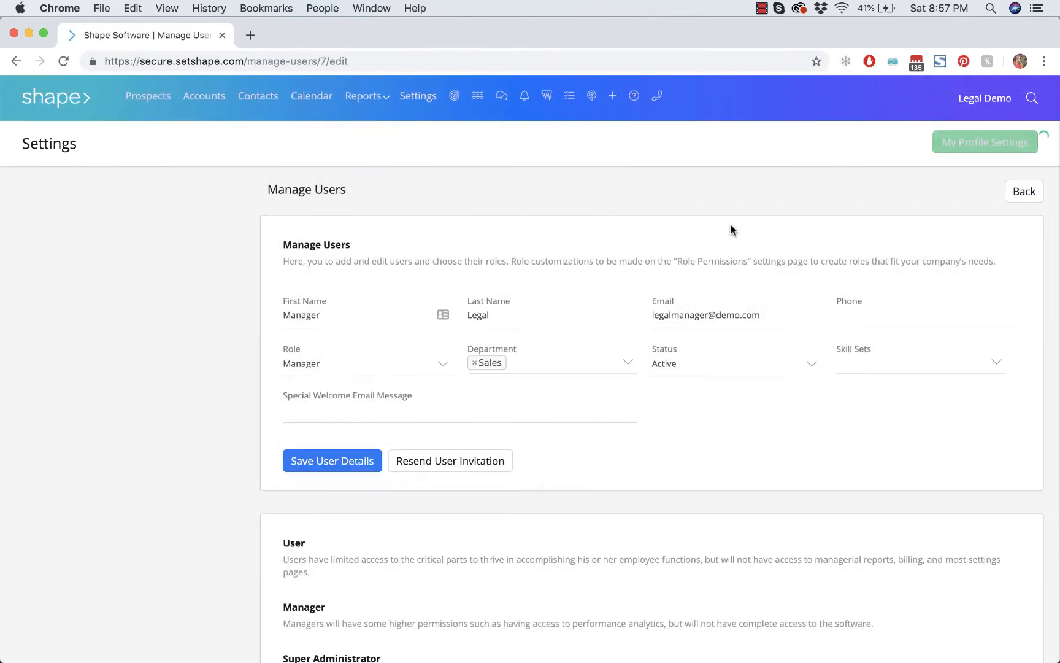
click(418, 97)
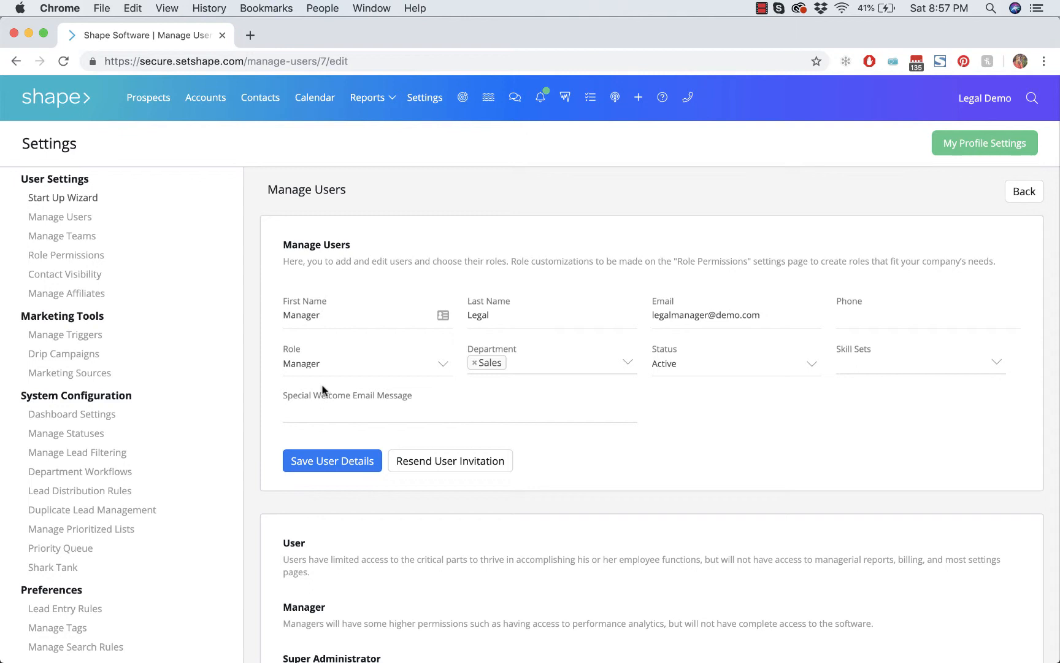
mouse_move(514, 365)
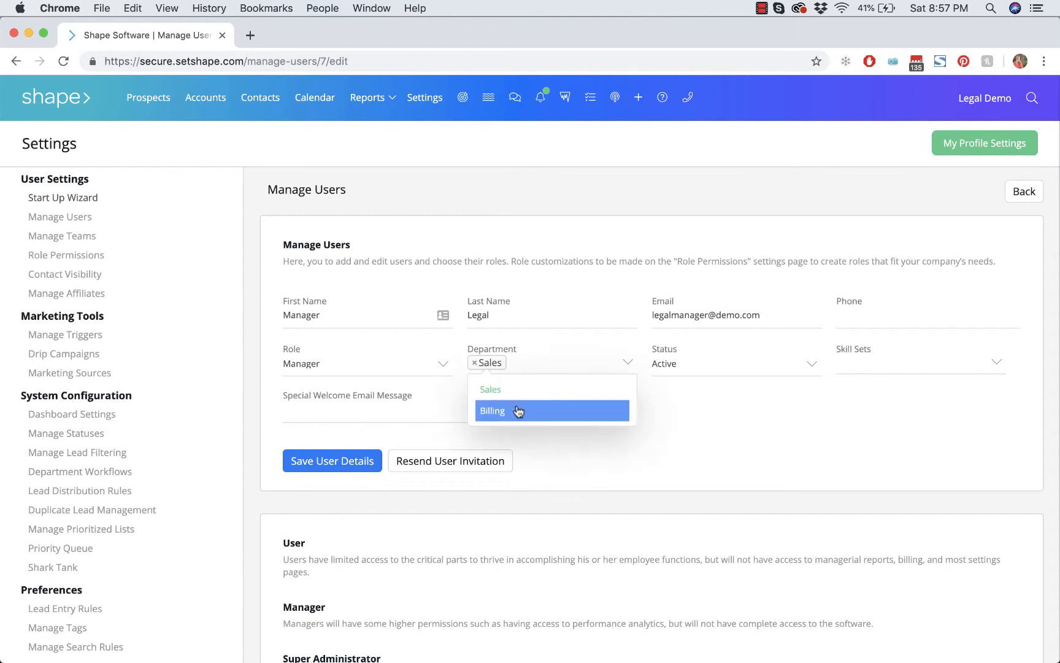
Step: Add Billing to Manager Legal's departments, save, and return to Prospects
click(493, 411)
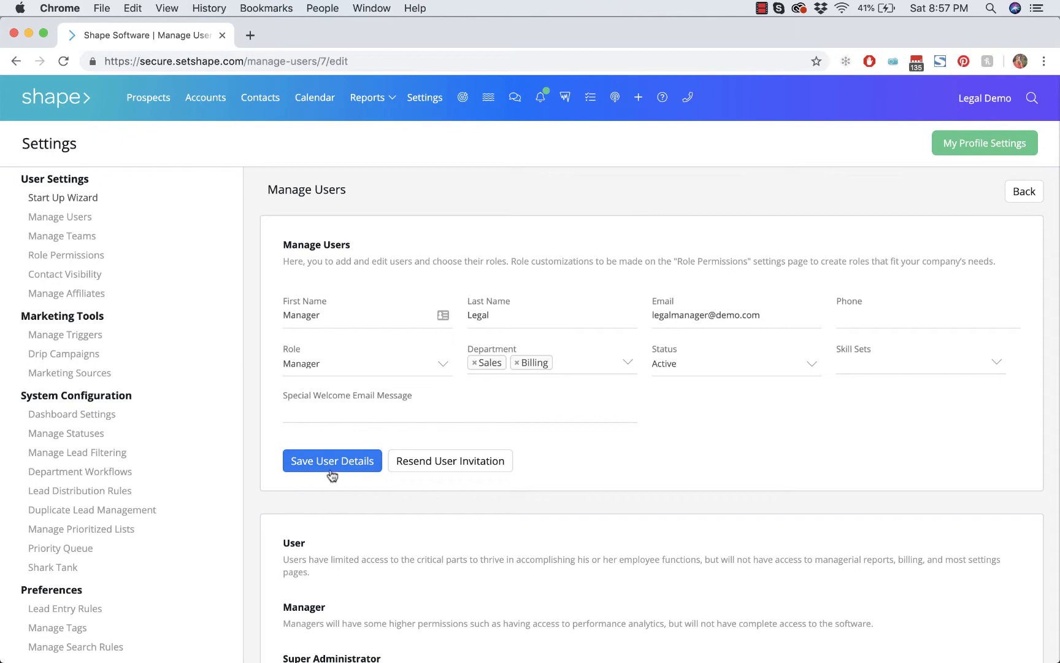
click(332, 460)
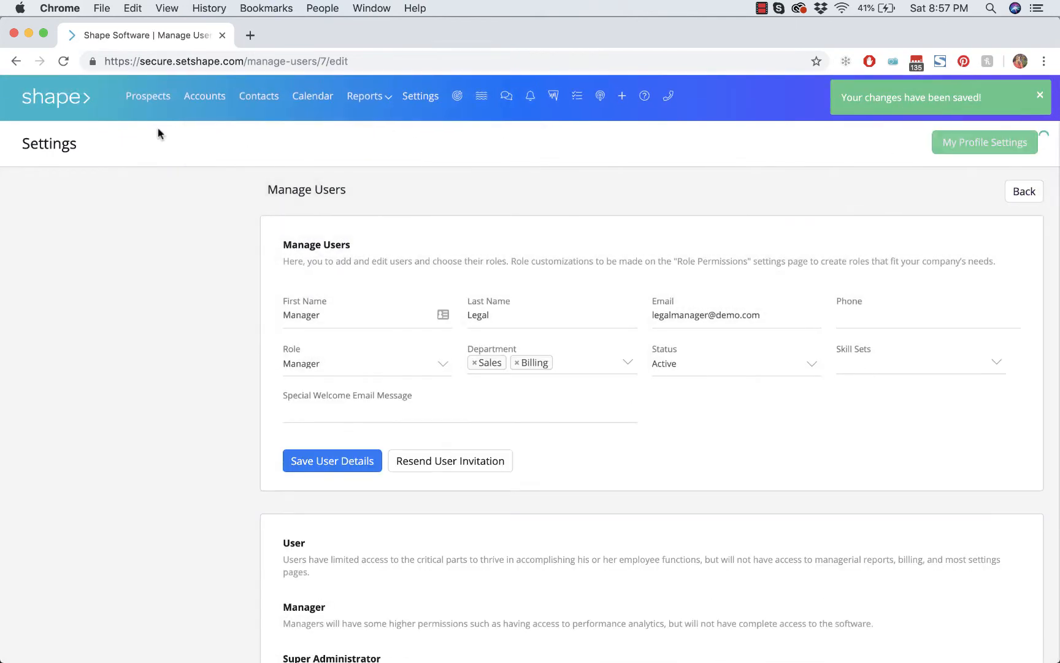
click(425, 95)
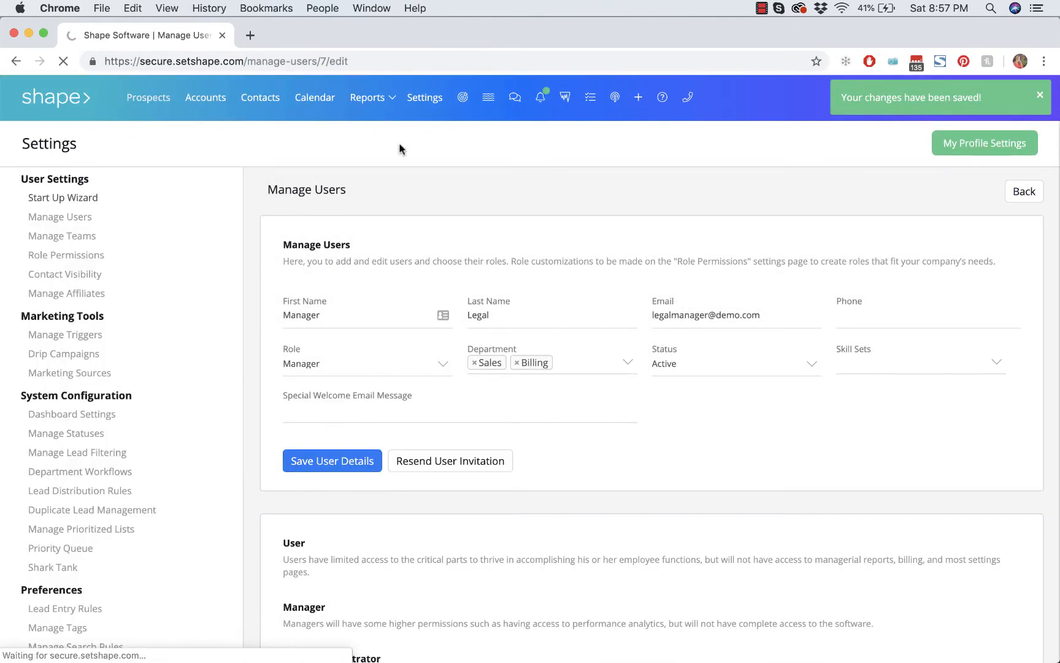
click(148, 97)
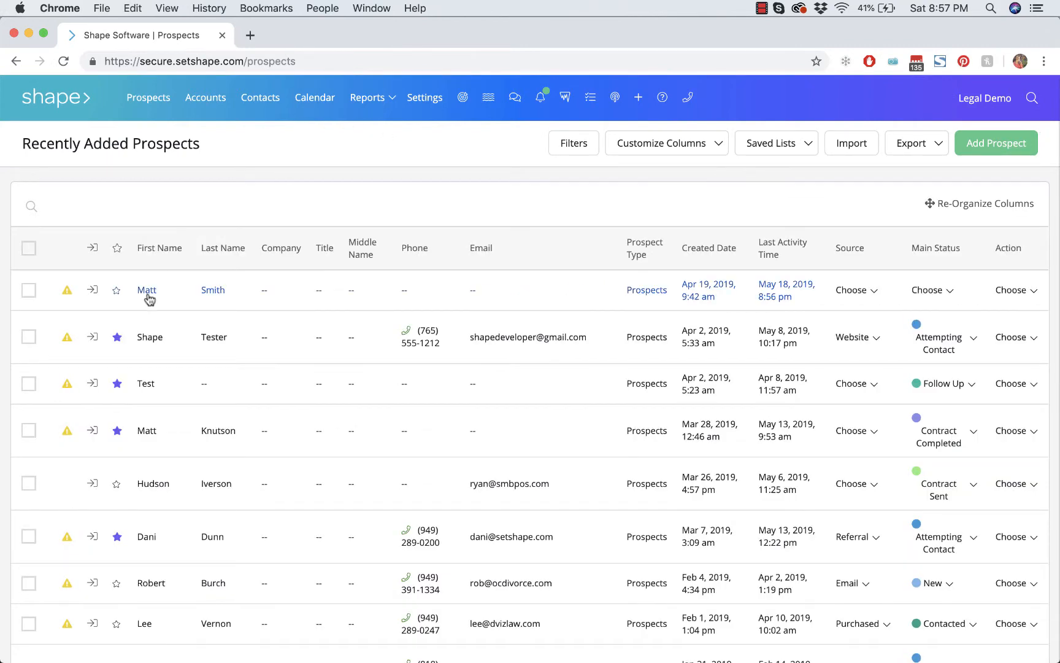
click(146, 290)
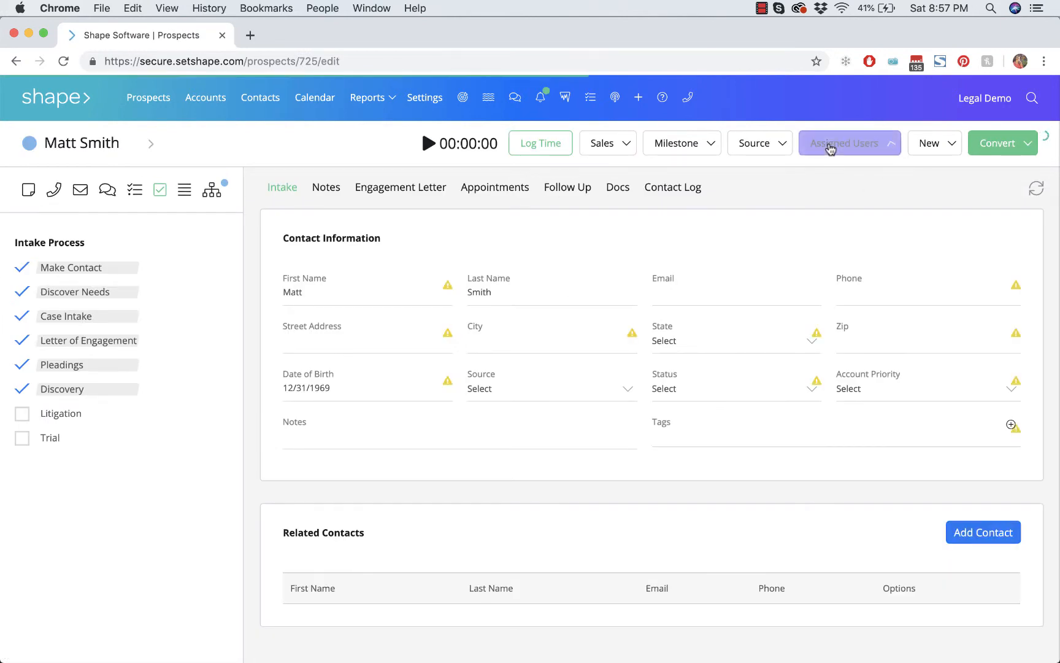
click(846, 143)
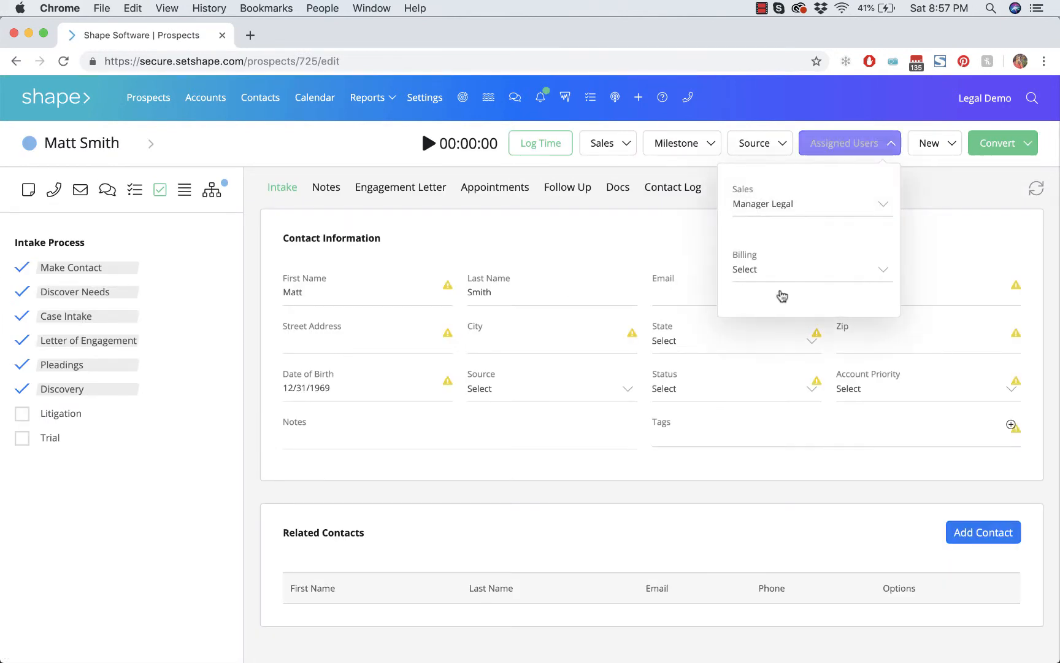
click(811, 269)
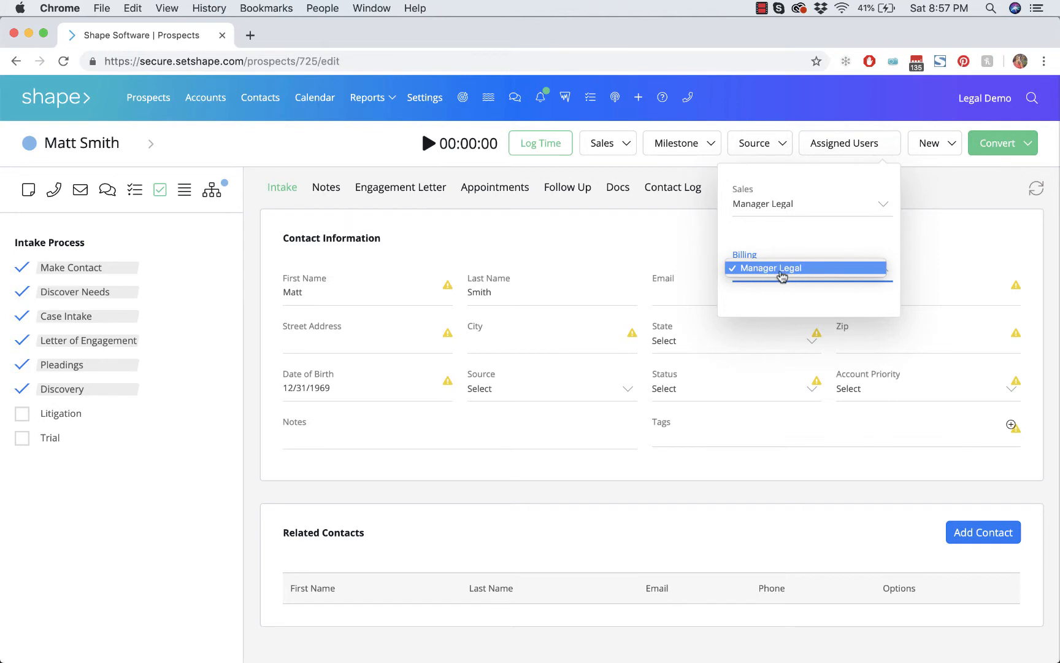
click(781, 268)
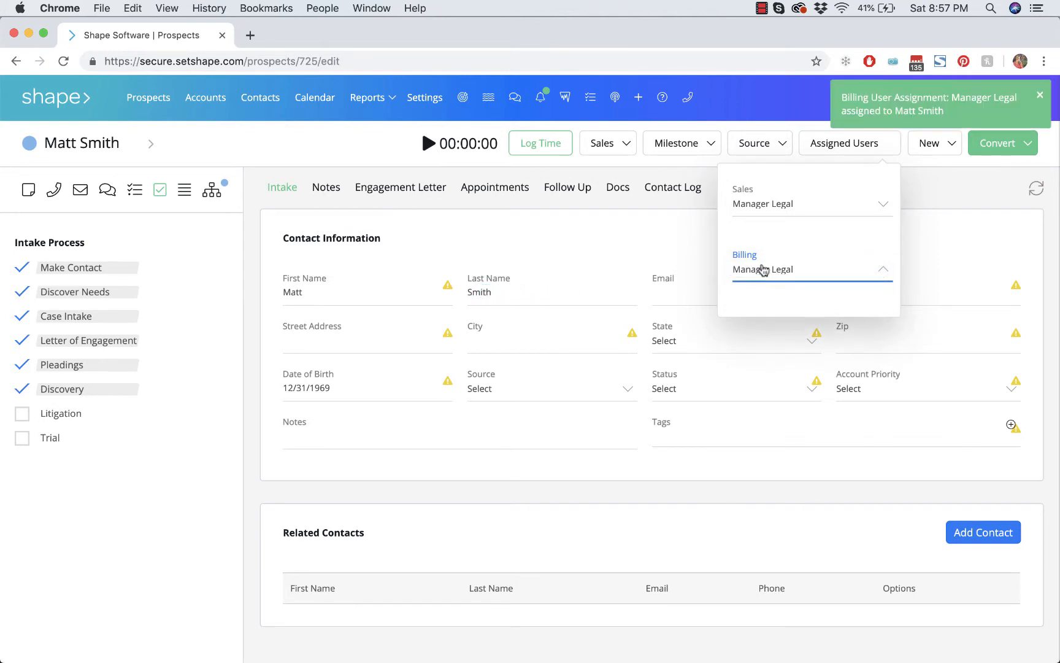
mouse_move(902, 238)
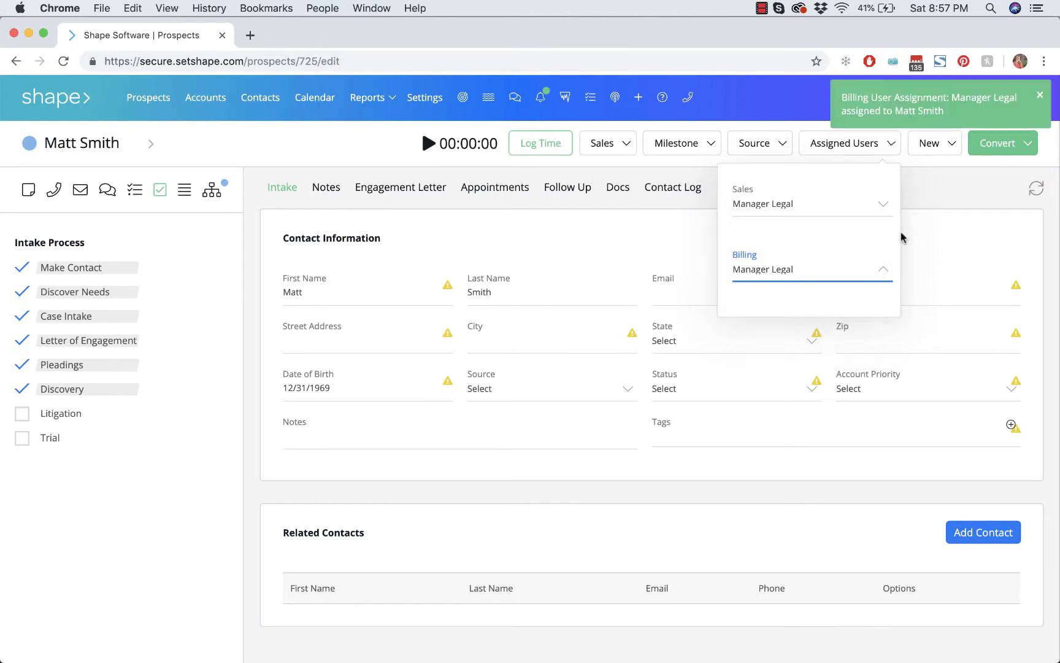